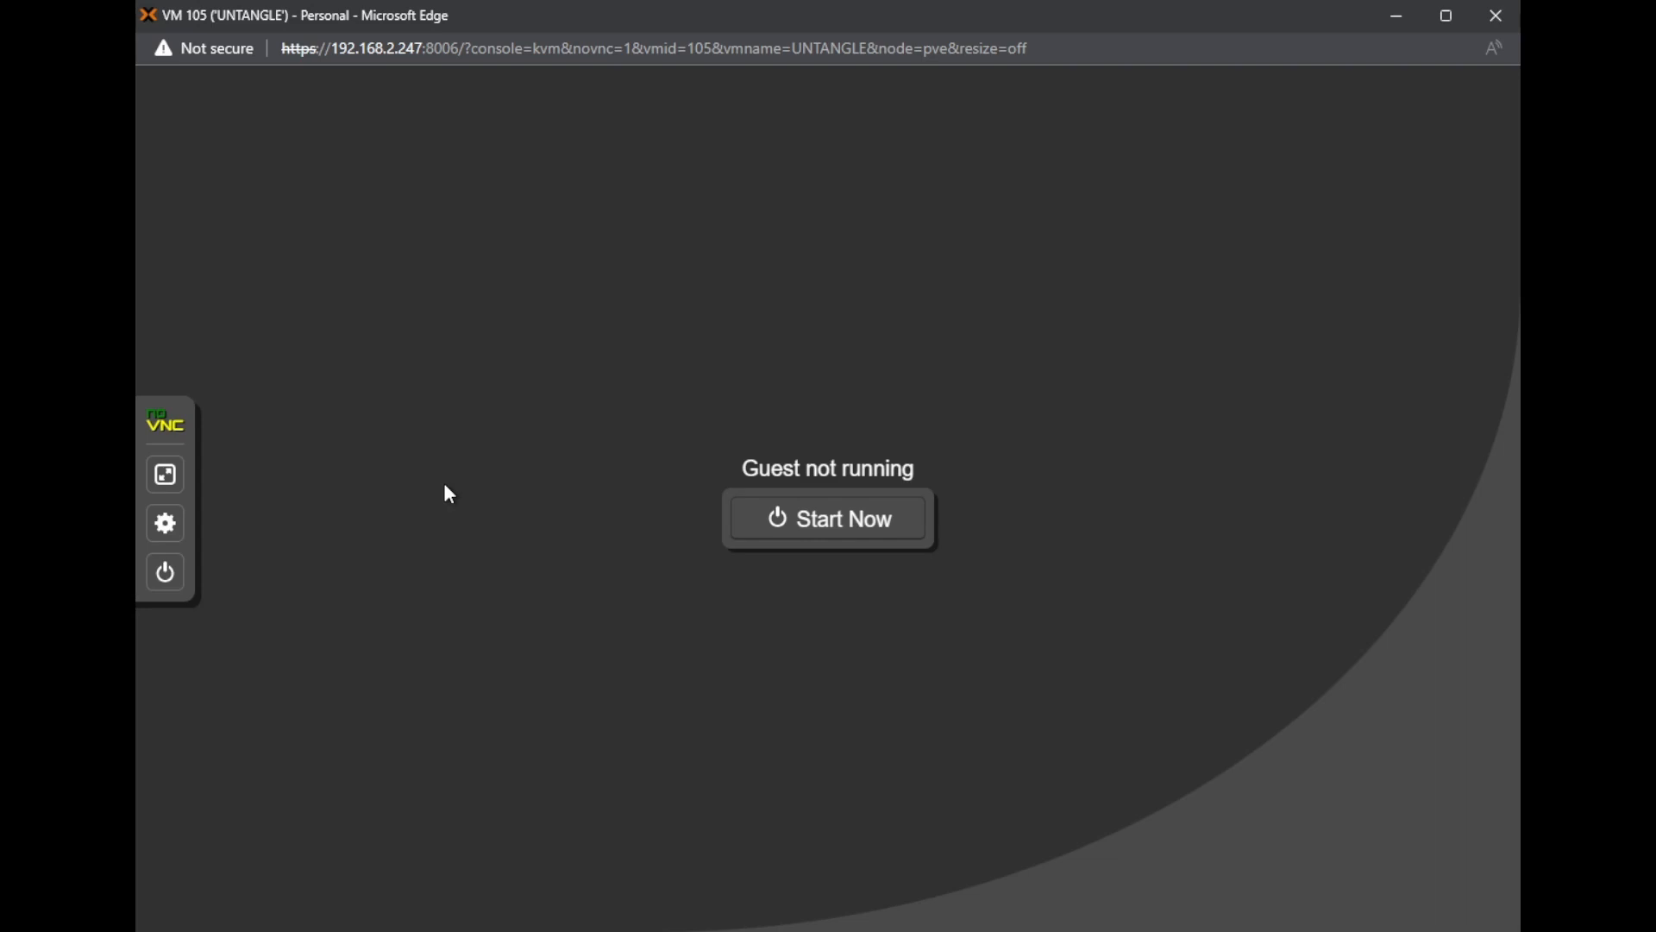
pyautogui.moveTo(638, 459)
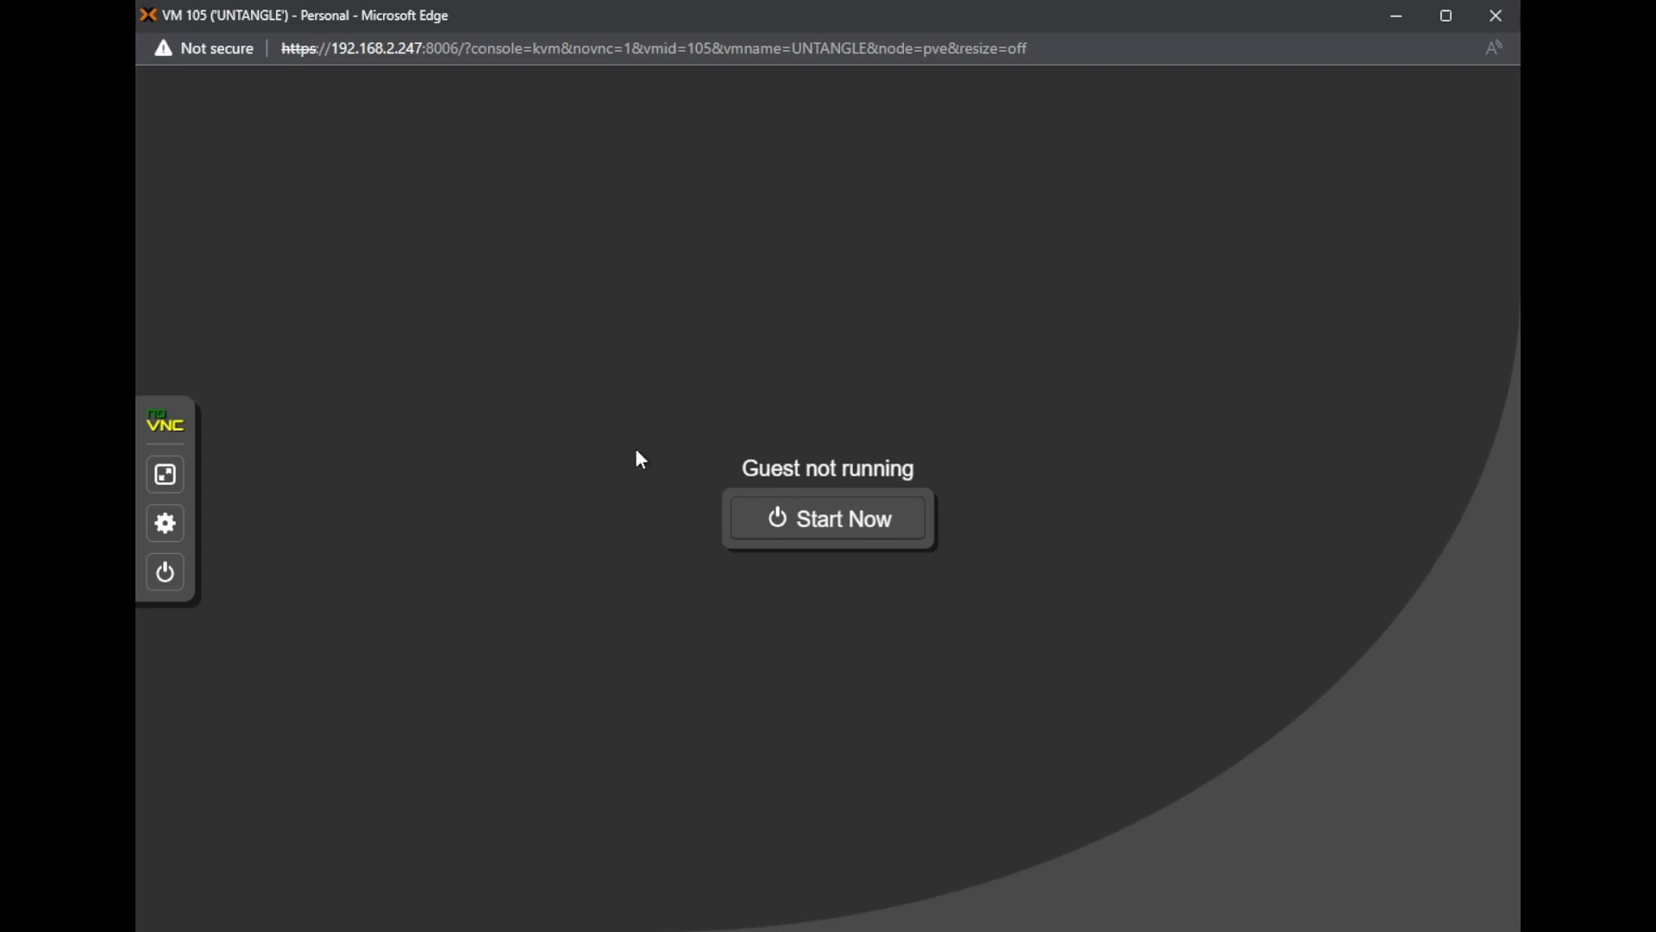
# Step: Start the UNTANGLE virtual machine so the installer runs to its finishing stage
pyautogui.click(826, 519)
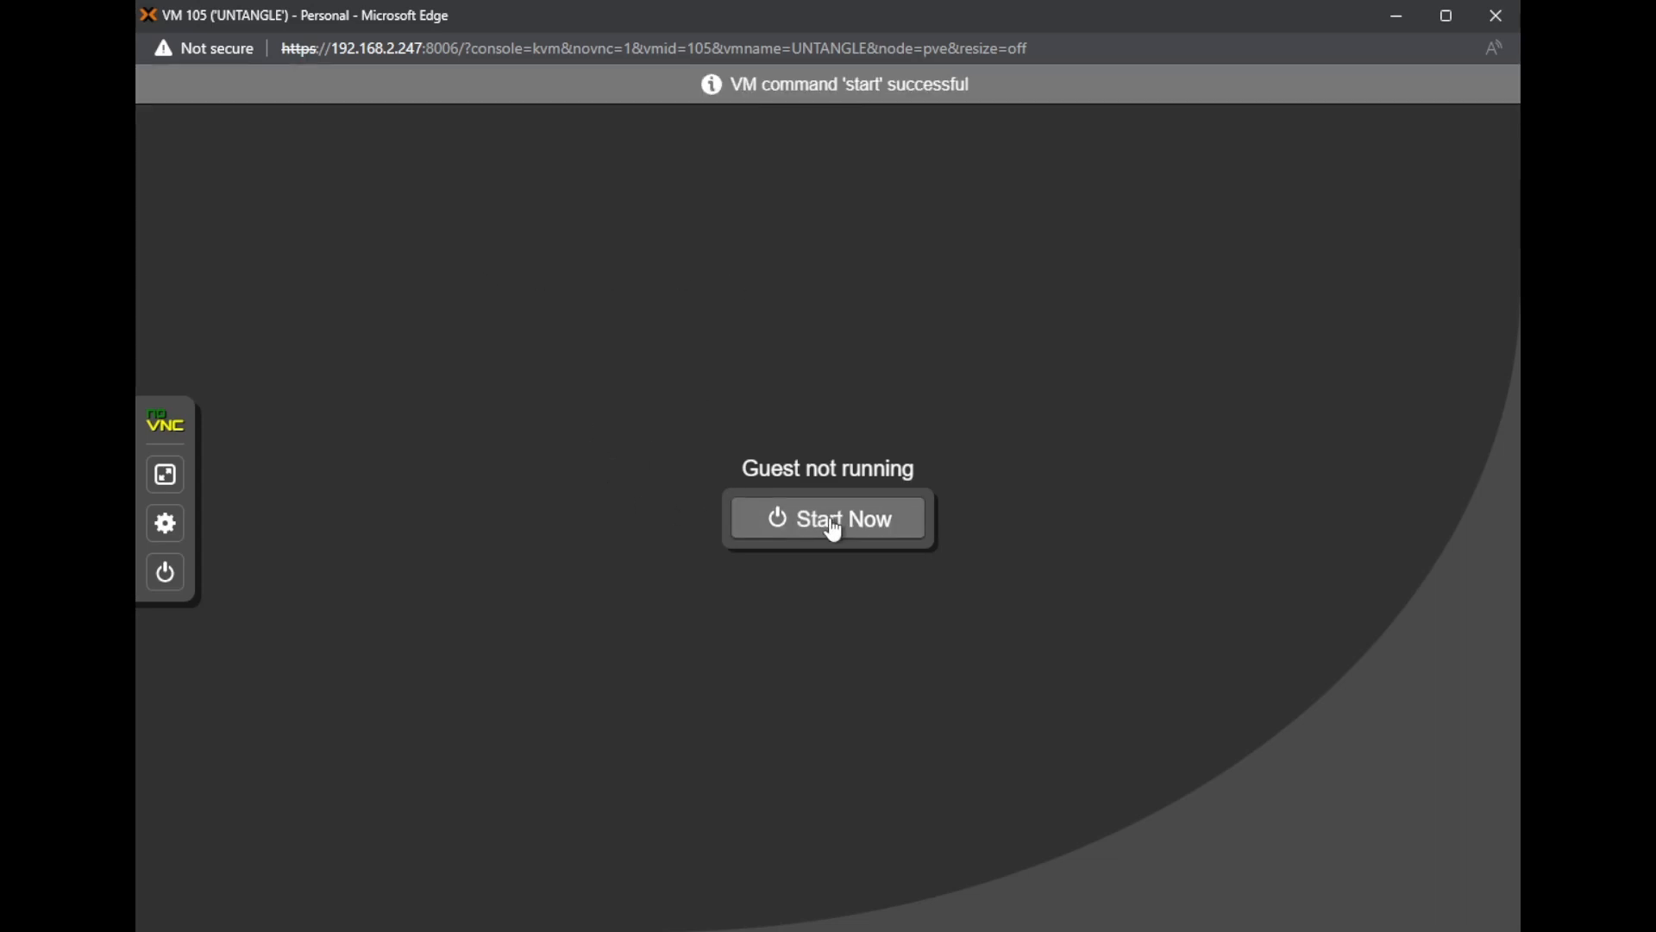
pyautogui.click(827, 519)
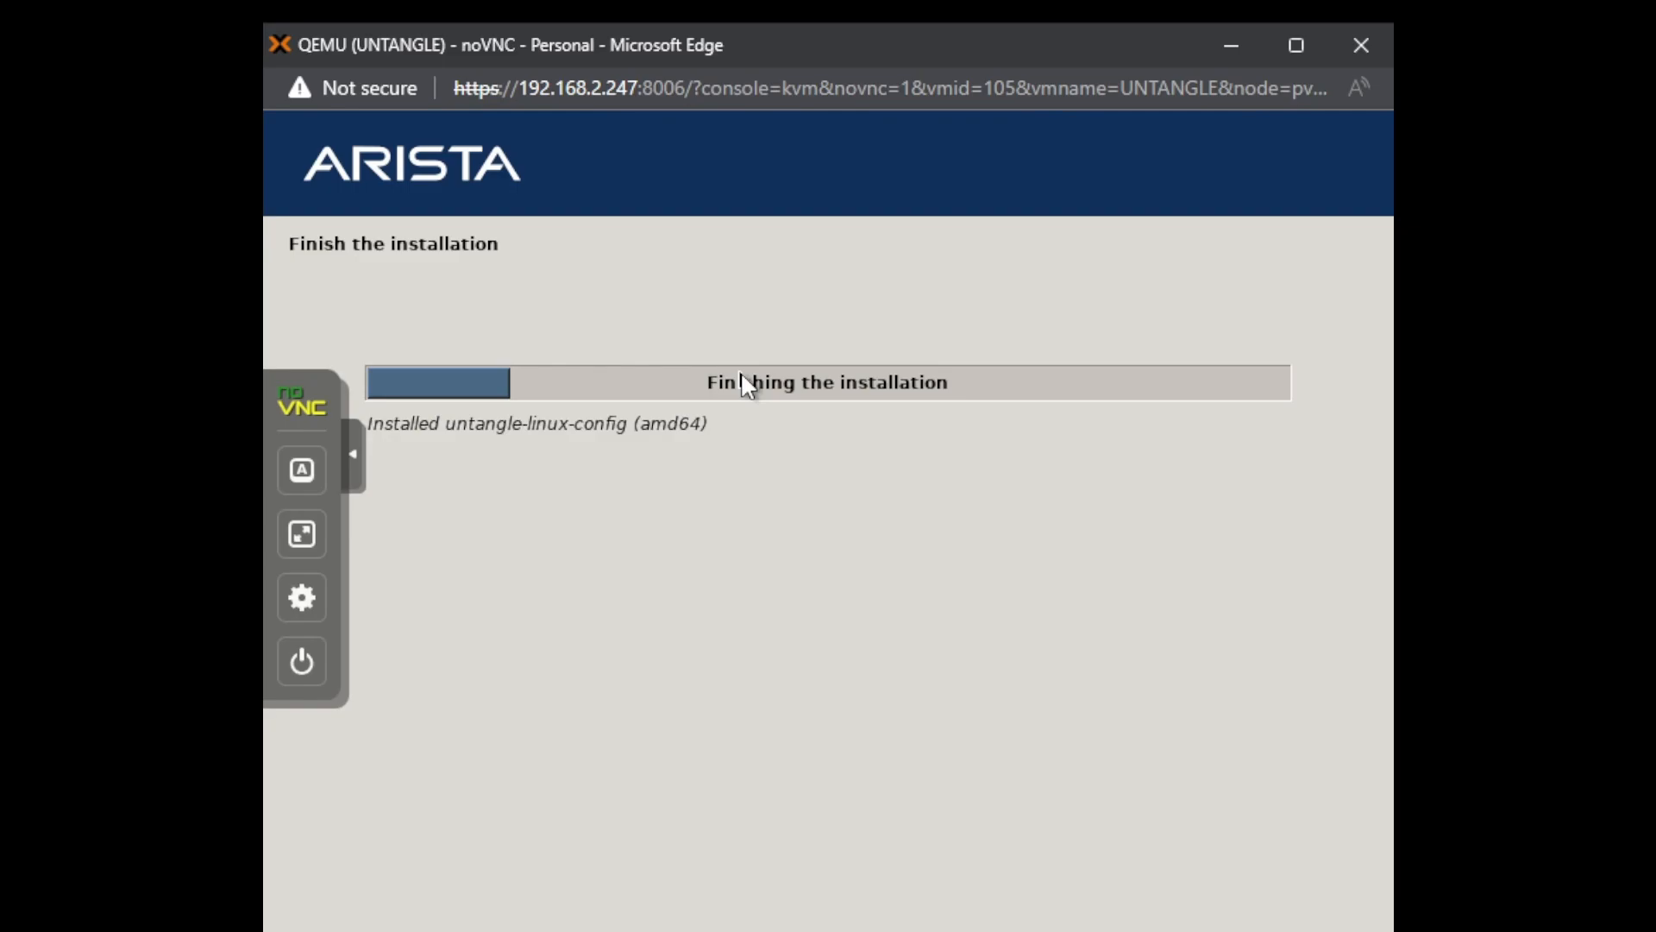
pyautogui.moveTo(878, 466)
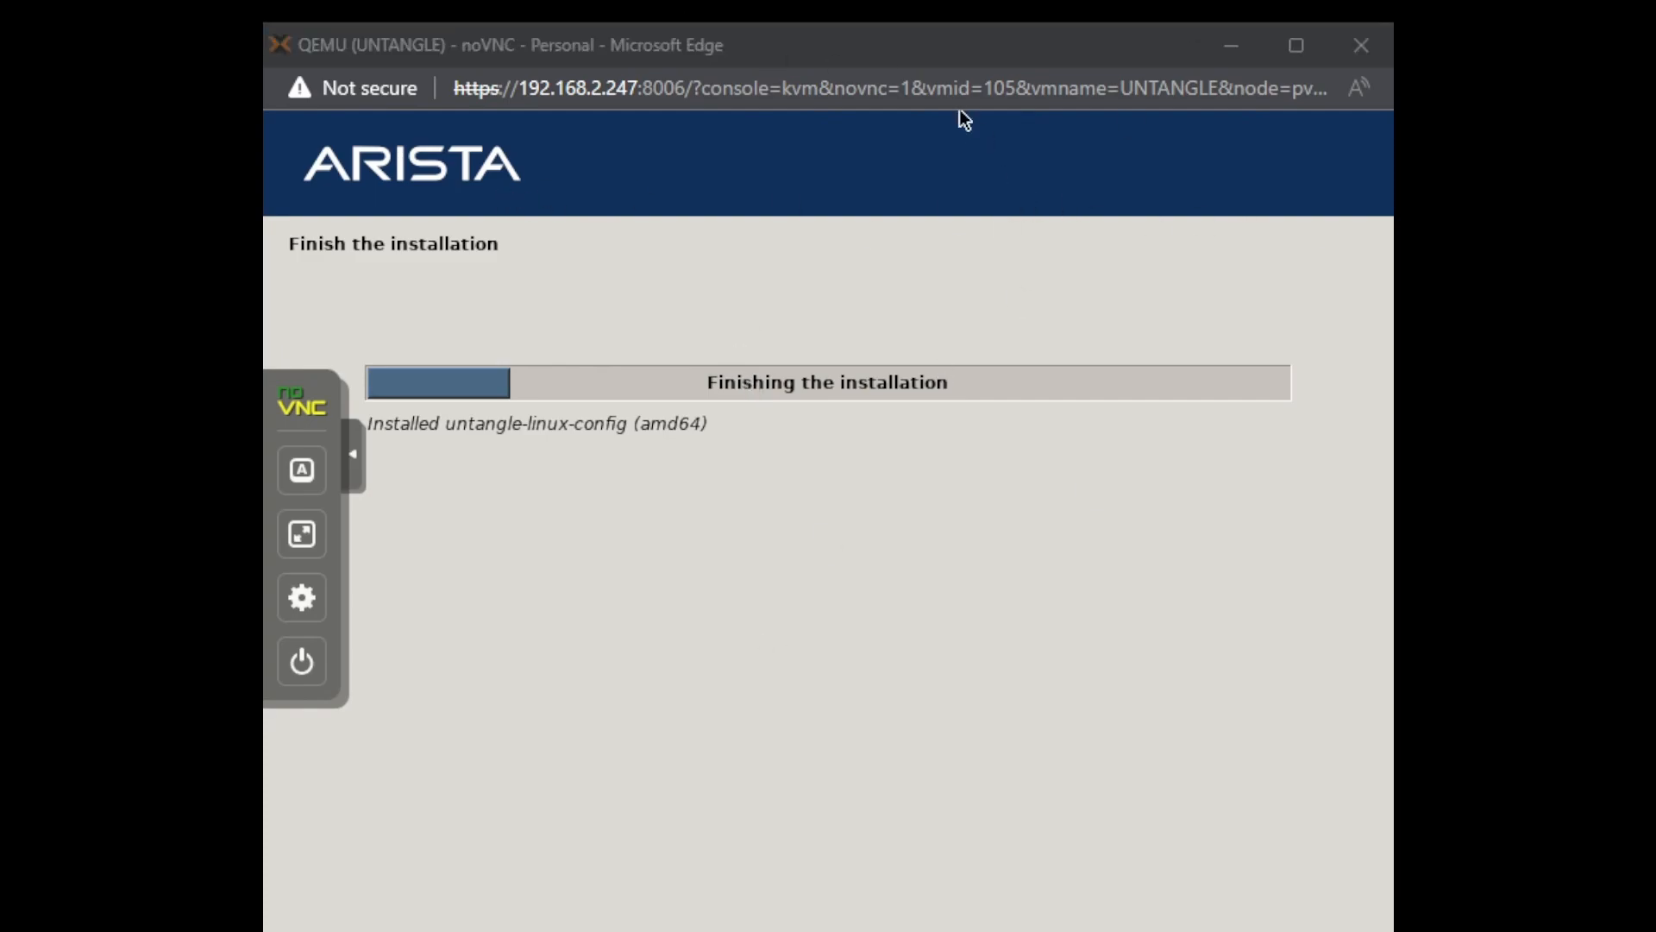
pyautogui.moveTo(622, 621)
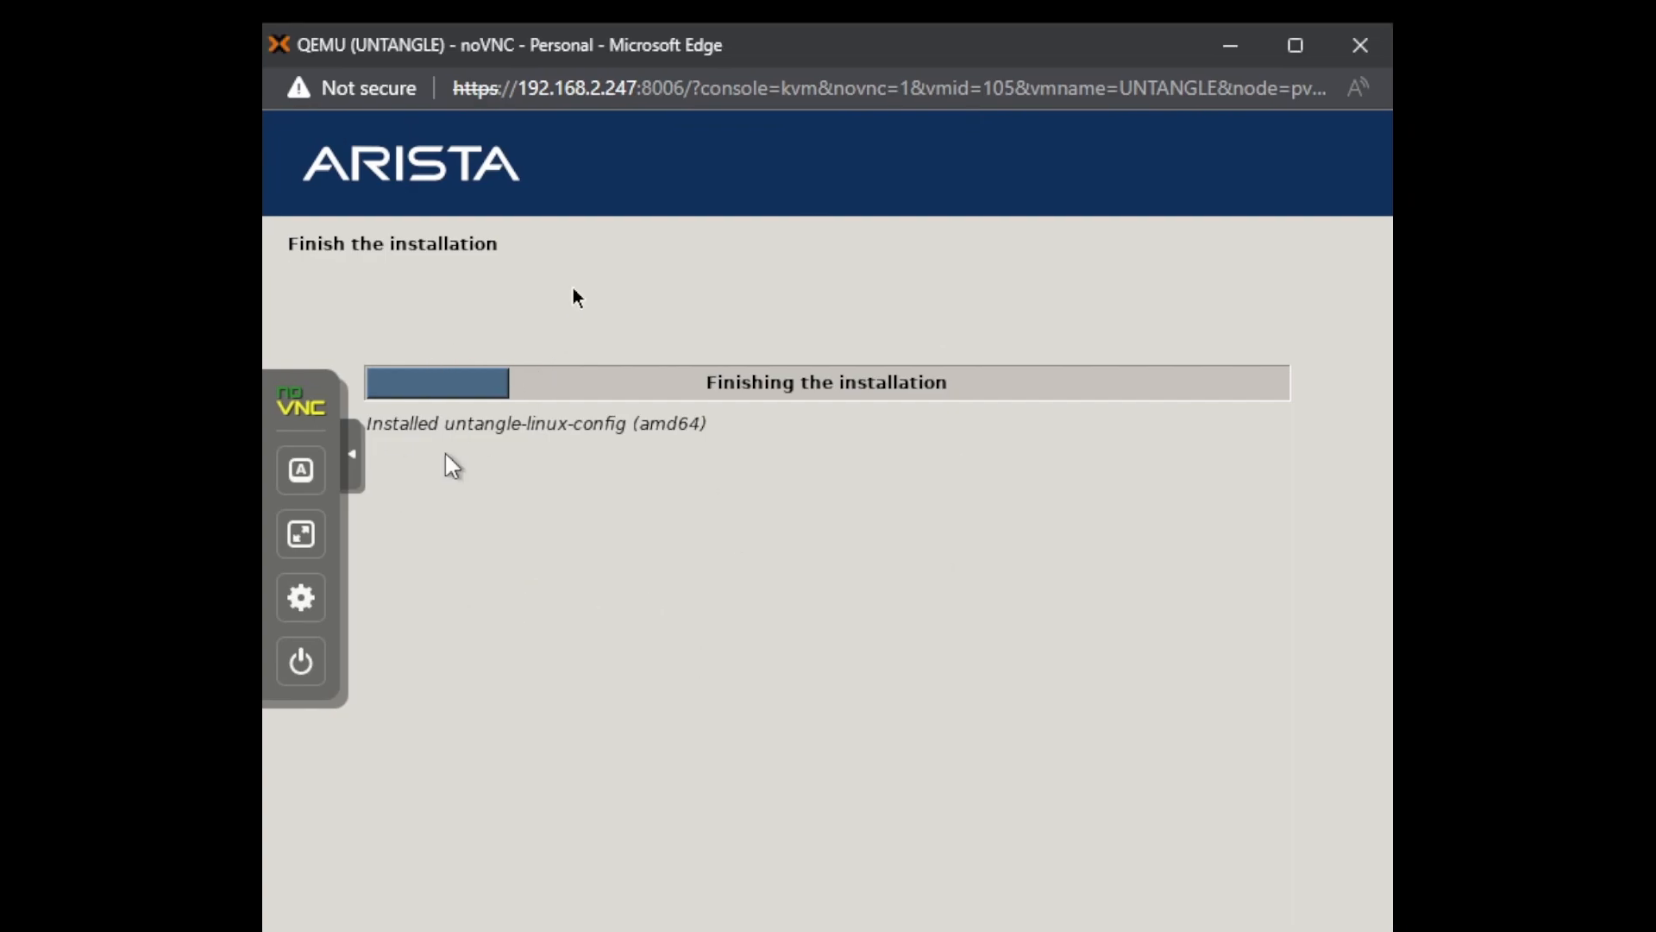
# Step: Let the installed appliance reboot to the console launcher with Launch, Terminal, Recovery, Reboot and Shutdown
pyautogui.click(352, 454)
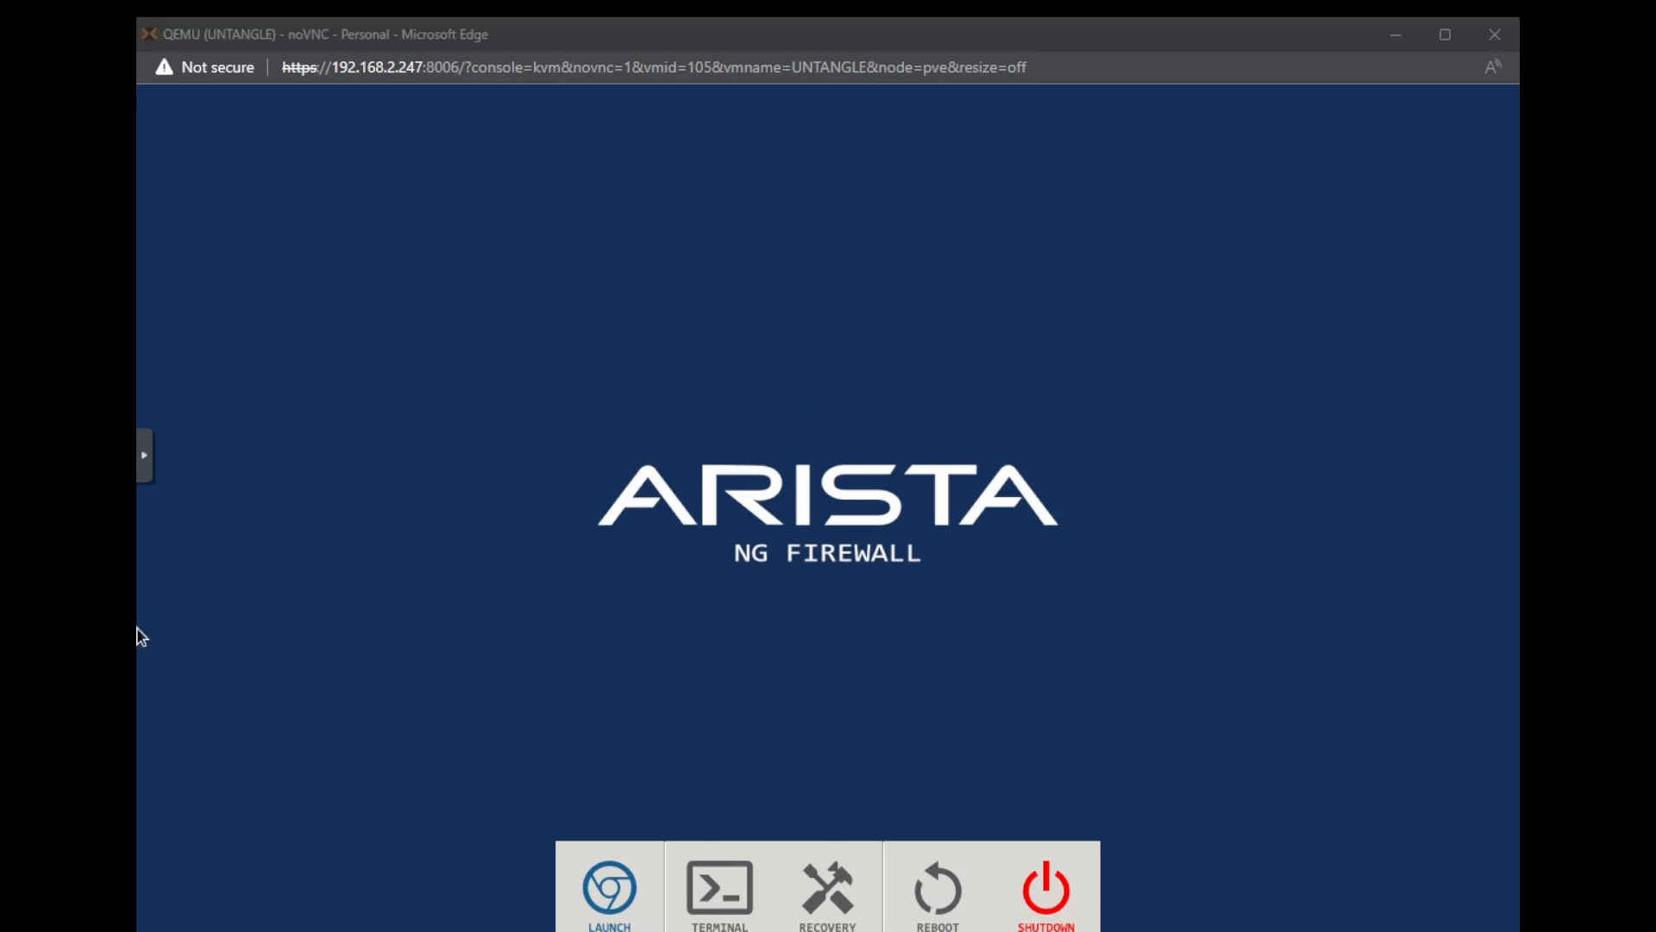
pyautogui.moveTo(869, 385)
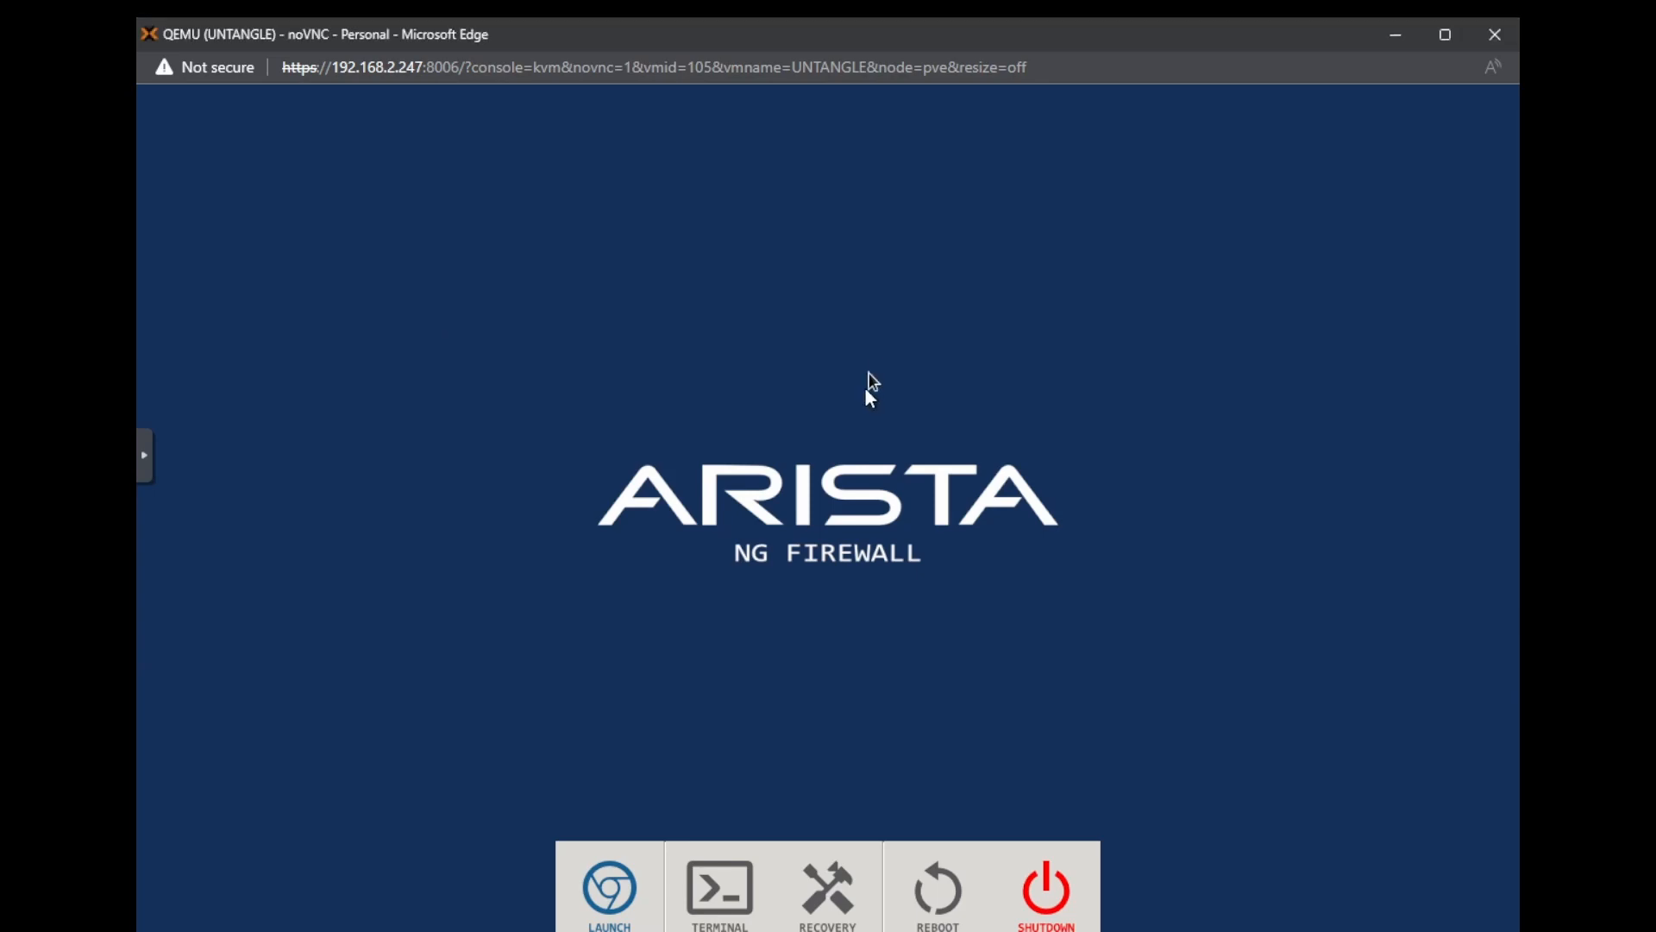
pyautogui.moveTo(752, 411)
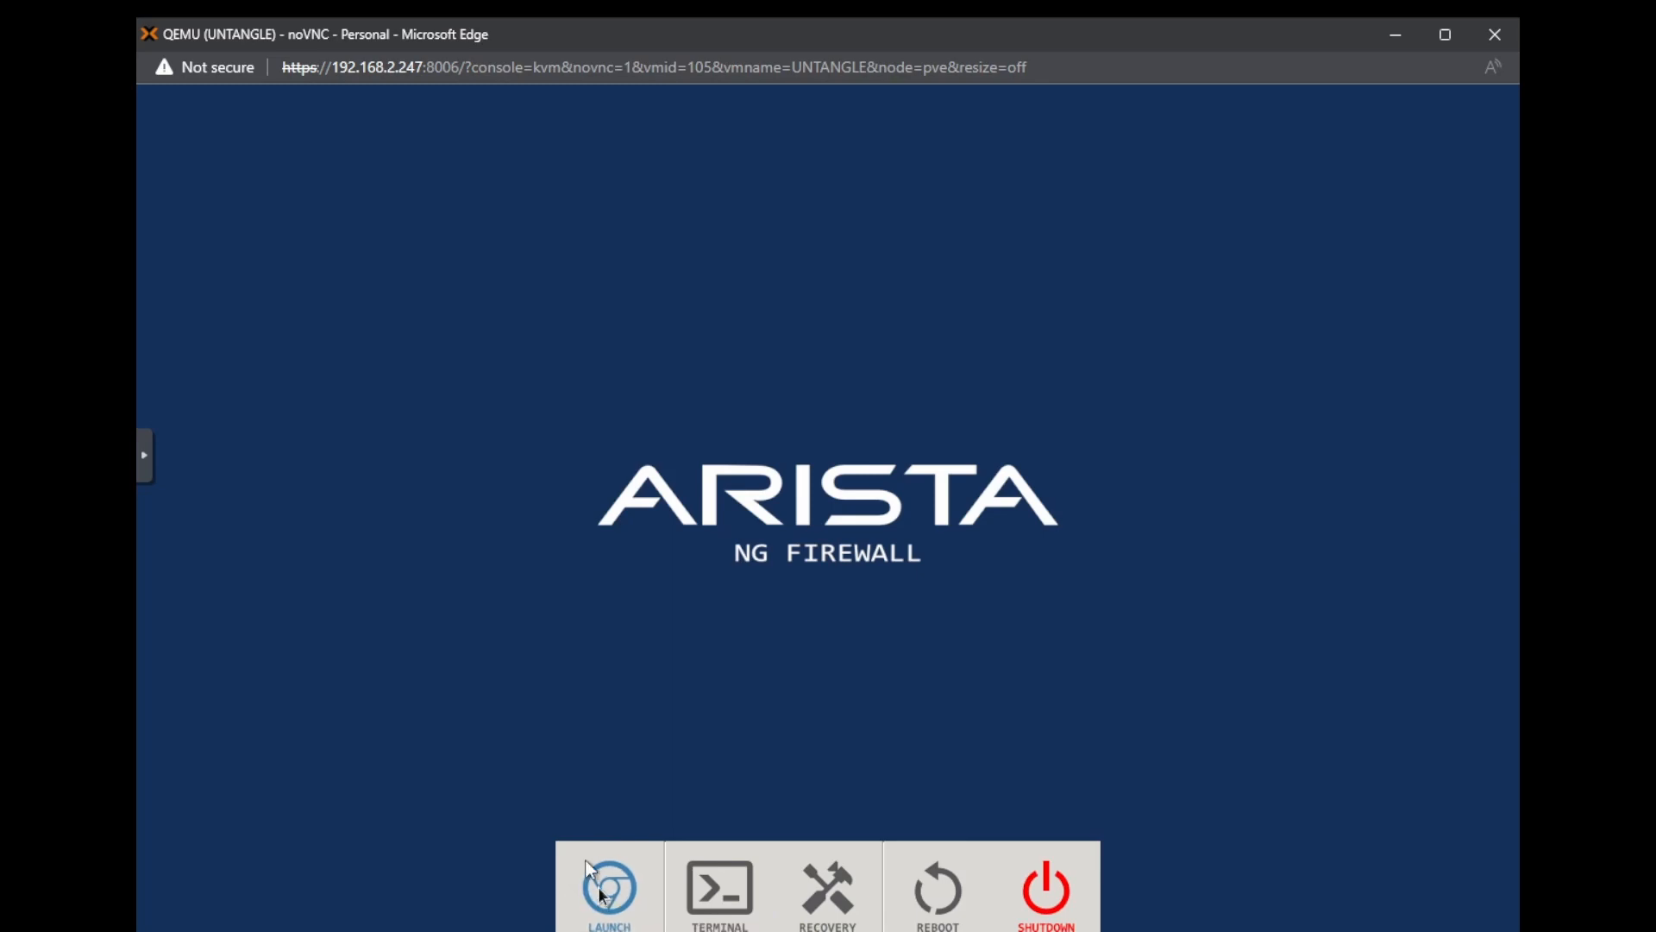
# Step: Launch the Setup Wizard in the appliance's local browser
pyautogui.click(609, 890)
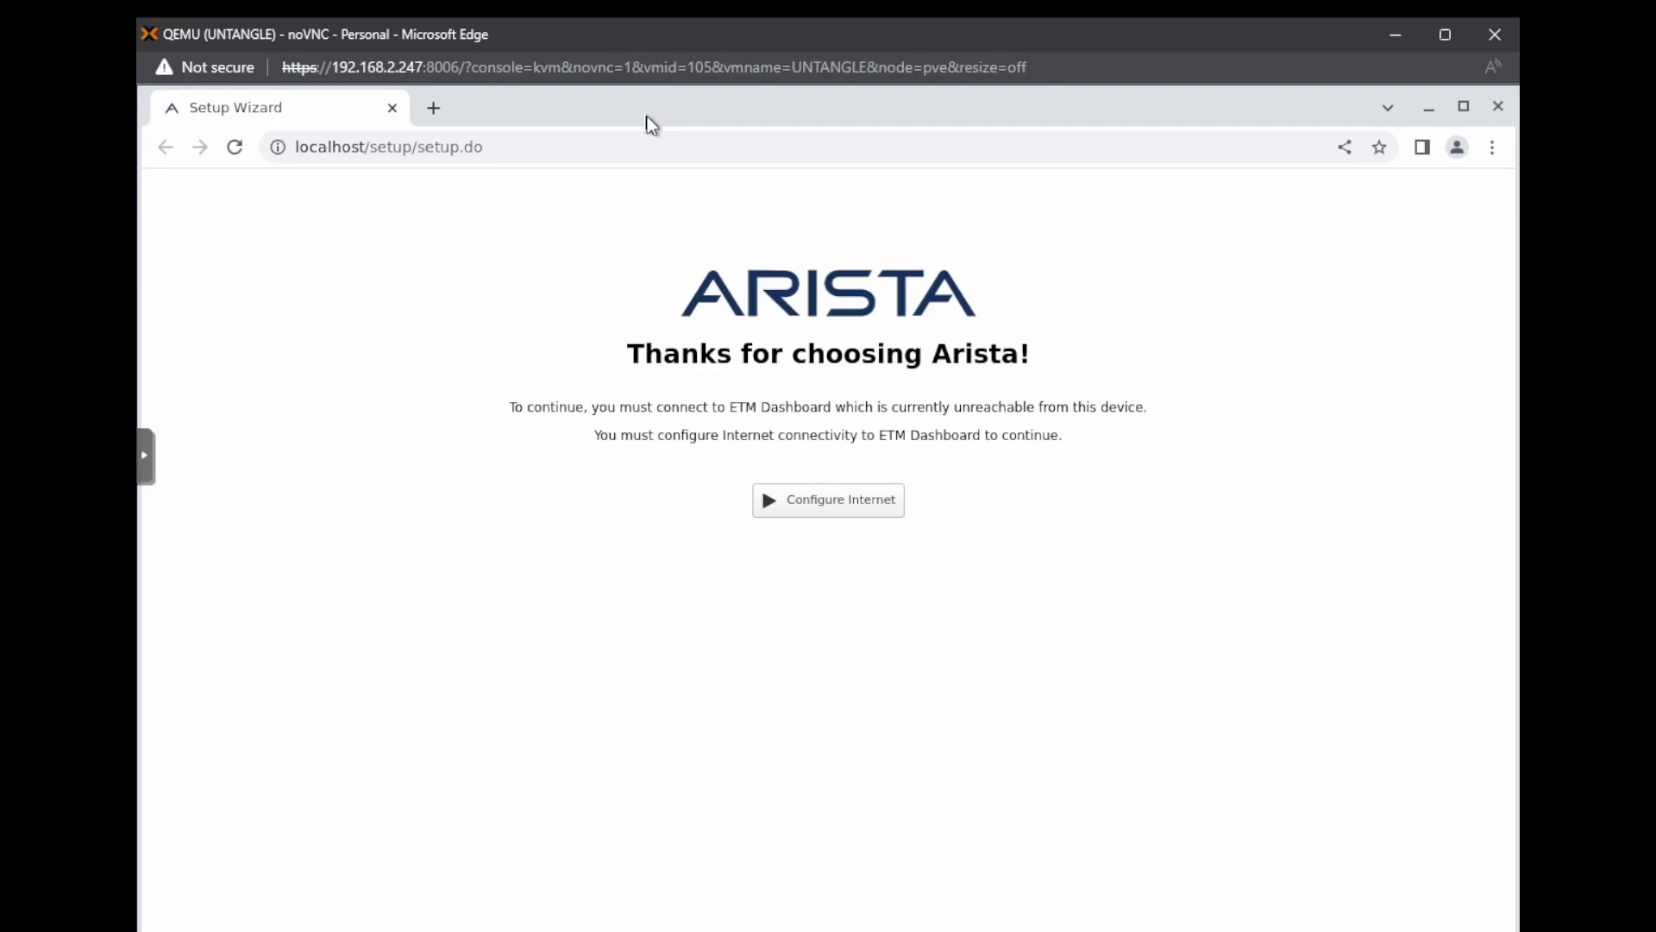
pyautogui.moveTo(1461, 728)
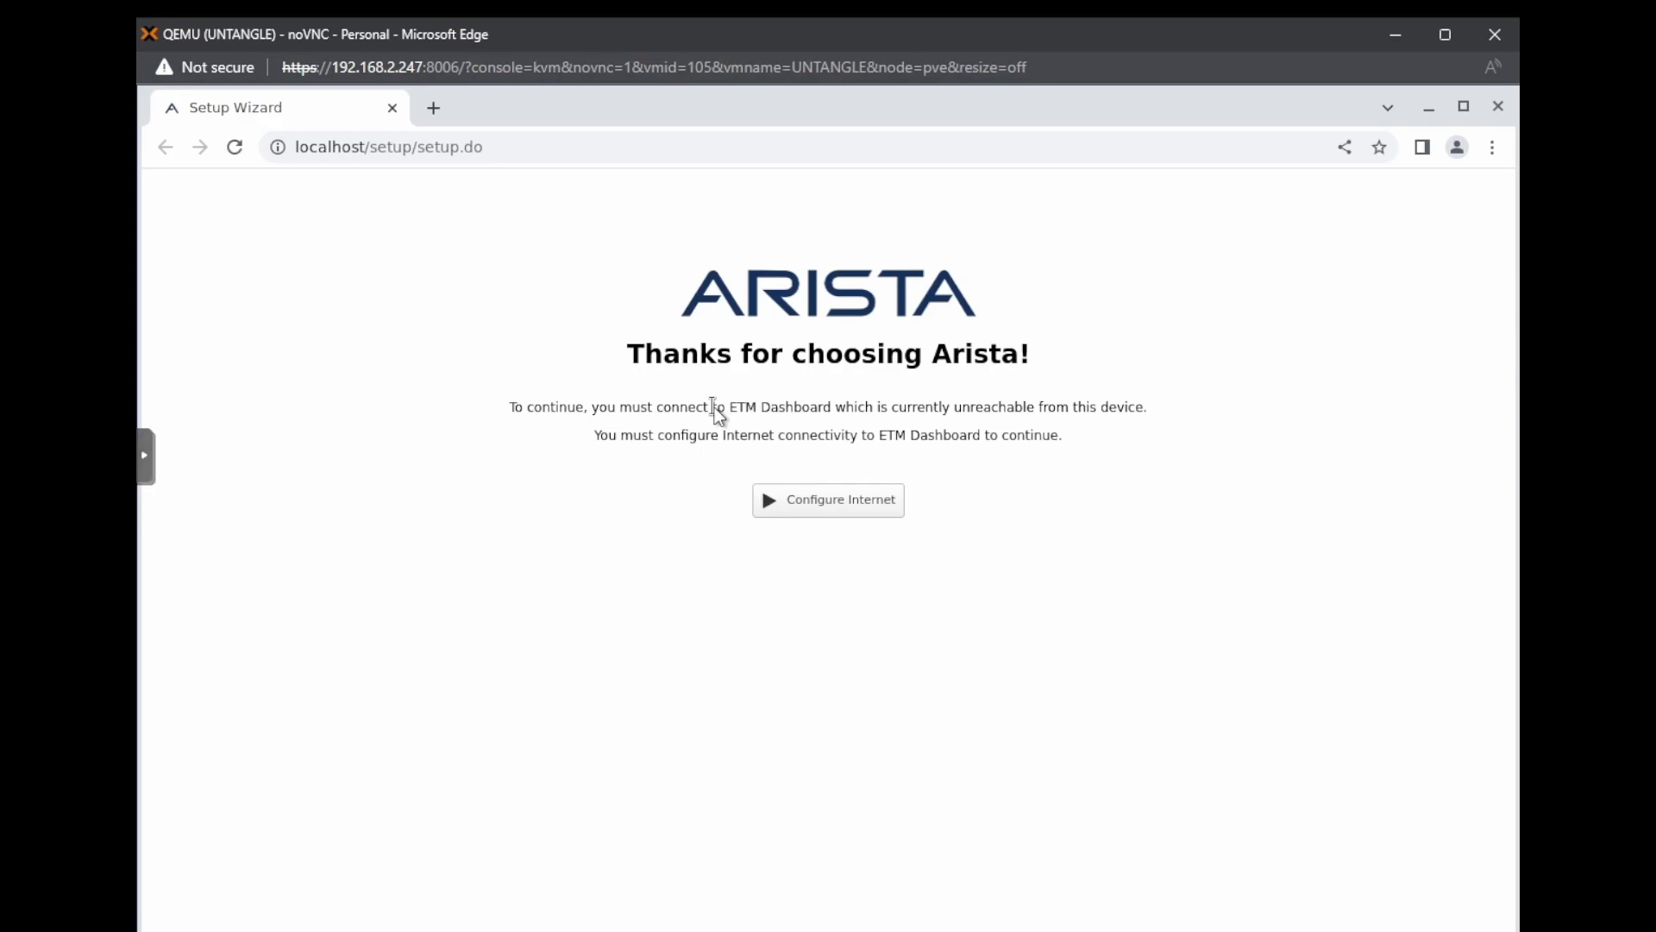
pyautogui.moveTo(776, 547)
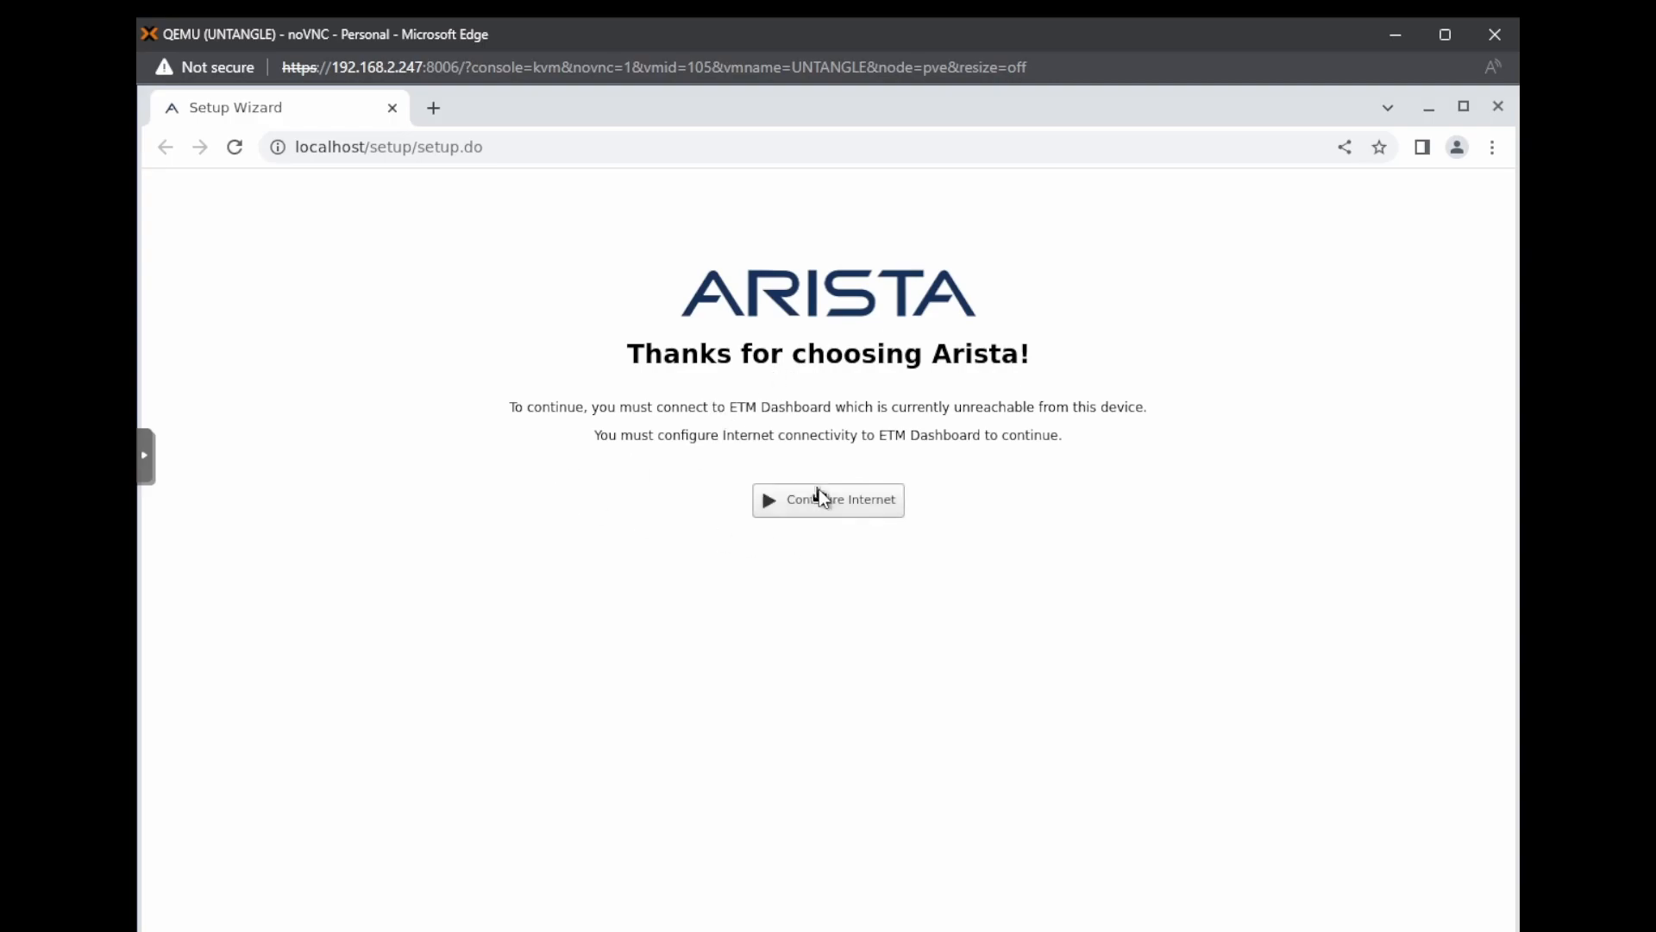
# Step: Test the DHCP internet connection and acknowledge that ETM Dashboard is unreachable
pyautogui.click(828, 499)
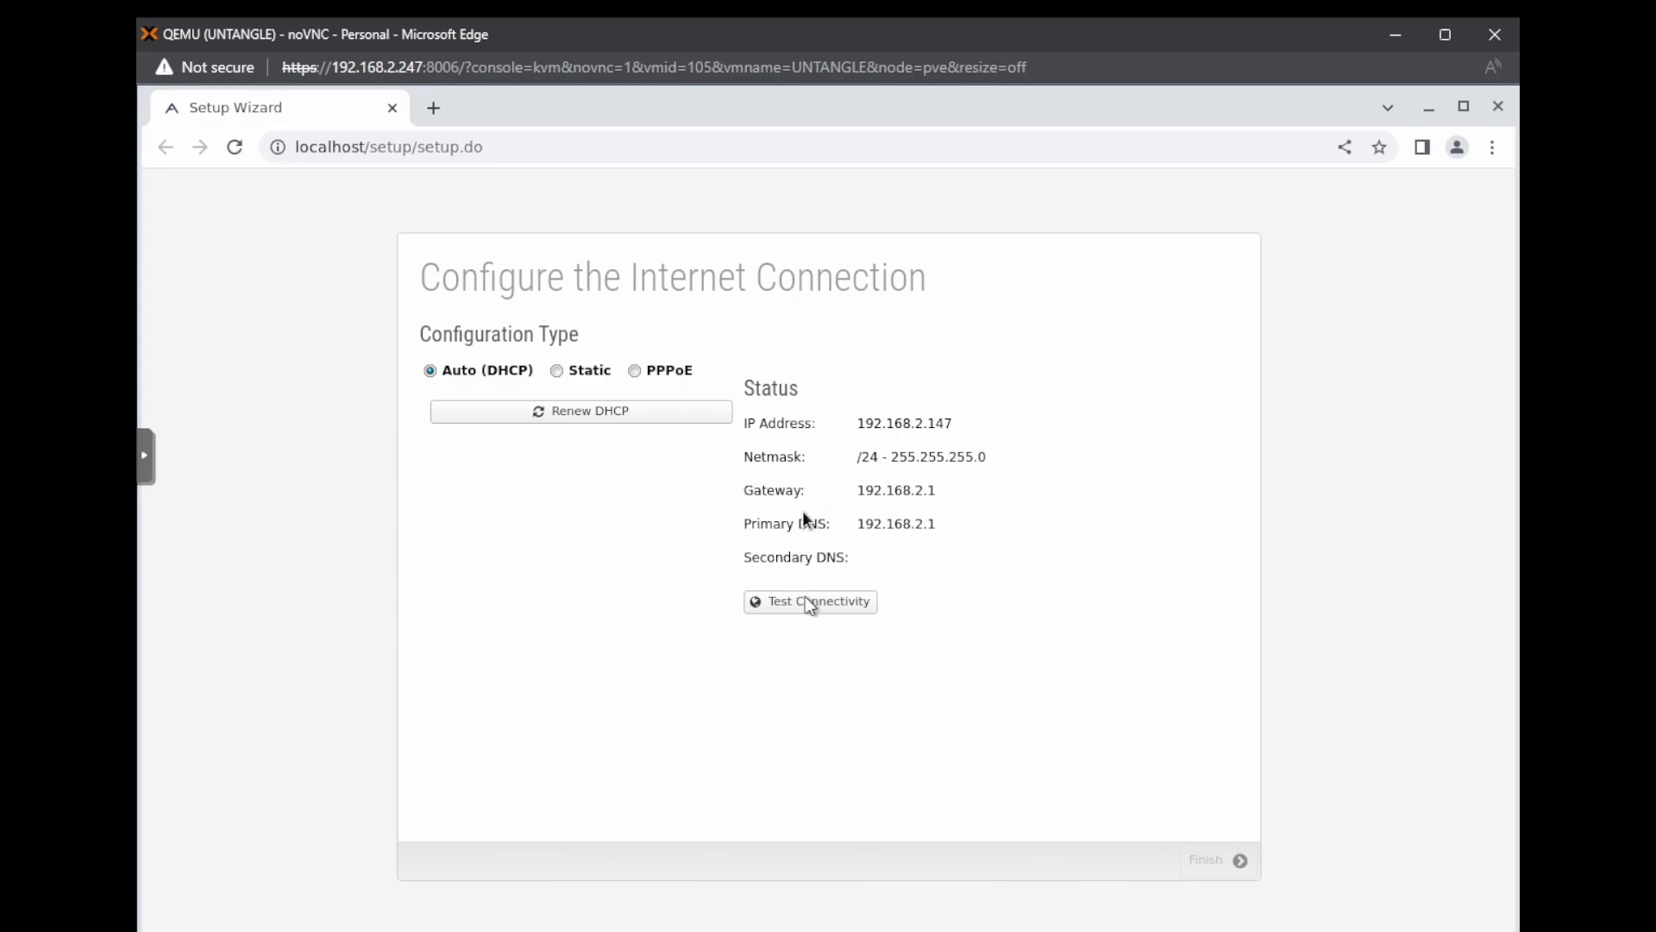
pyautogui.click(811, 600)
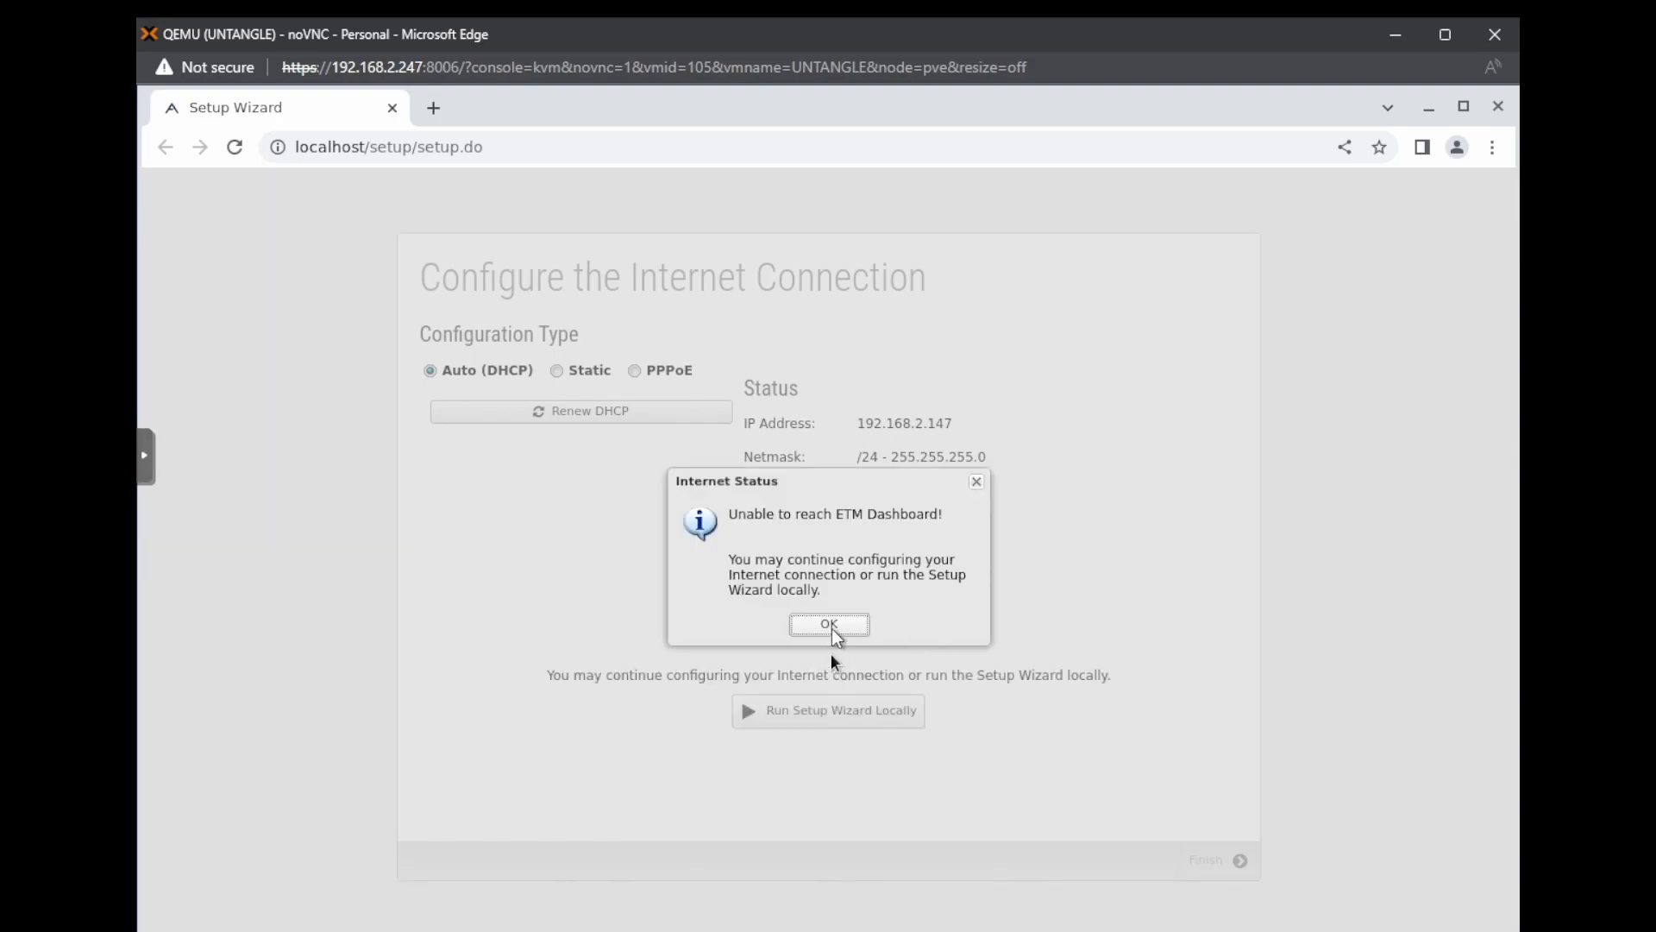
pyautogui.click(828, 624)
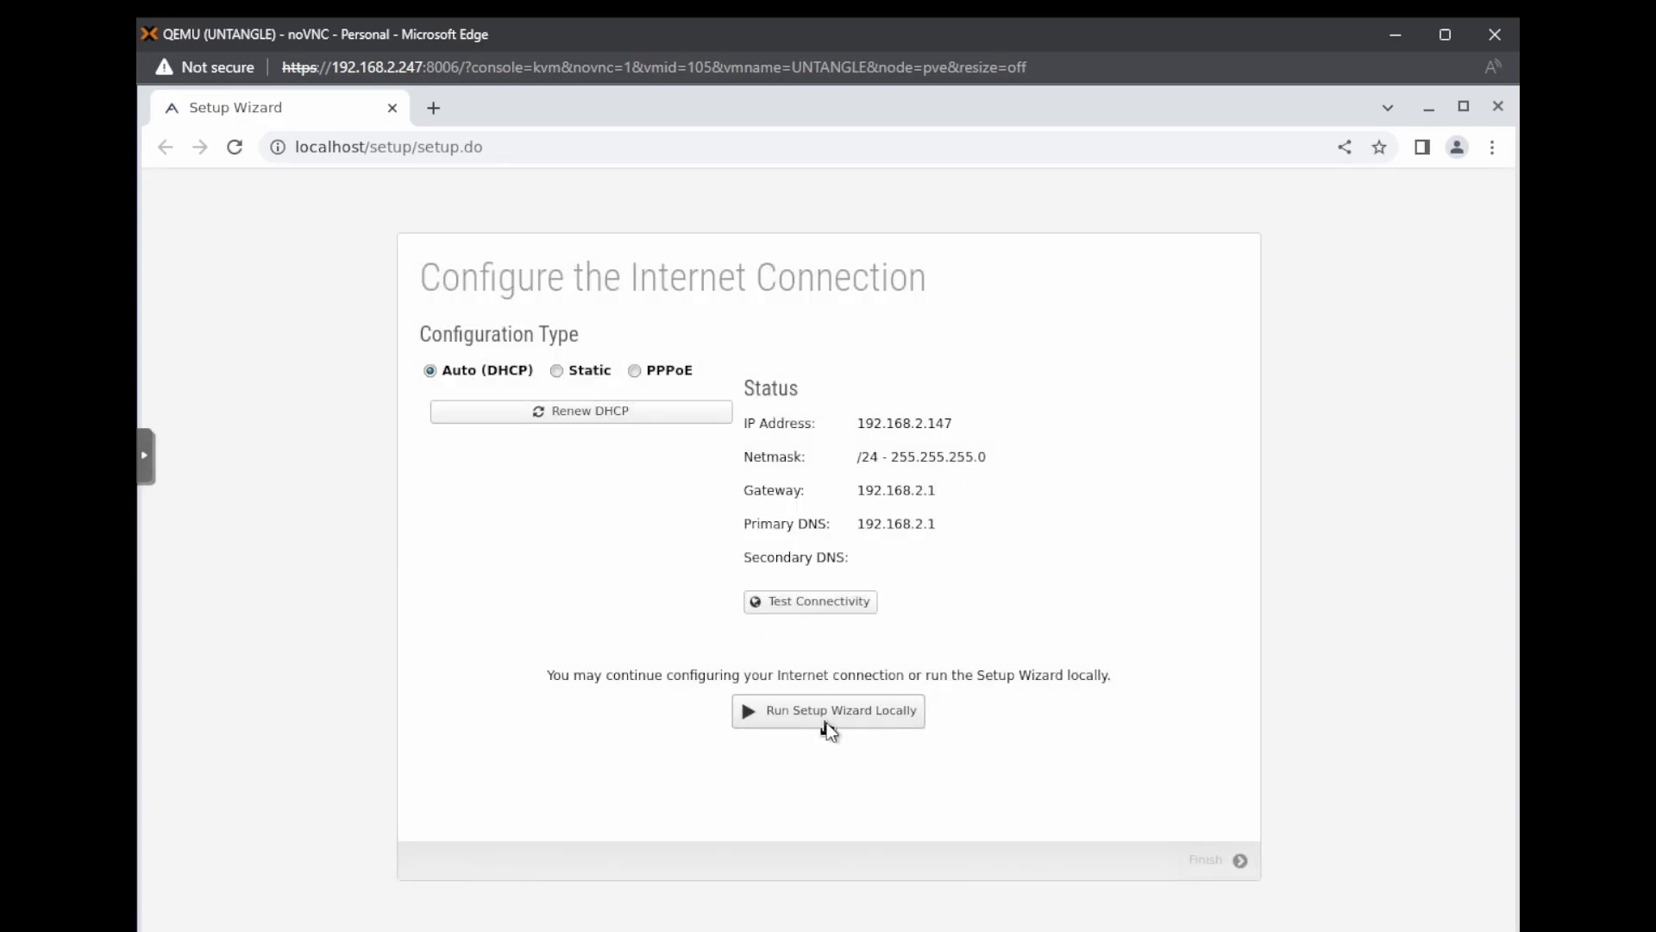
# Step: Run the wizard locally, begin setup and agree to the Untangle software license
pyautogui.click(828, 709)
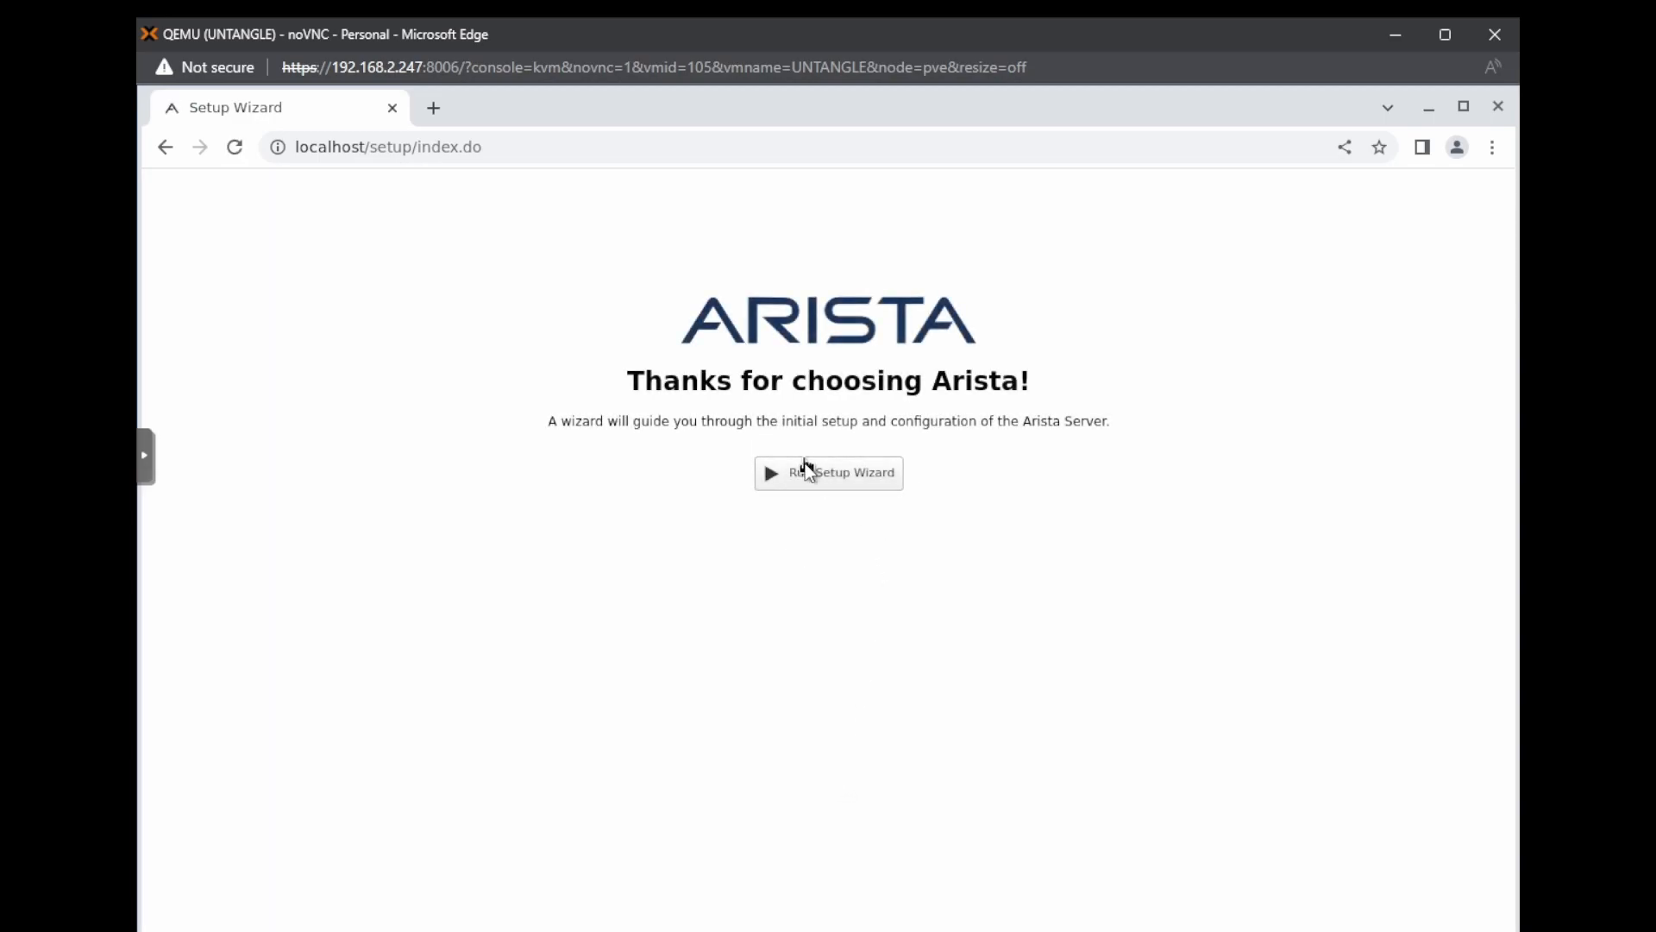
pyautogui.click(828, 472)
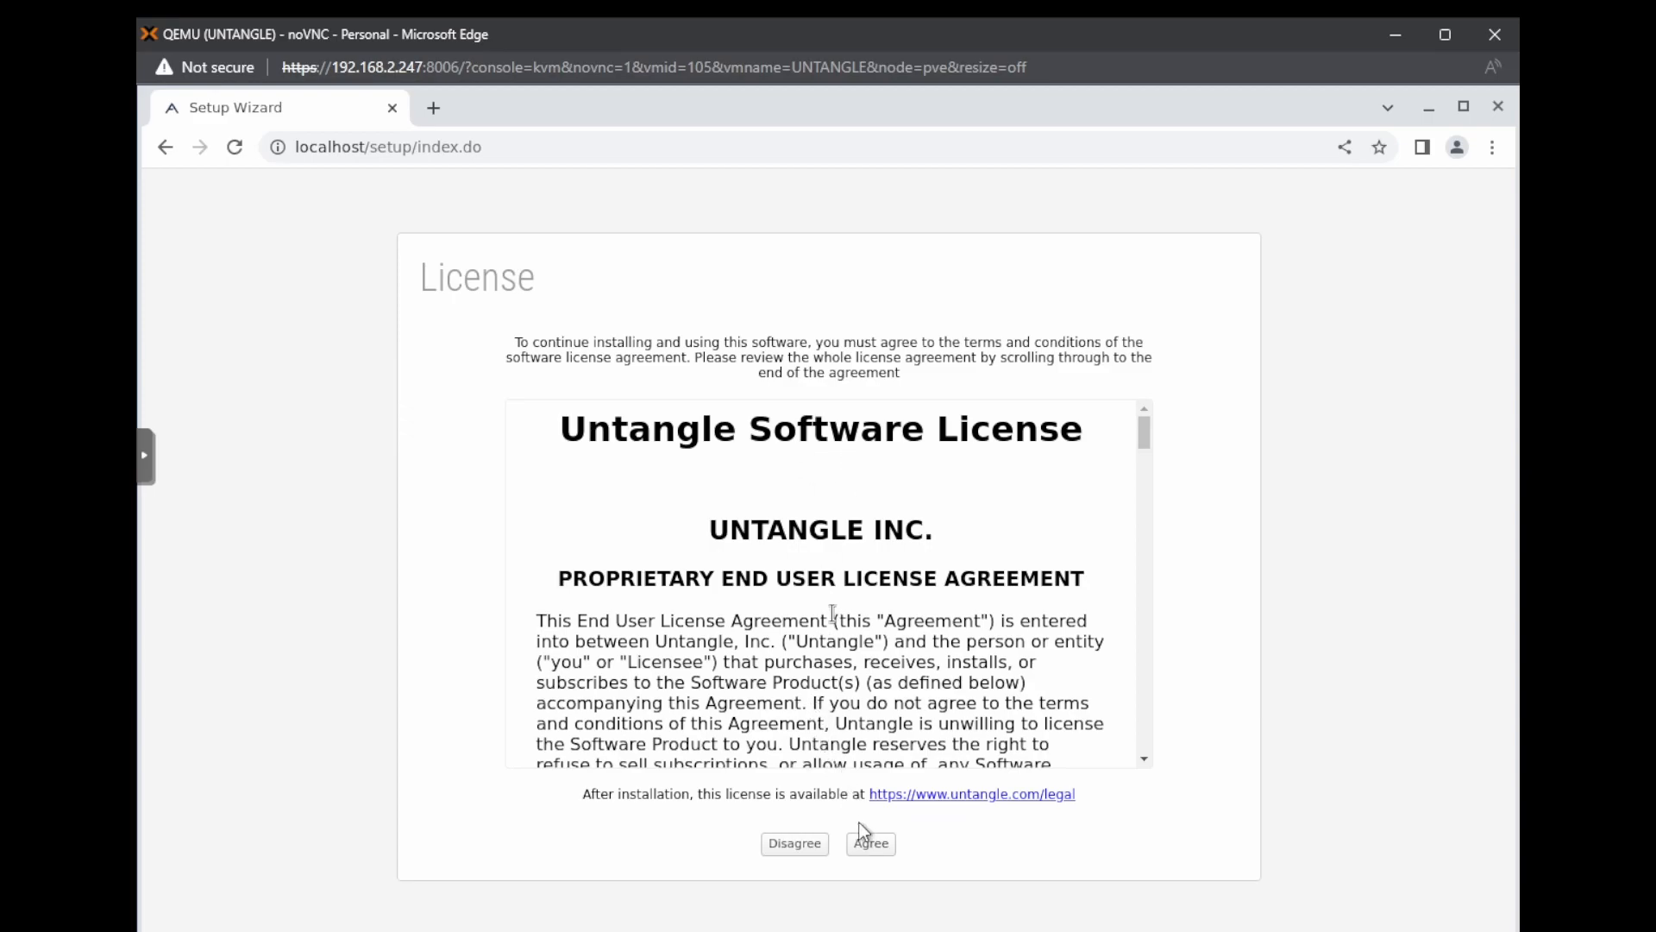
pyautogui.click(870, 844)
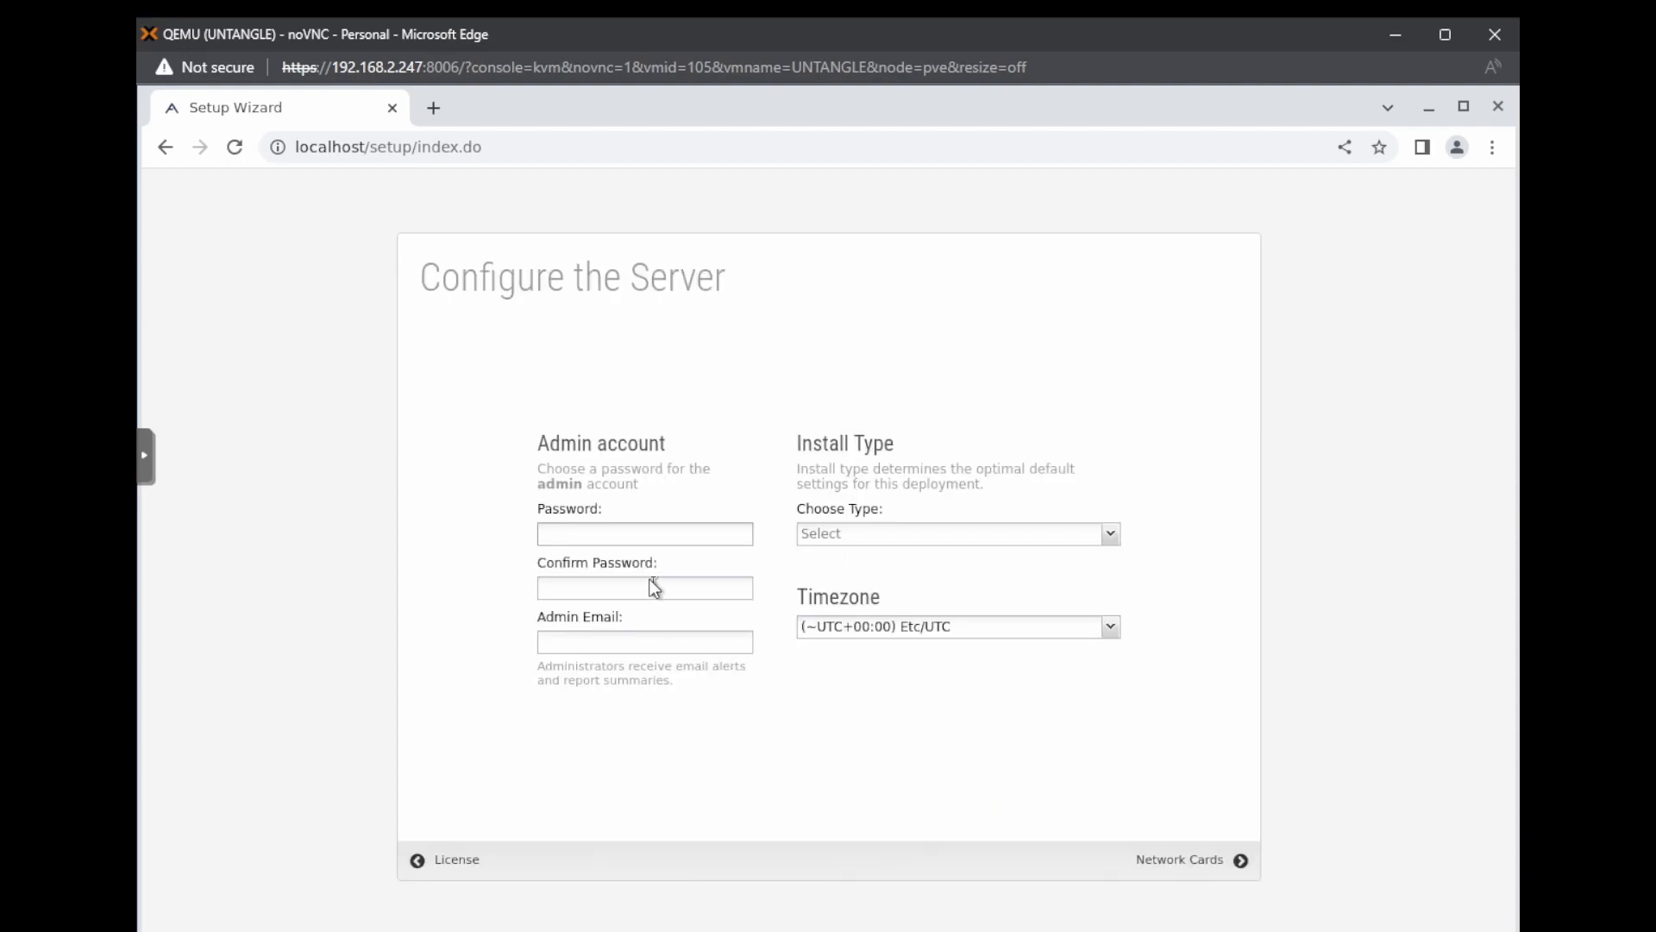
# Step: Set the admin password, email no@thanks, Home install type and America/Toronto timezone, then continue to Network Cards
pyautogui.click(644, 533)
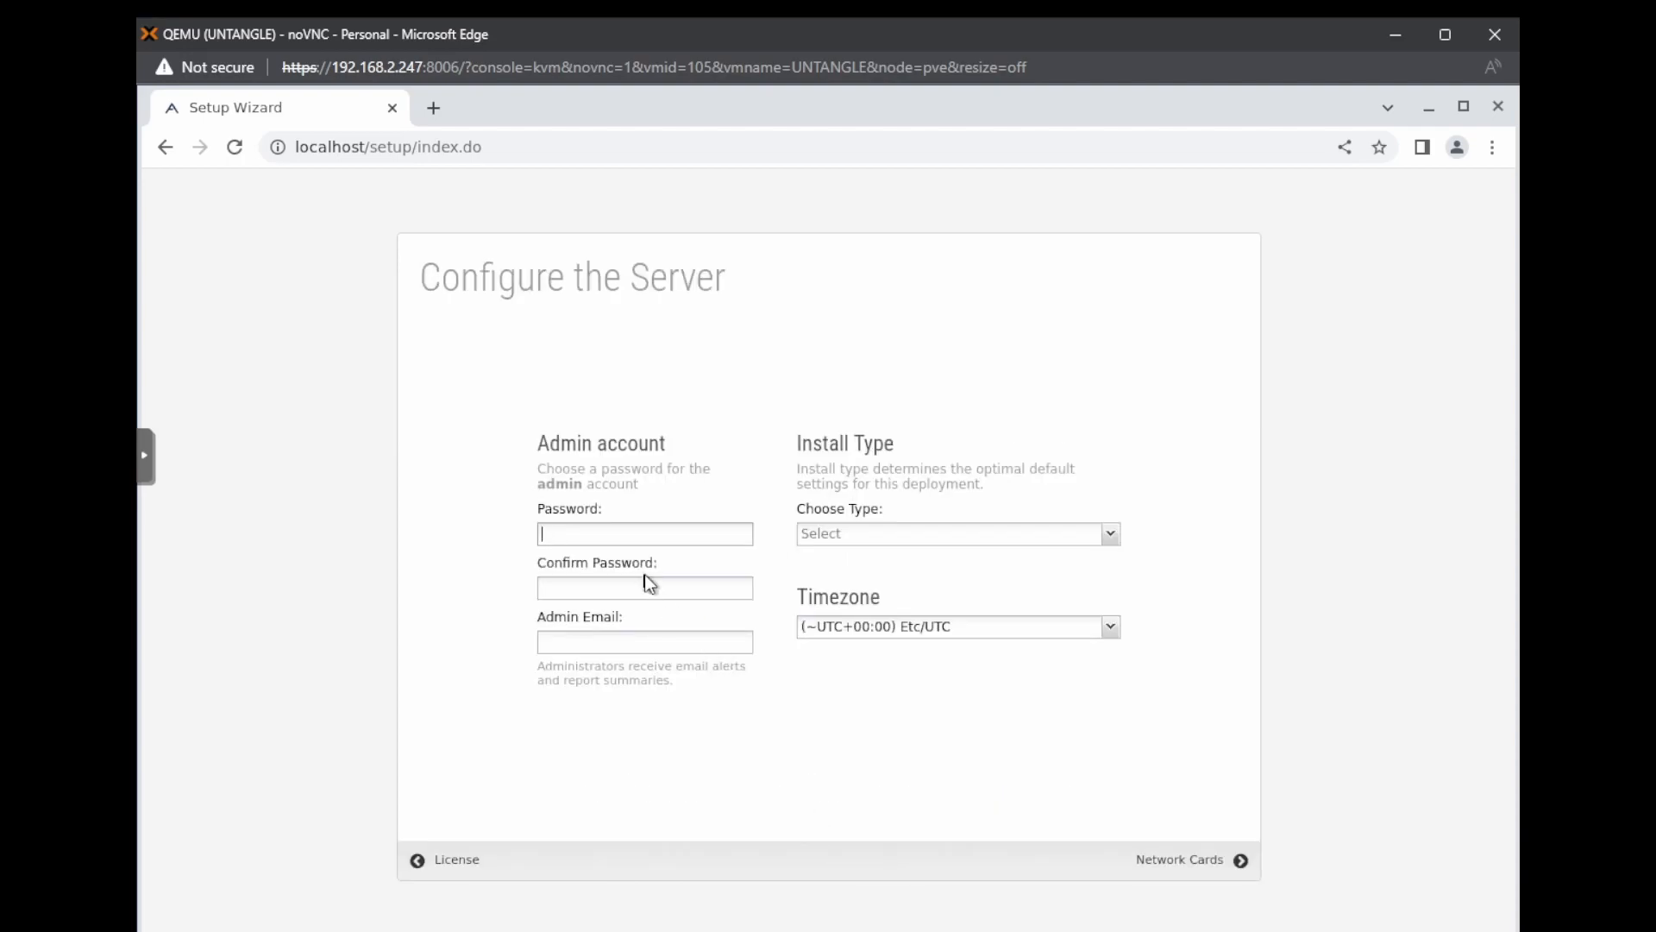
pyautogui.write('••••')
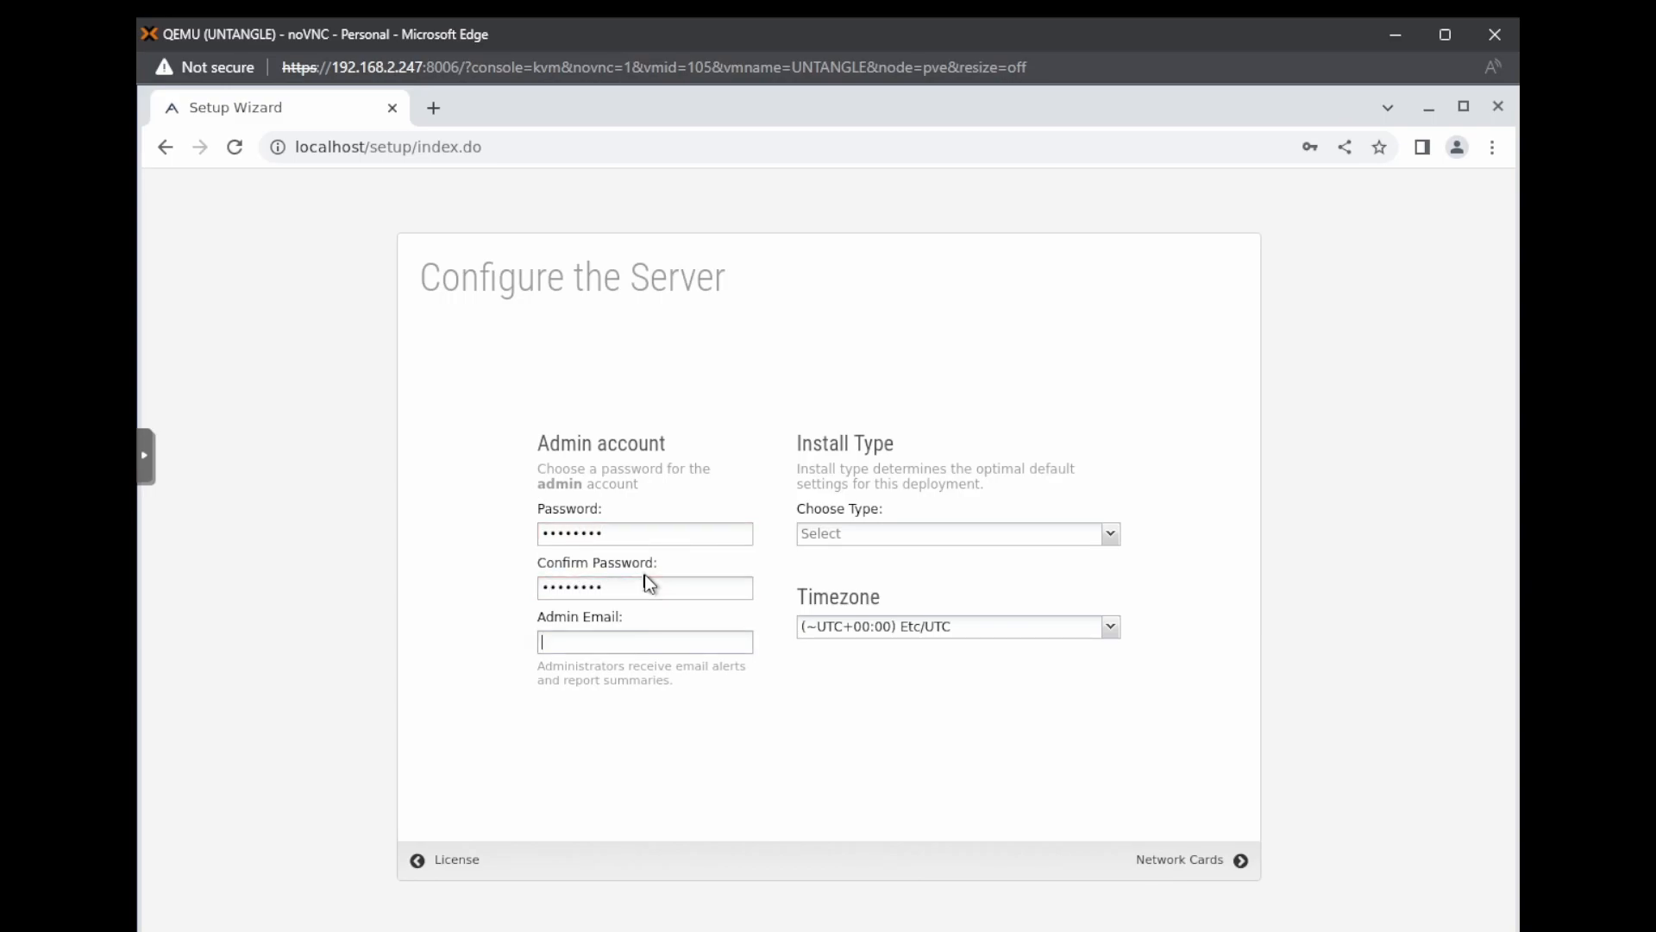
pyautogui.write('no@thanks.com')
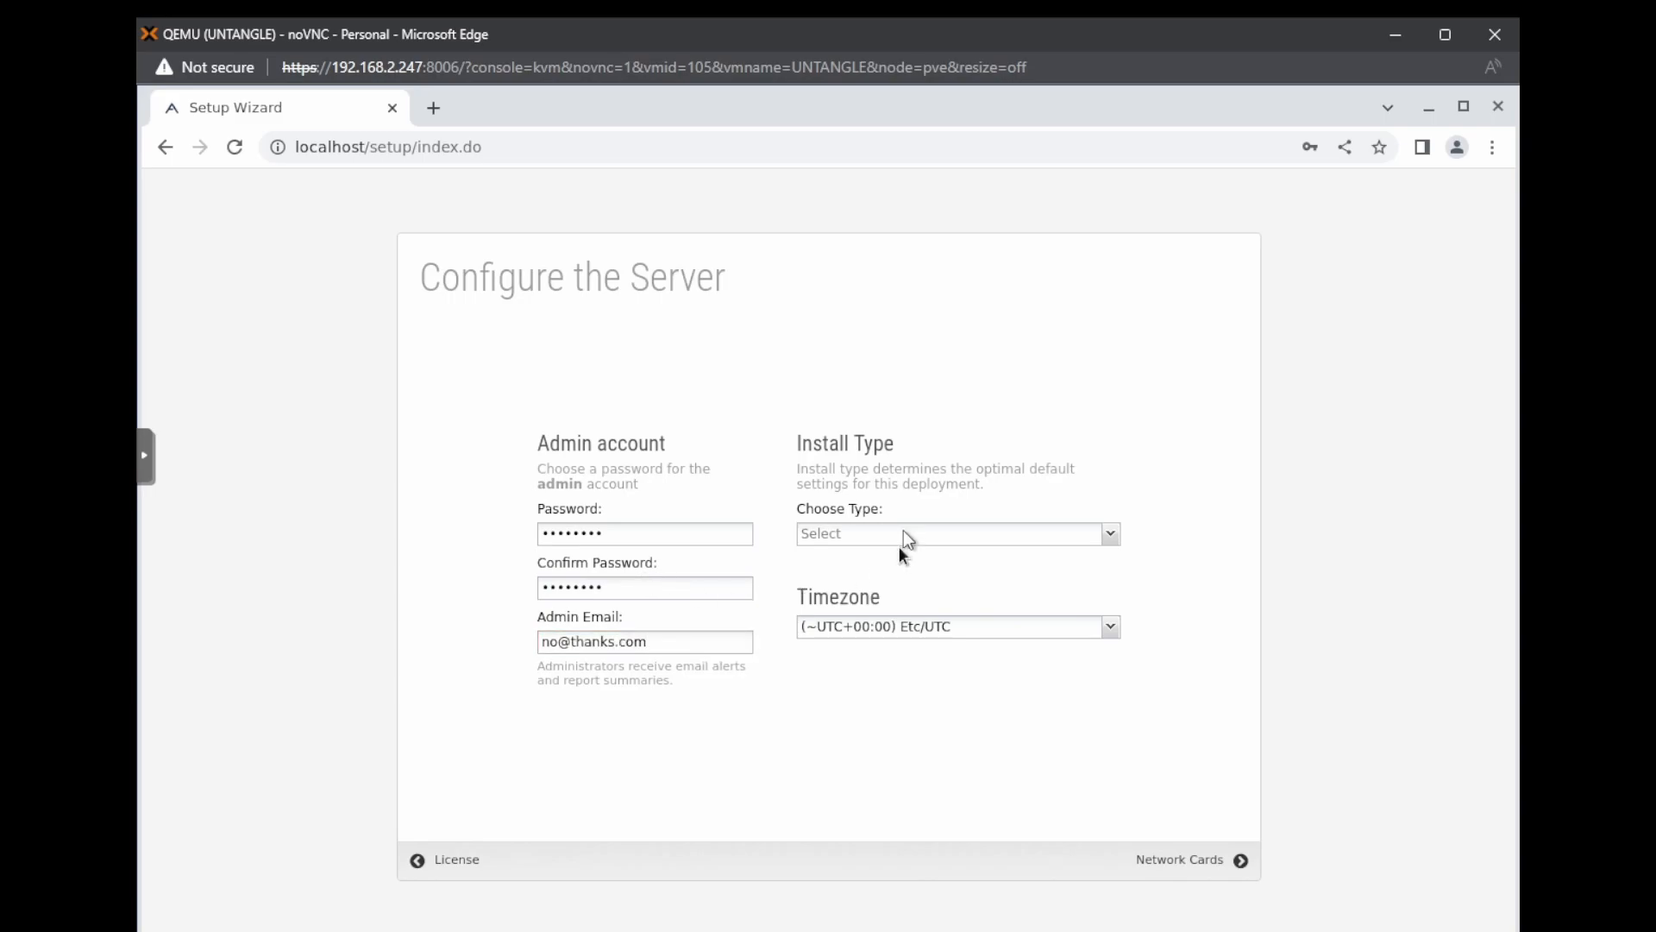
pyautogui.click(954, 533)
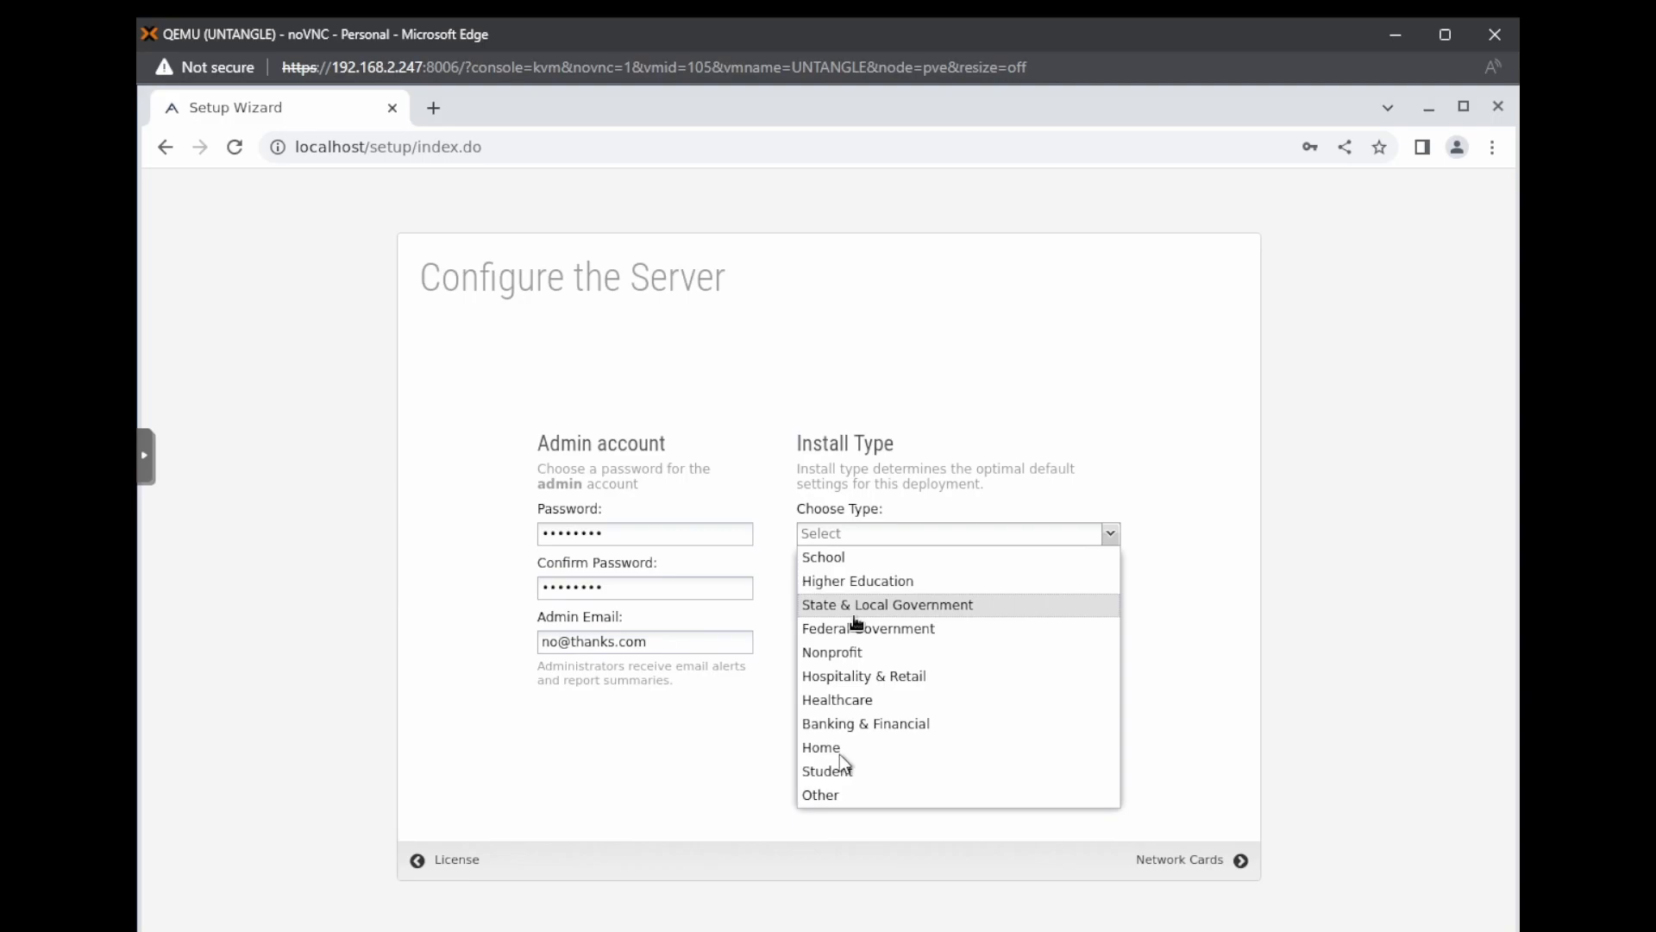
pyautogui.click(821, 748)
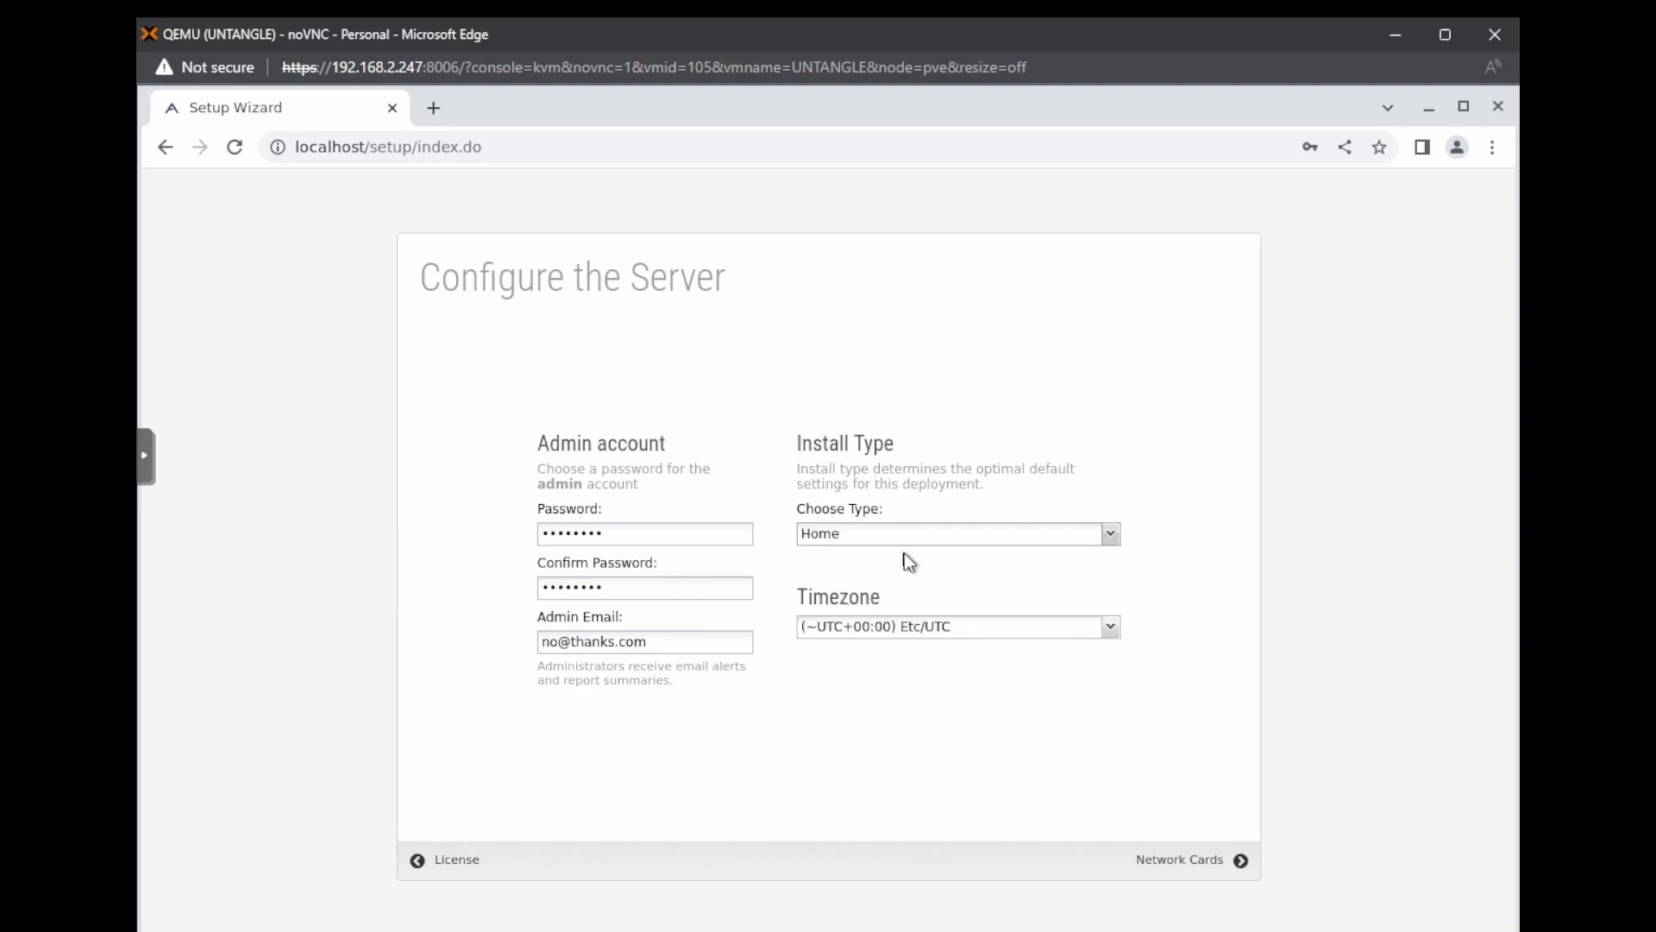
pyautogui.moveTo(942, 539)
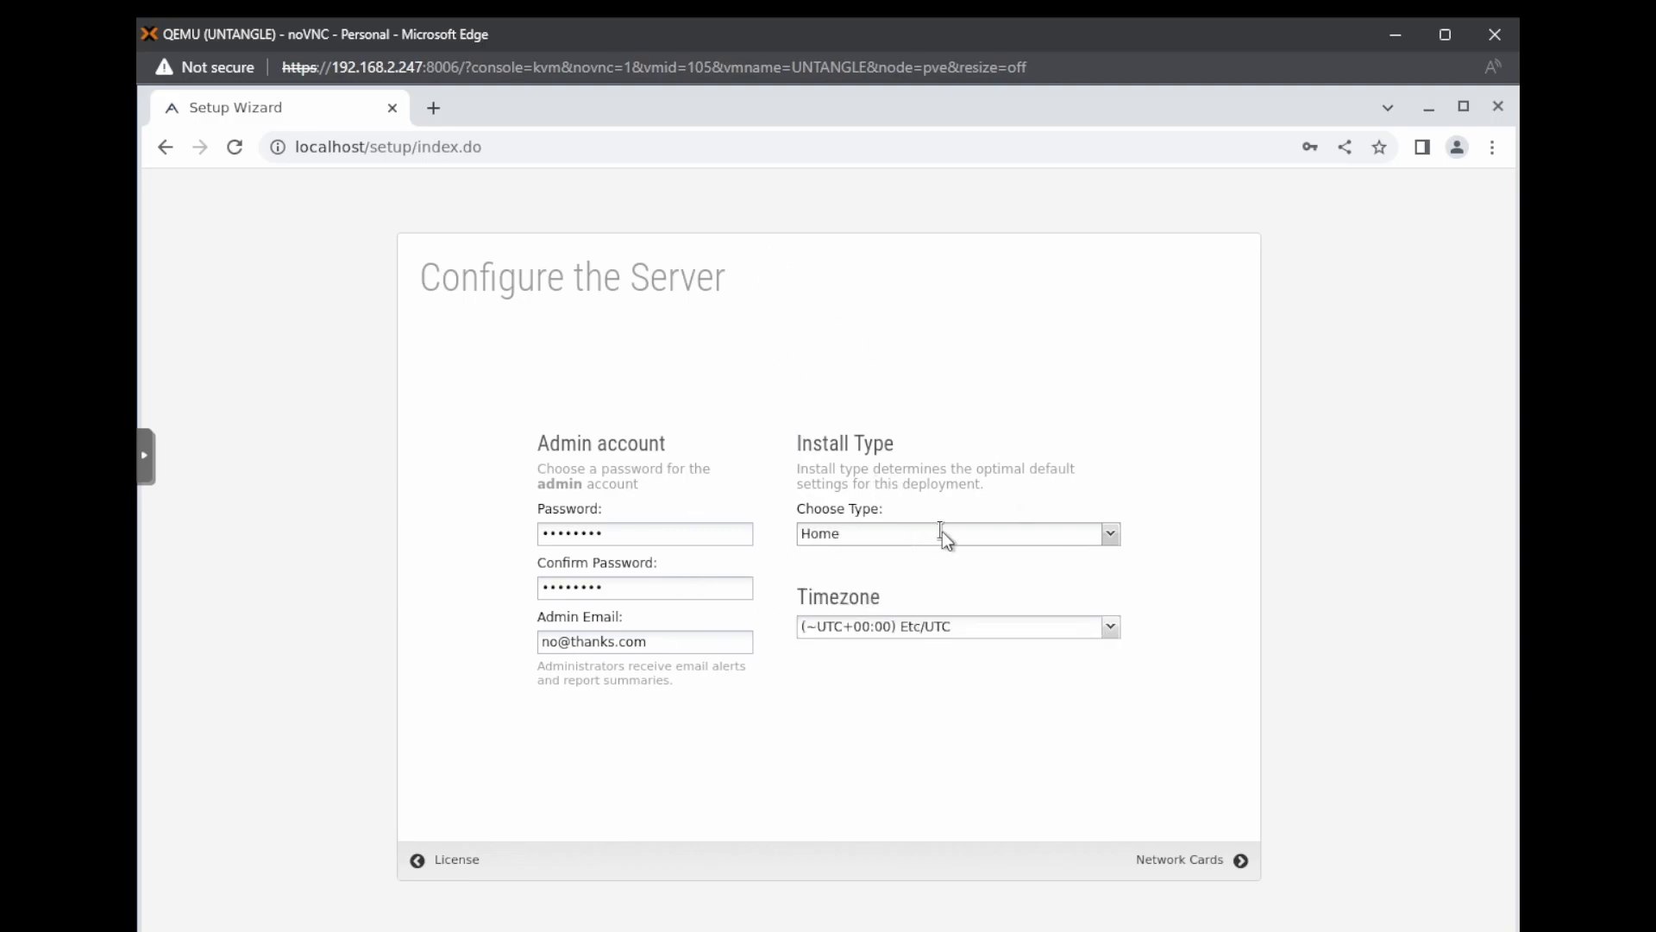
pyautogui.click(956, 534)
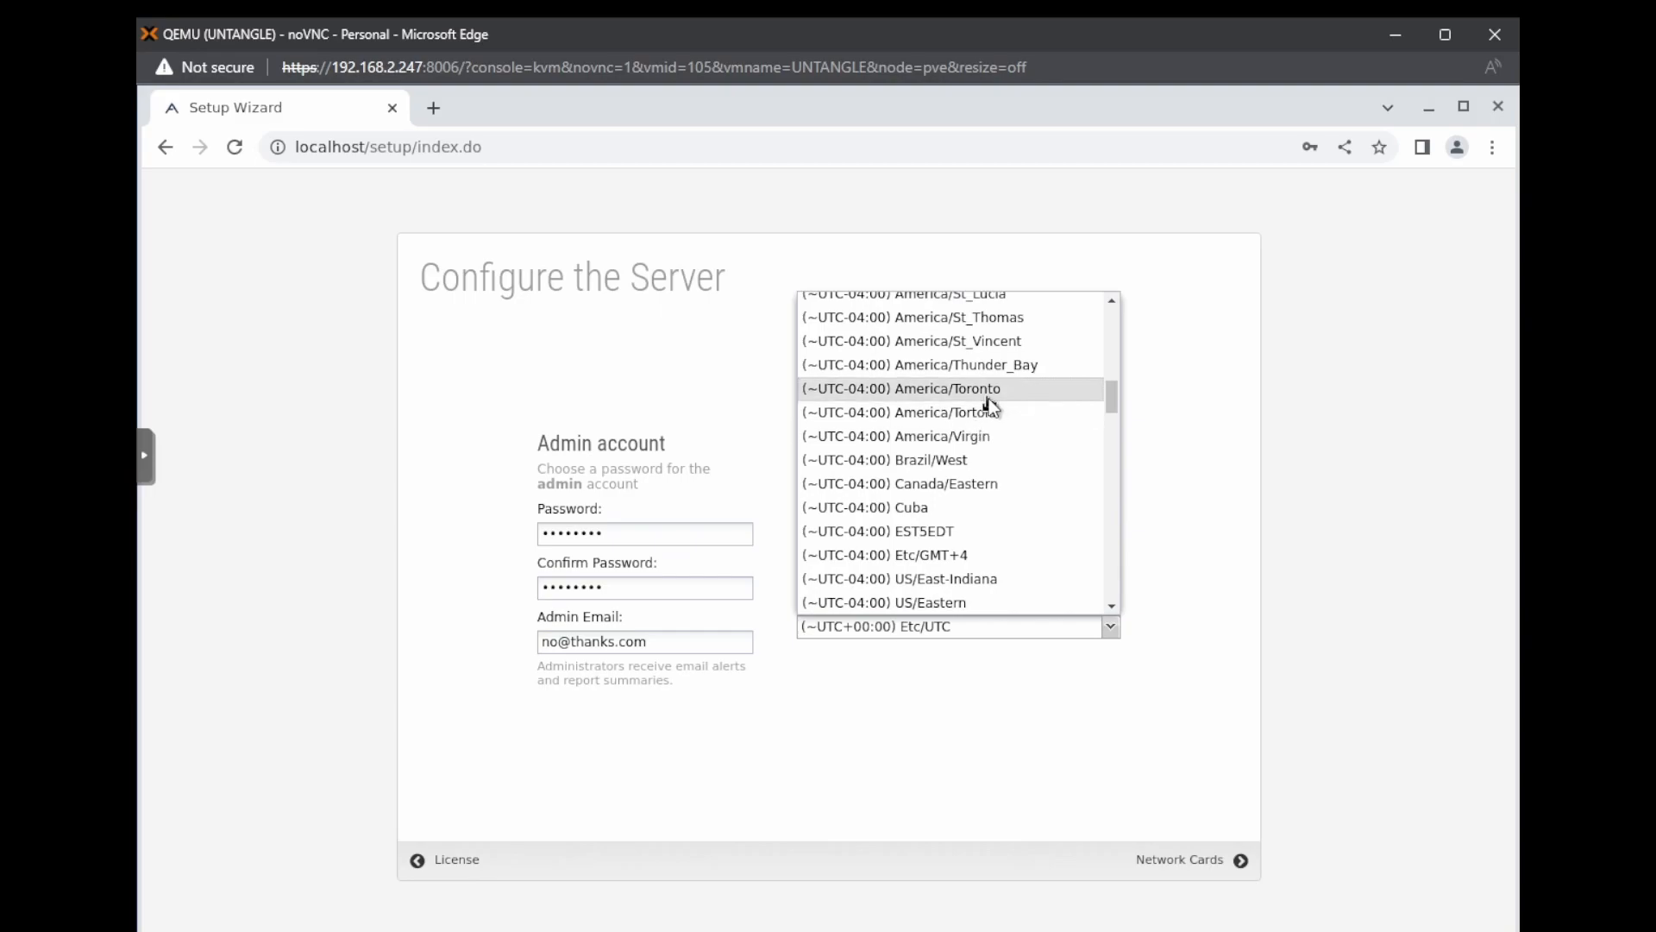
pyautogui.click(899, 388)
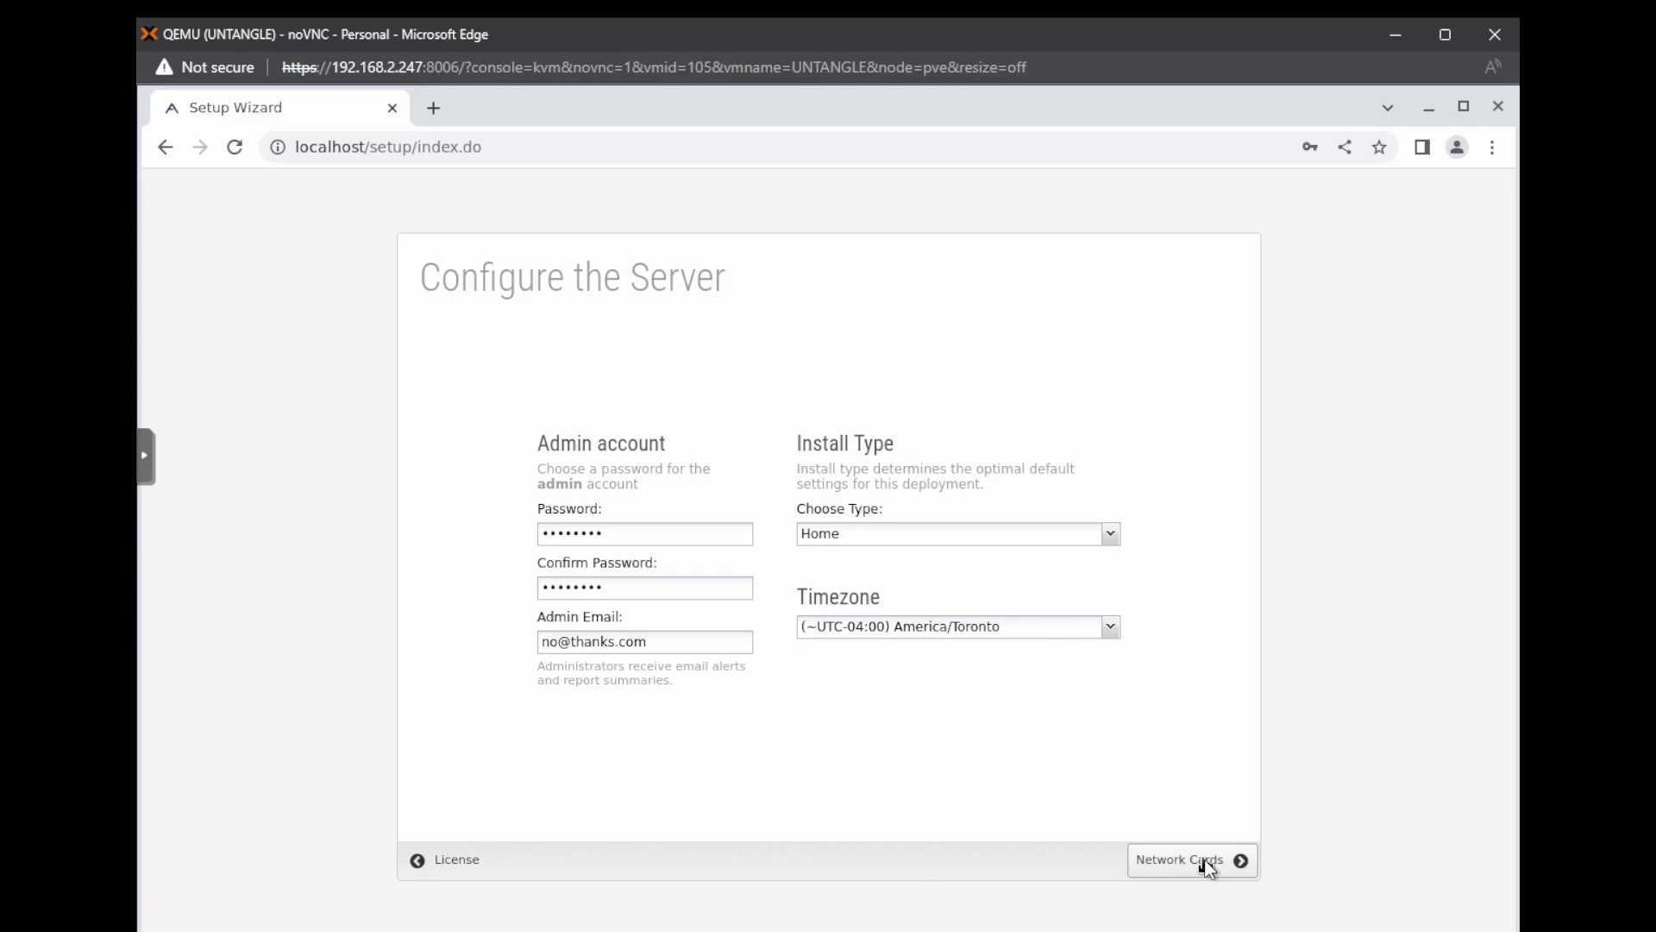
pyautogui.click(1192, 859)
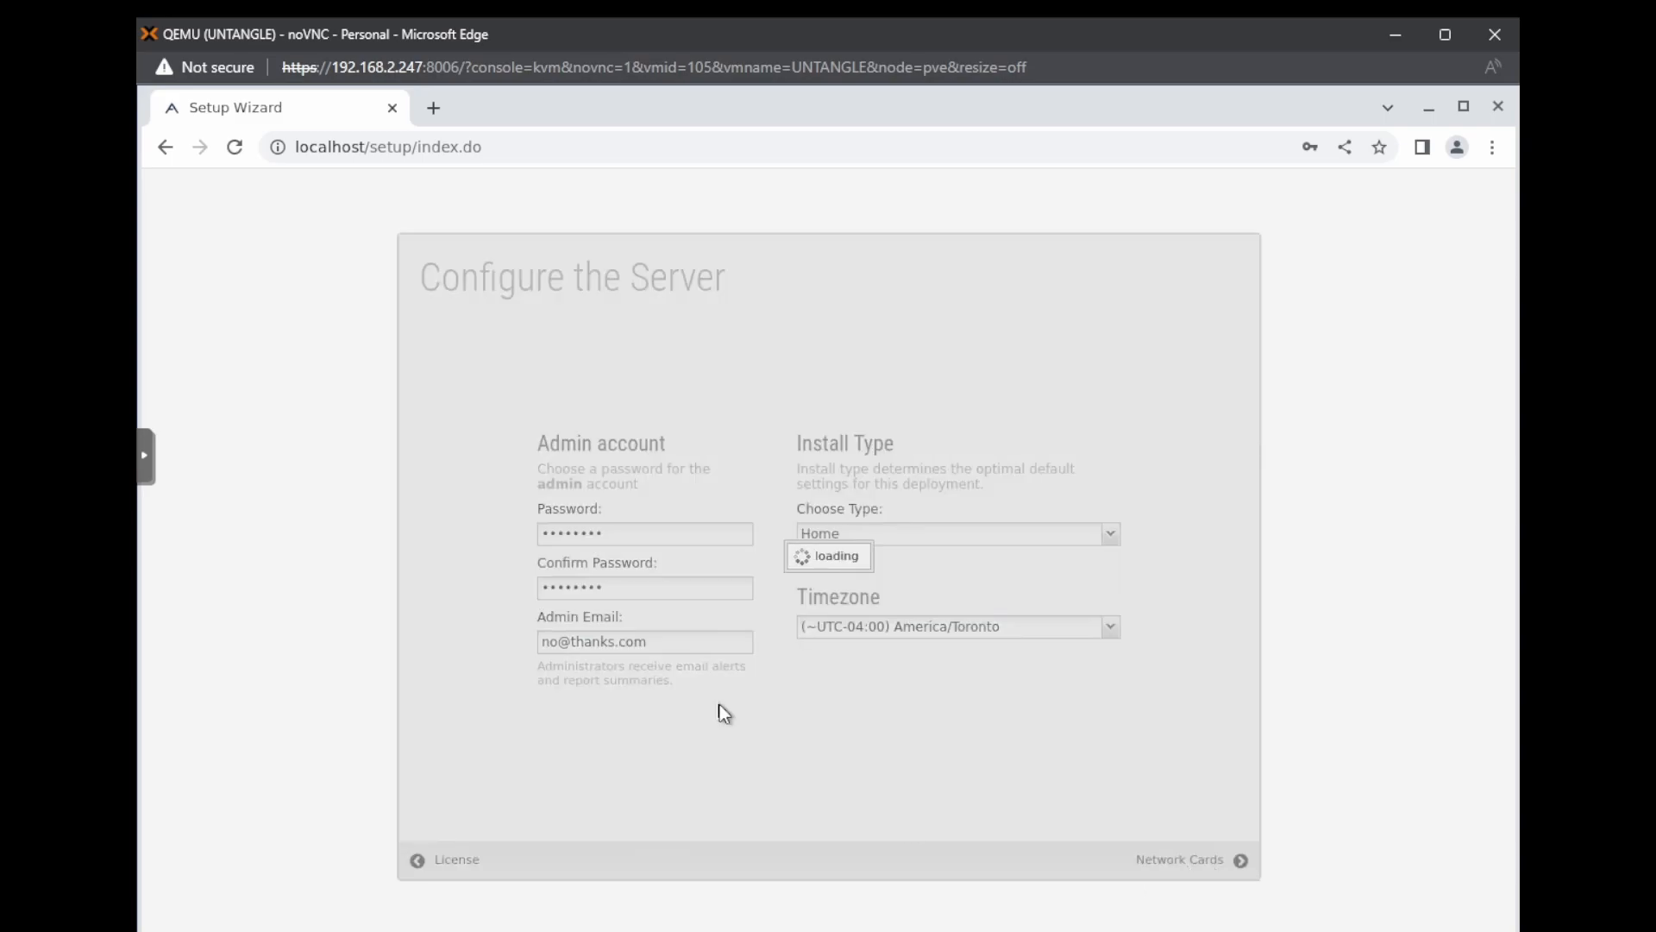
# Step: Reach Identify Network Cards with eth0 as External and eth1 as Internal
pyautogui.click(1188, 860)
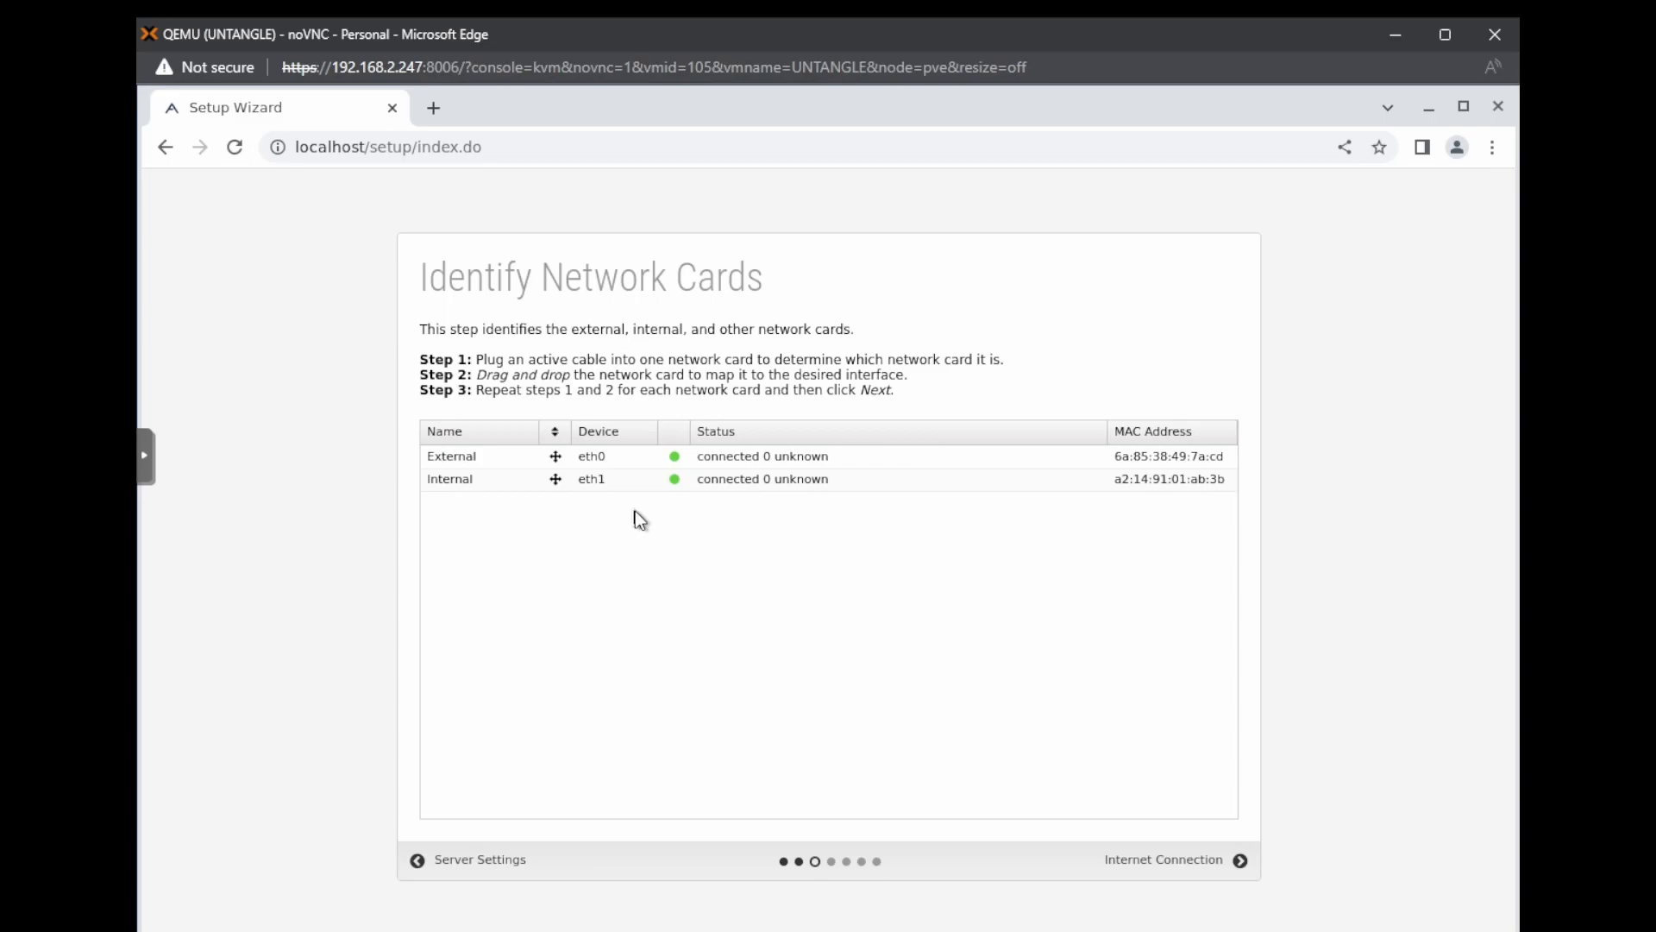
pyautogui.moveTo(566, 483)
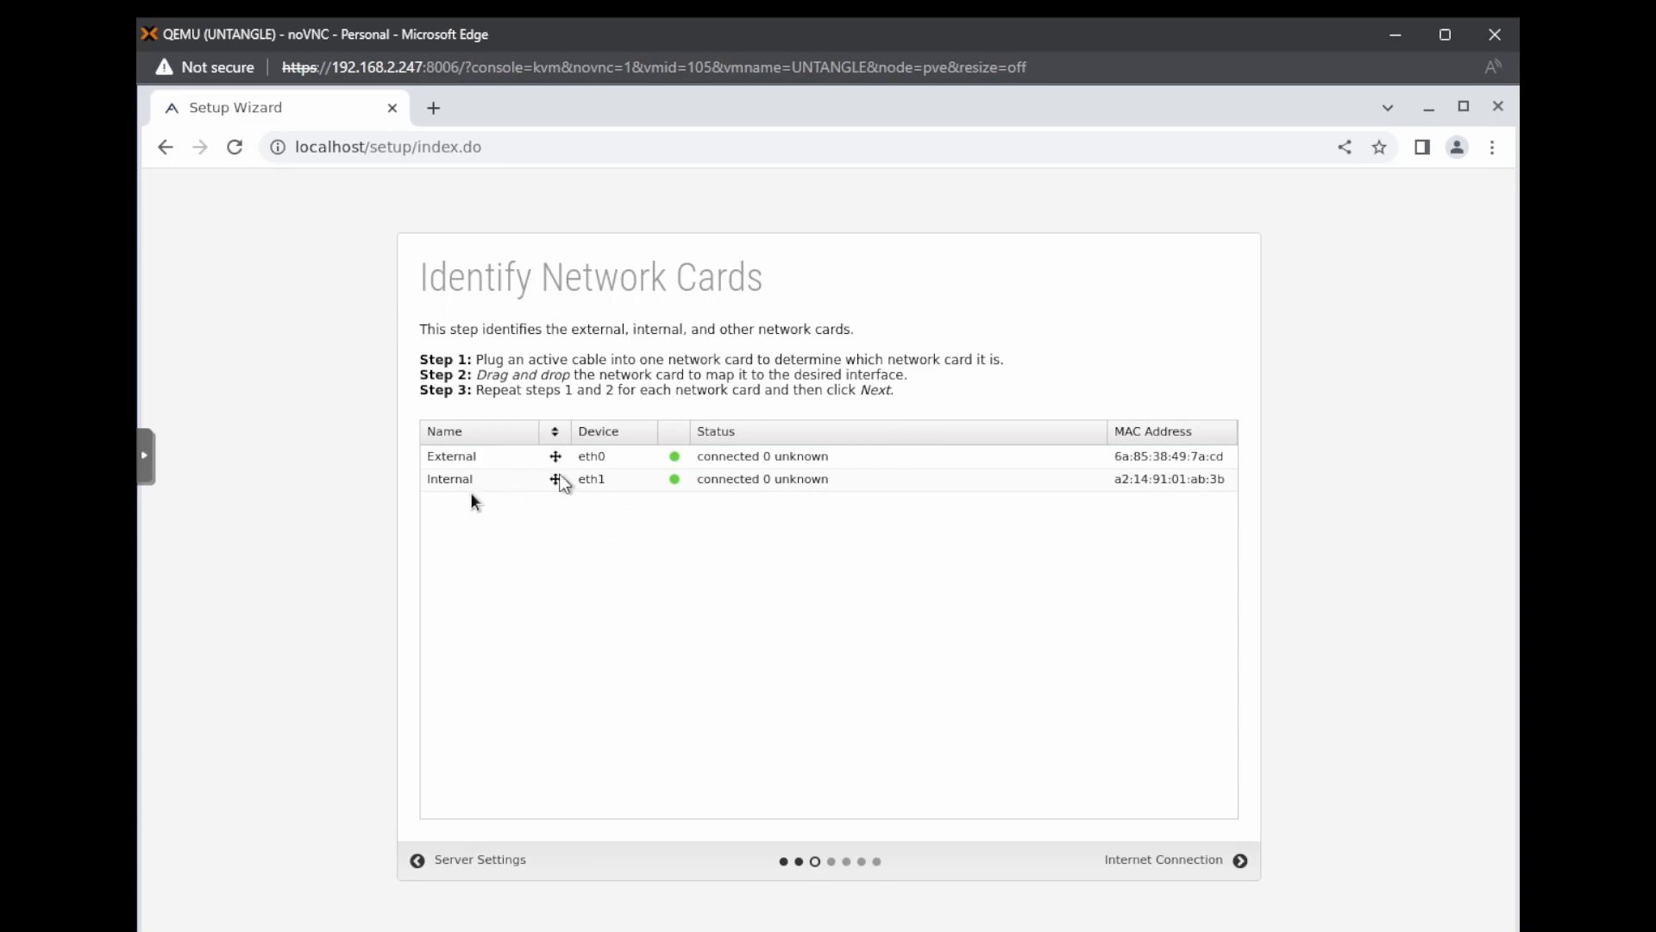
pyautogui.click(612, 455)
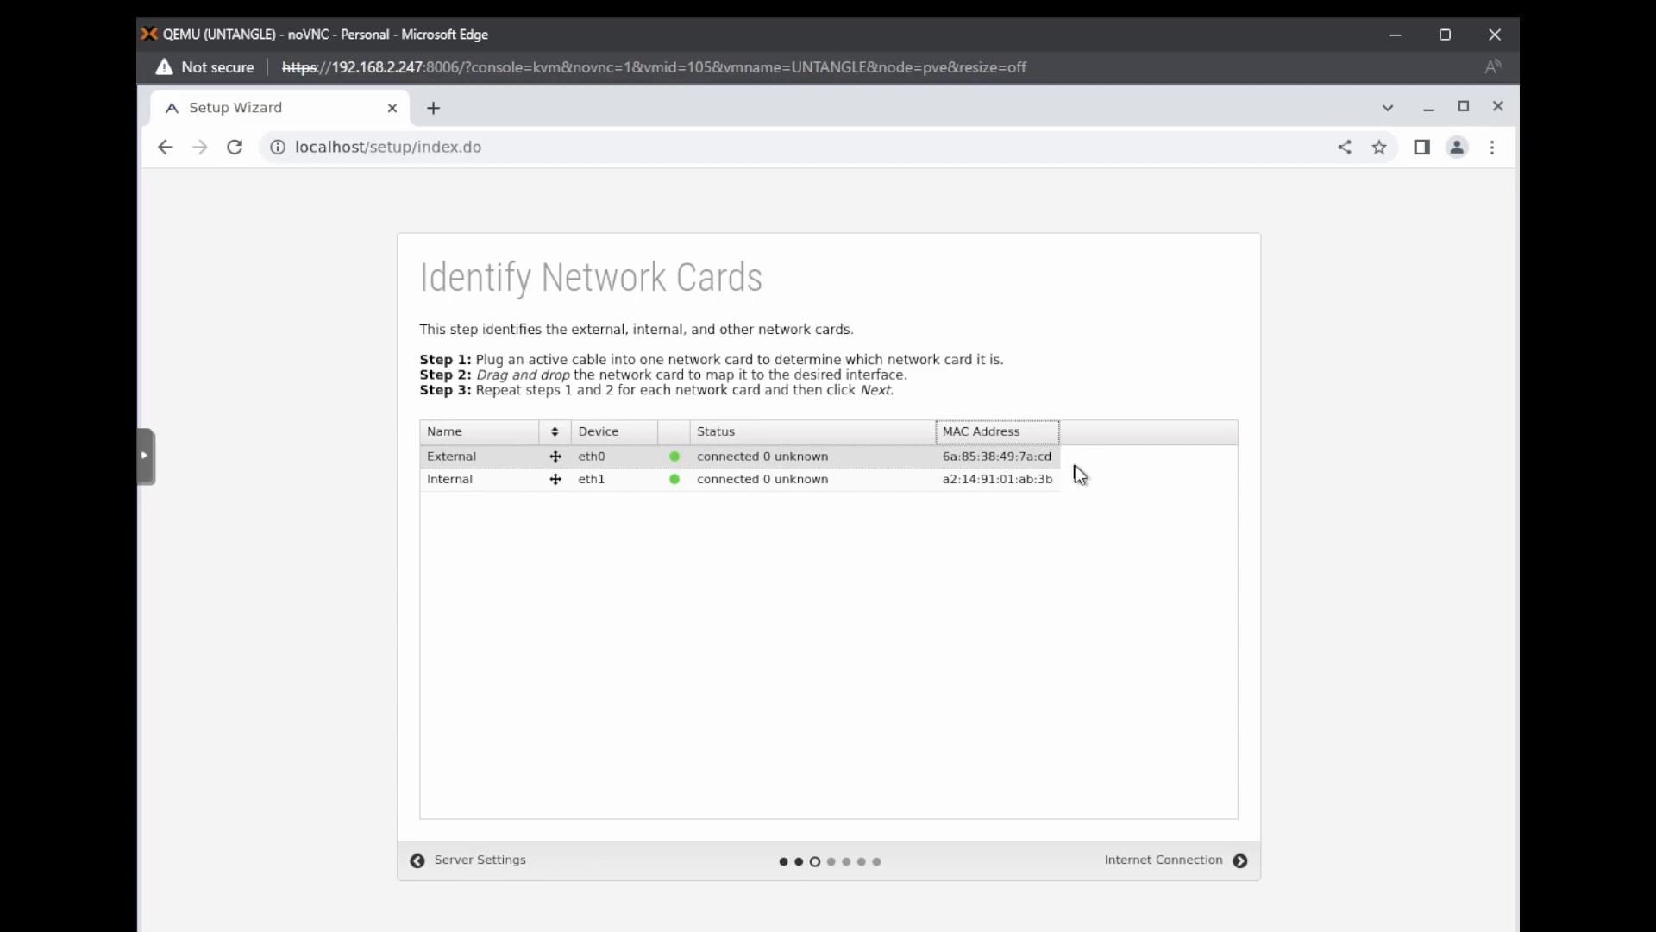
pyautogui.moveTo(486, 473)
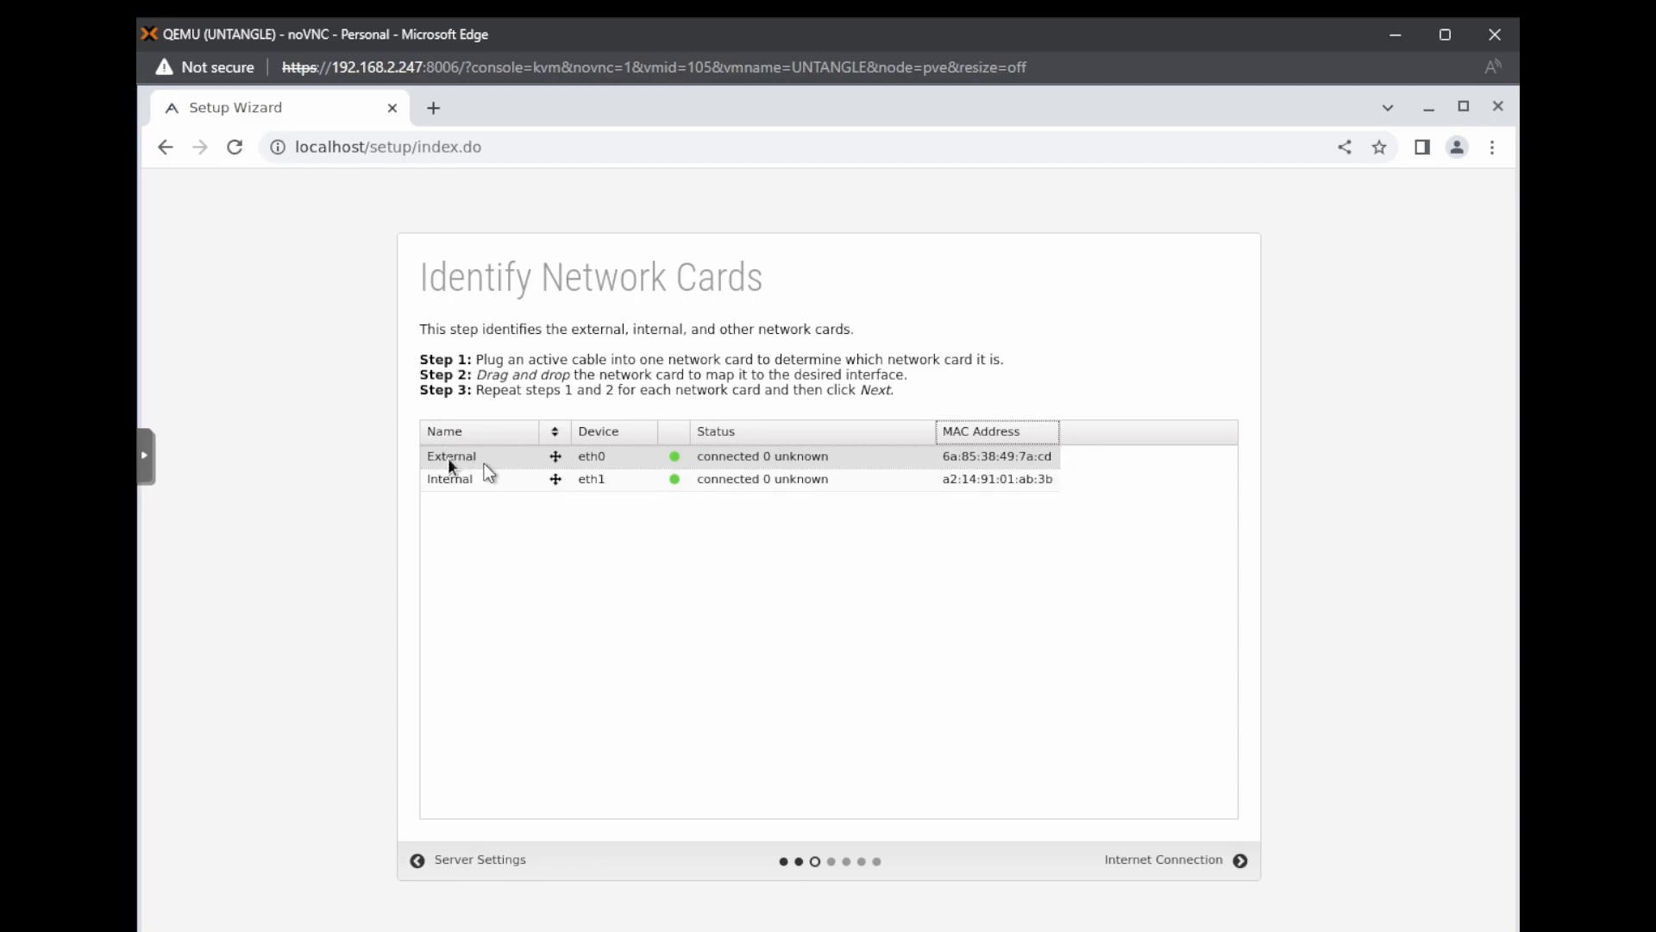
pyautogui.moveTo(473, 495)
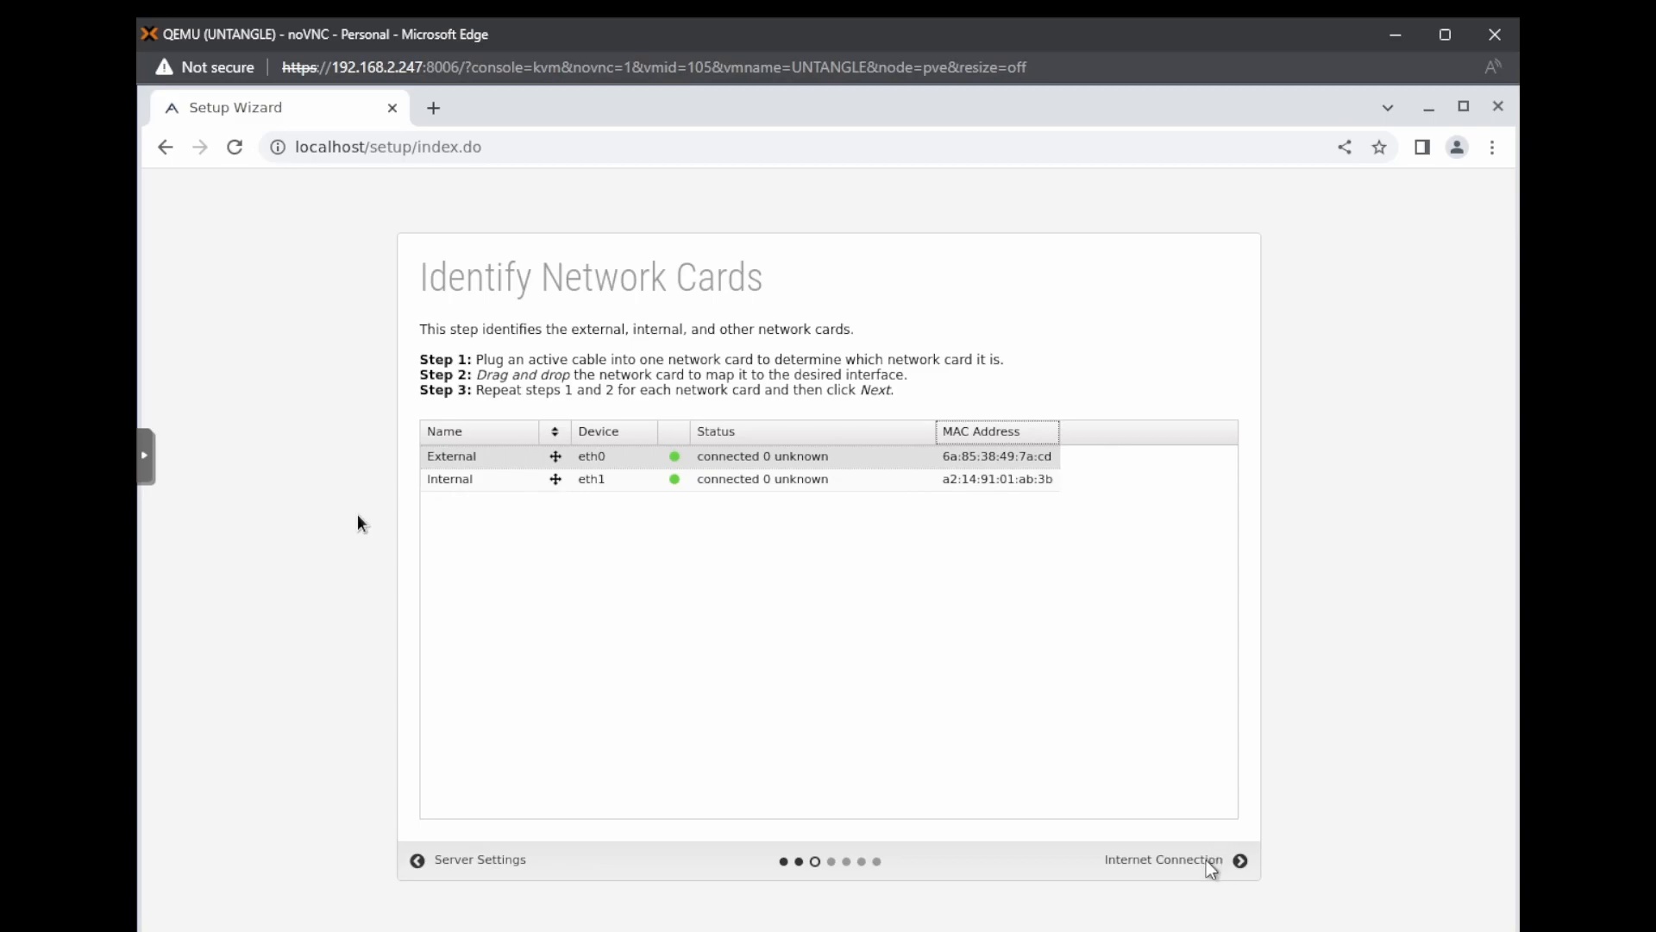
# Step: Test the DHCP internet connection successfully, then continue to Internal Network despite the failed-tests warning
pyautogui.click(1211, 859)
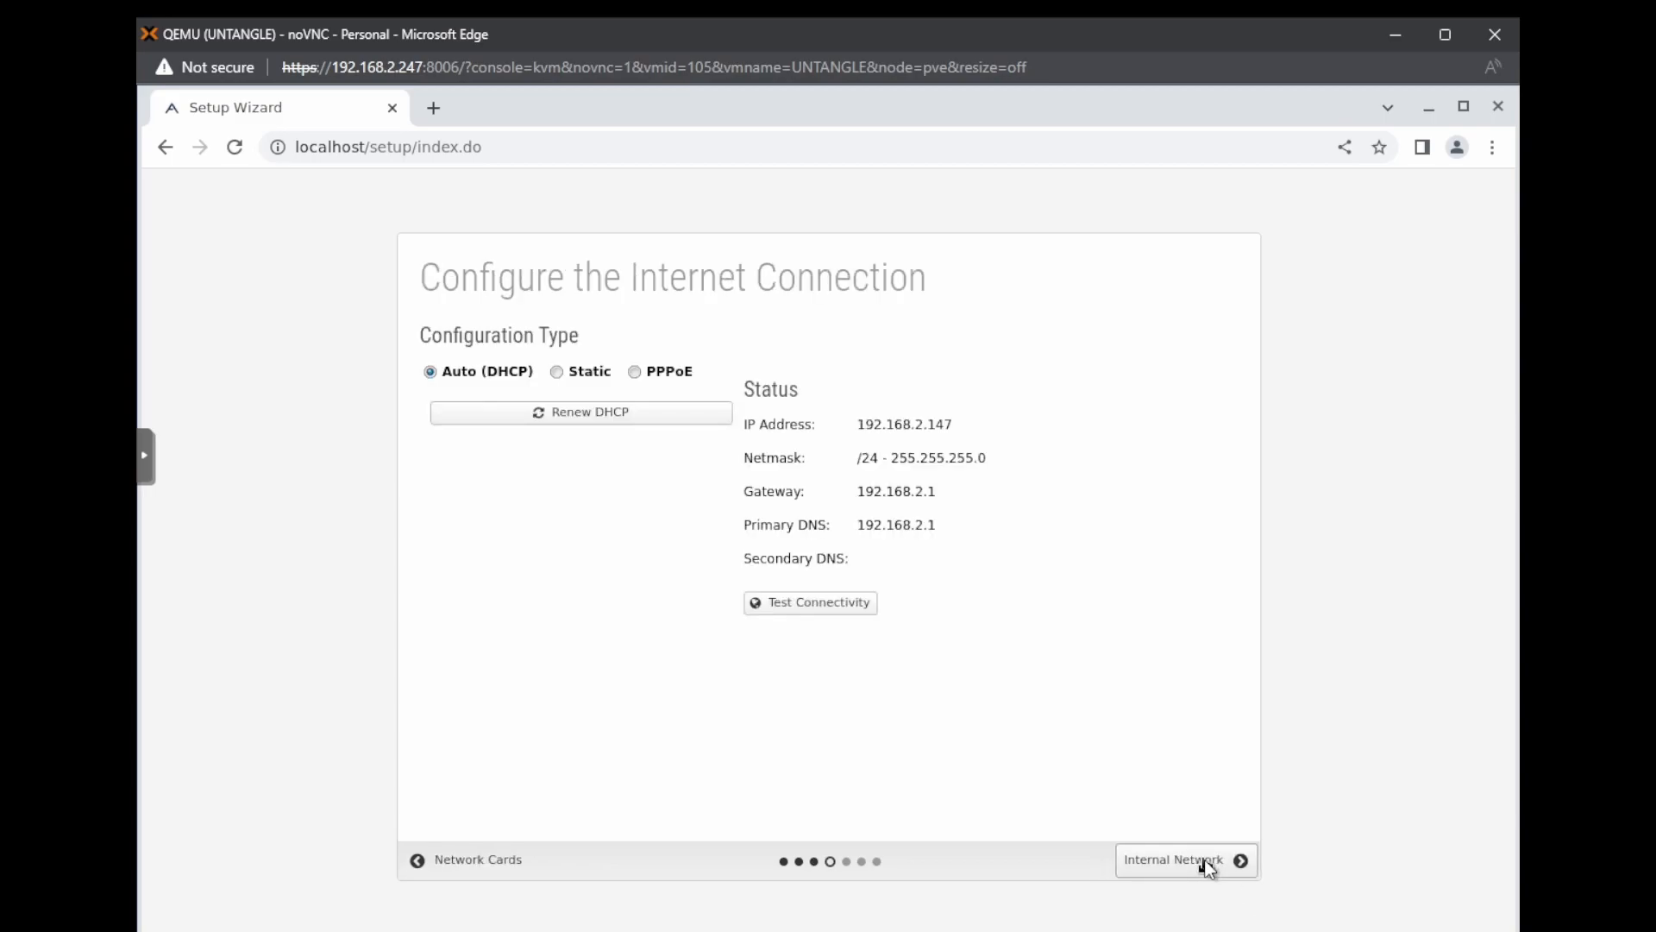
pyautogui.click(1180, 859)
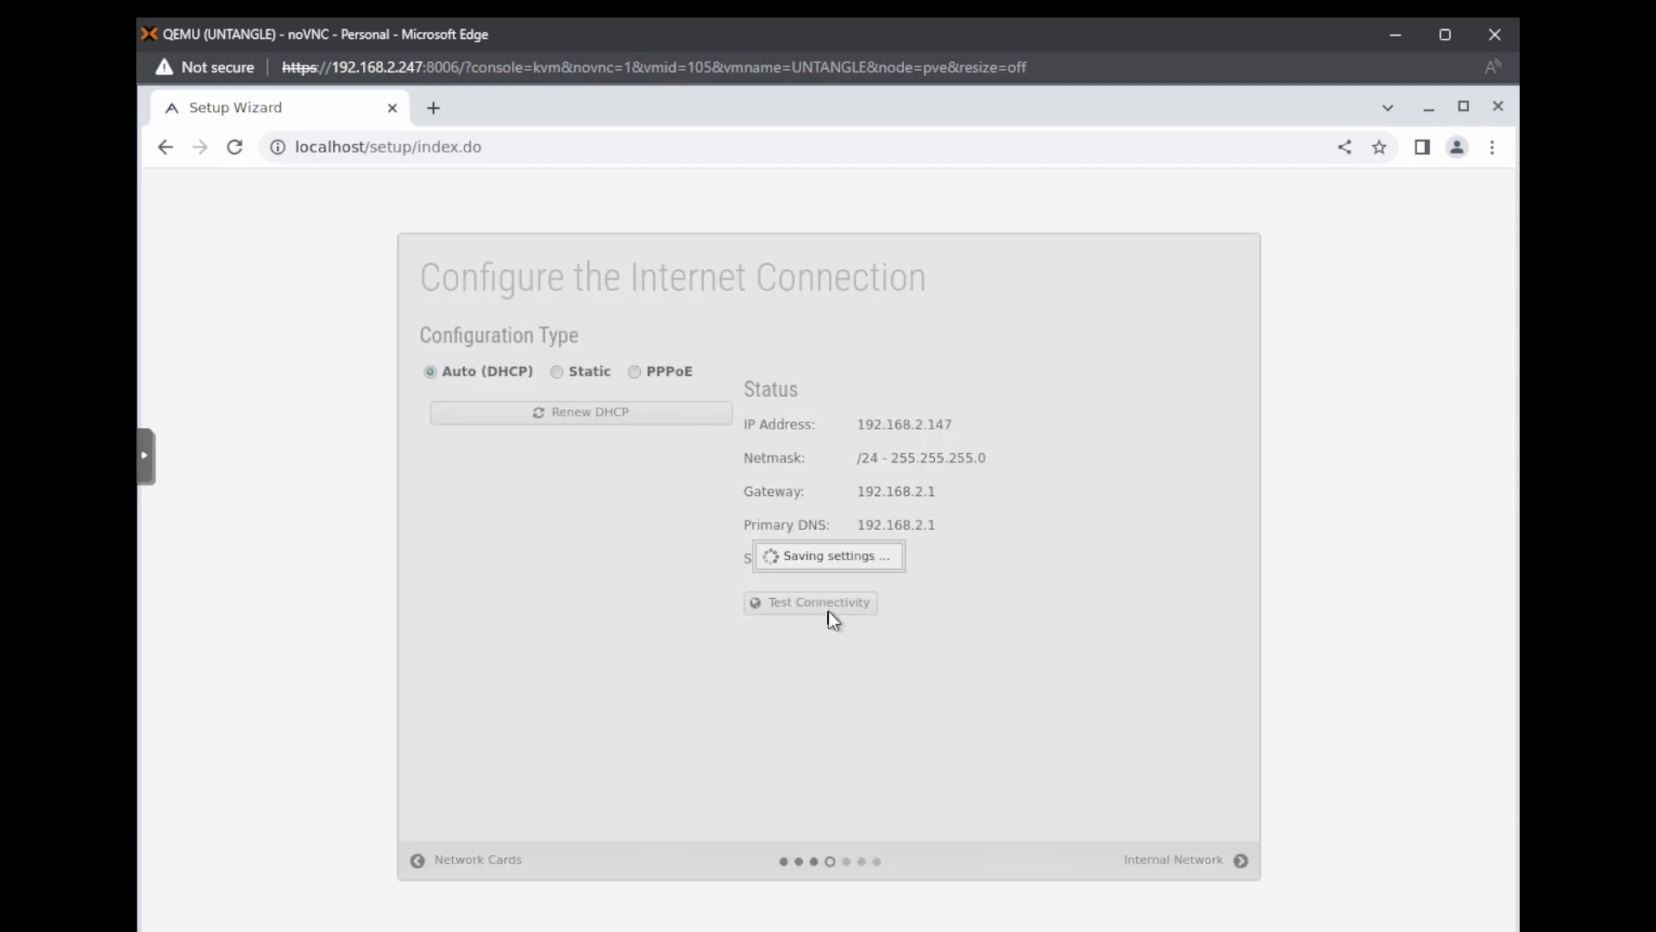
pyautogui.click(811, 603)
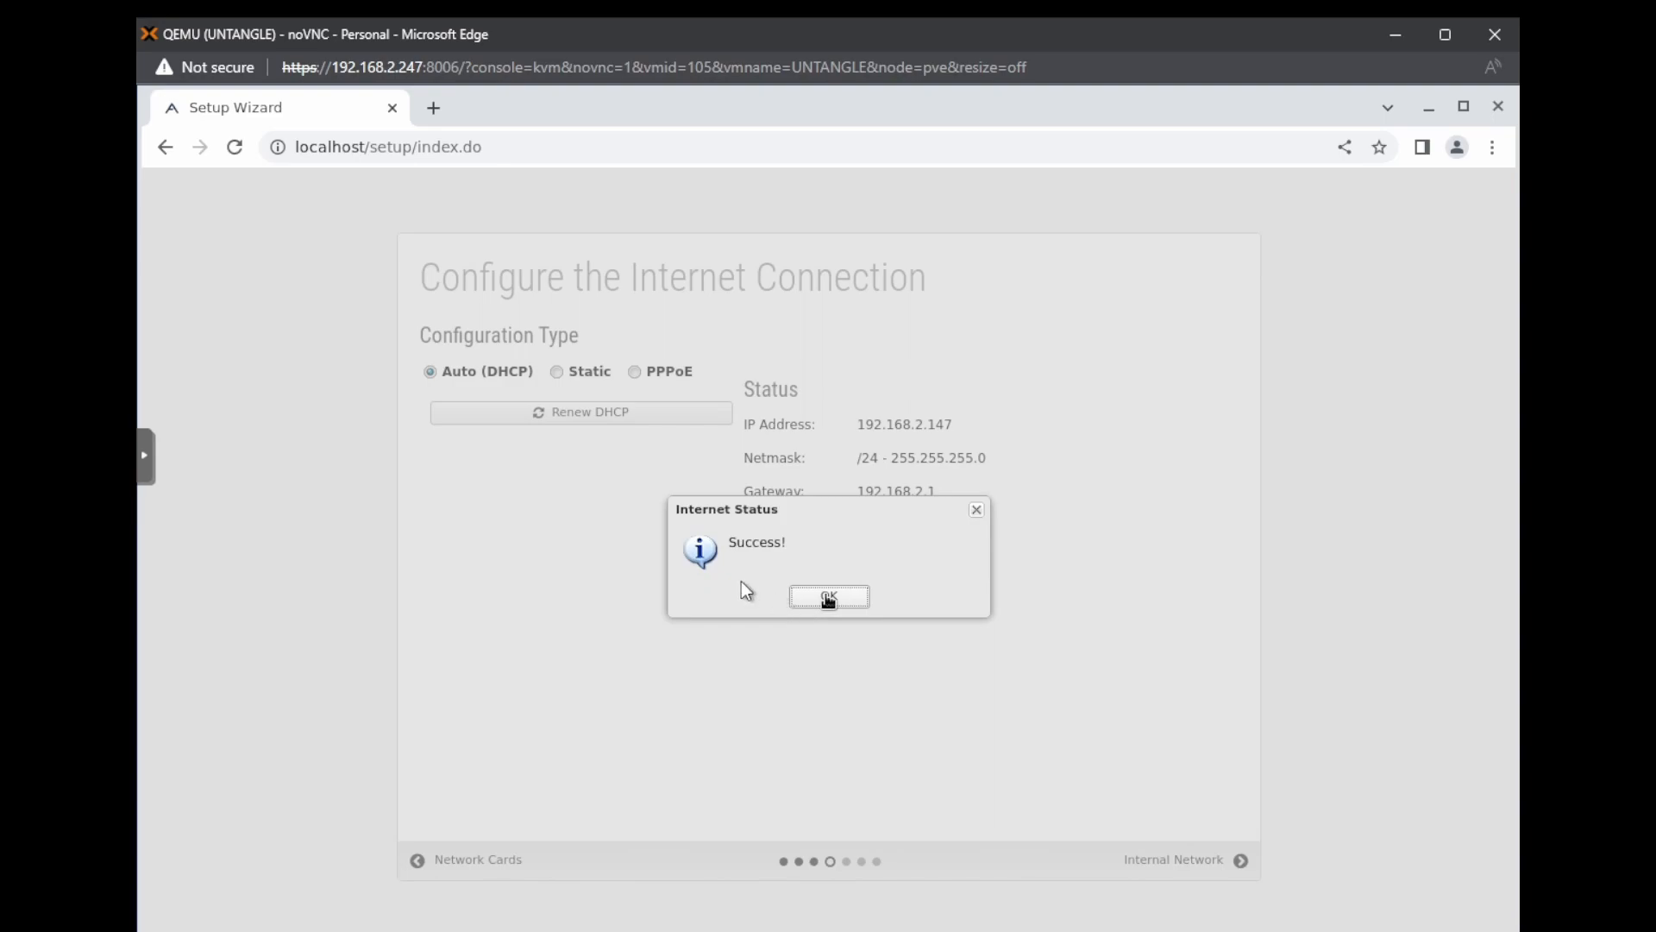
pyautogui.moveTo(747, 528)
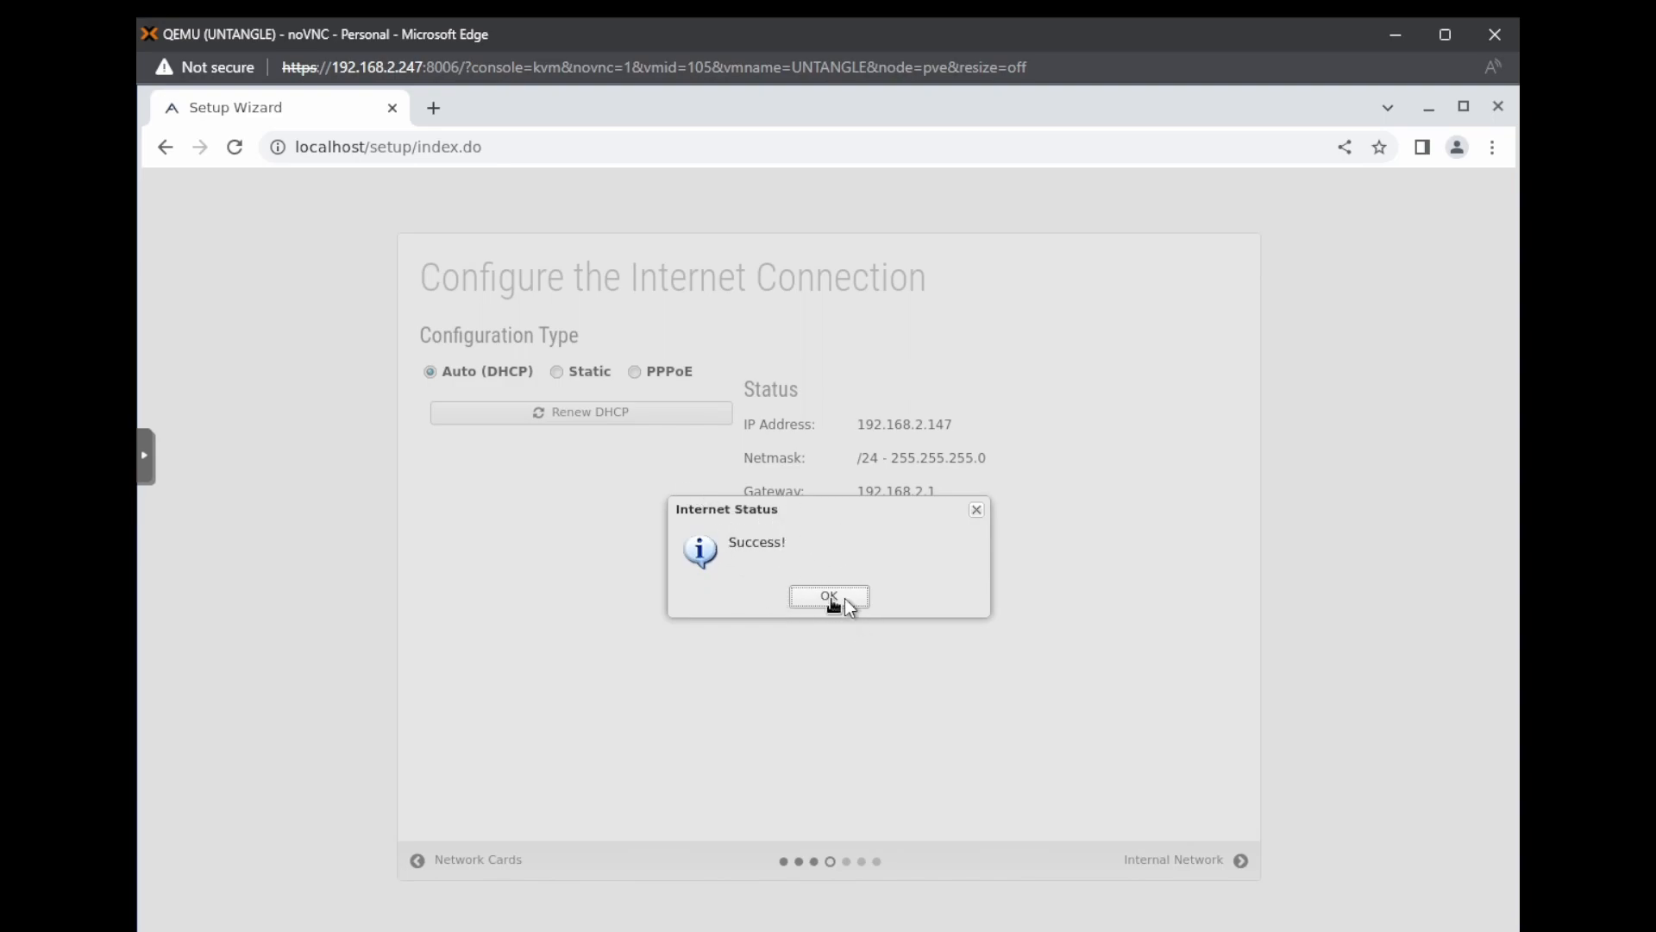
pyautogui.click(830, 597)
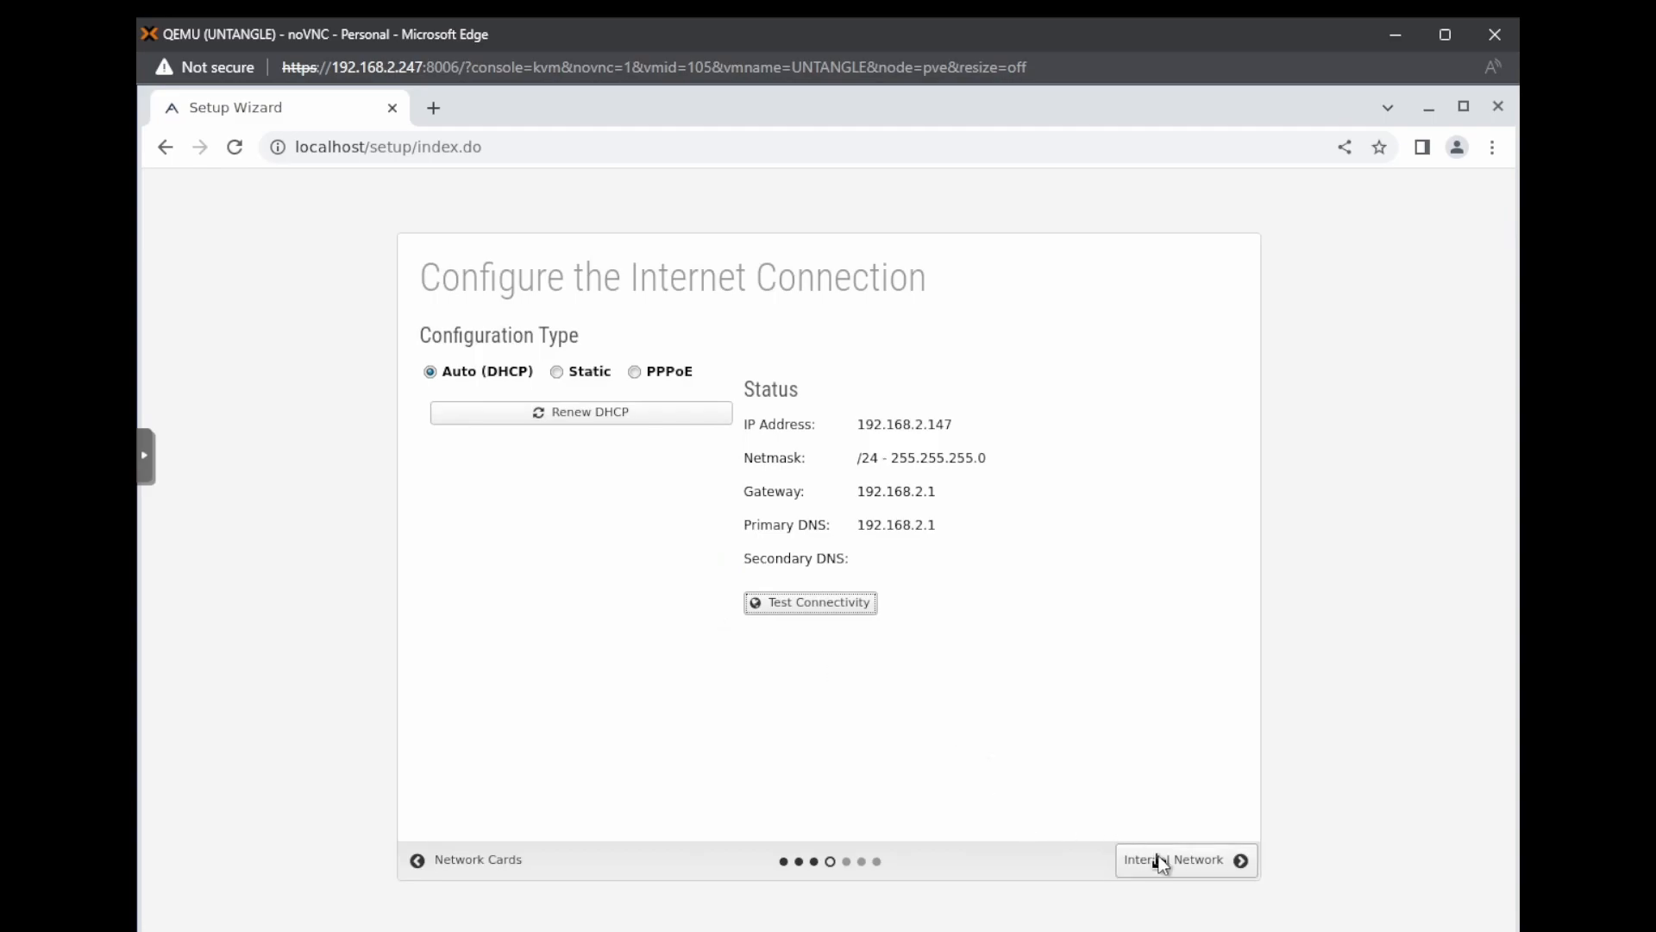
pyautogui.click(1175, 859)
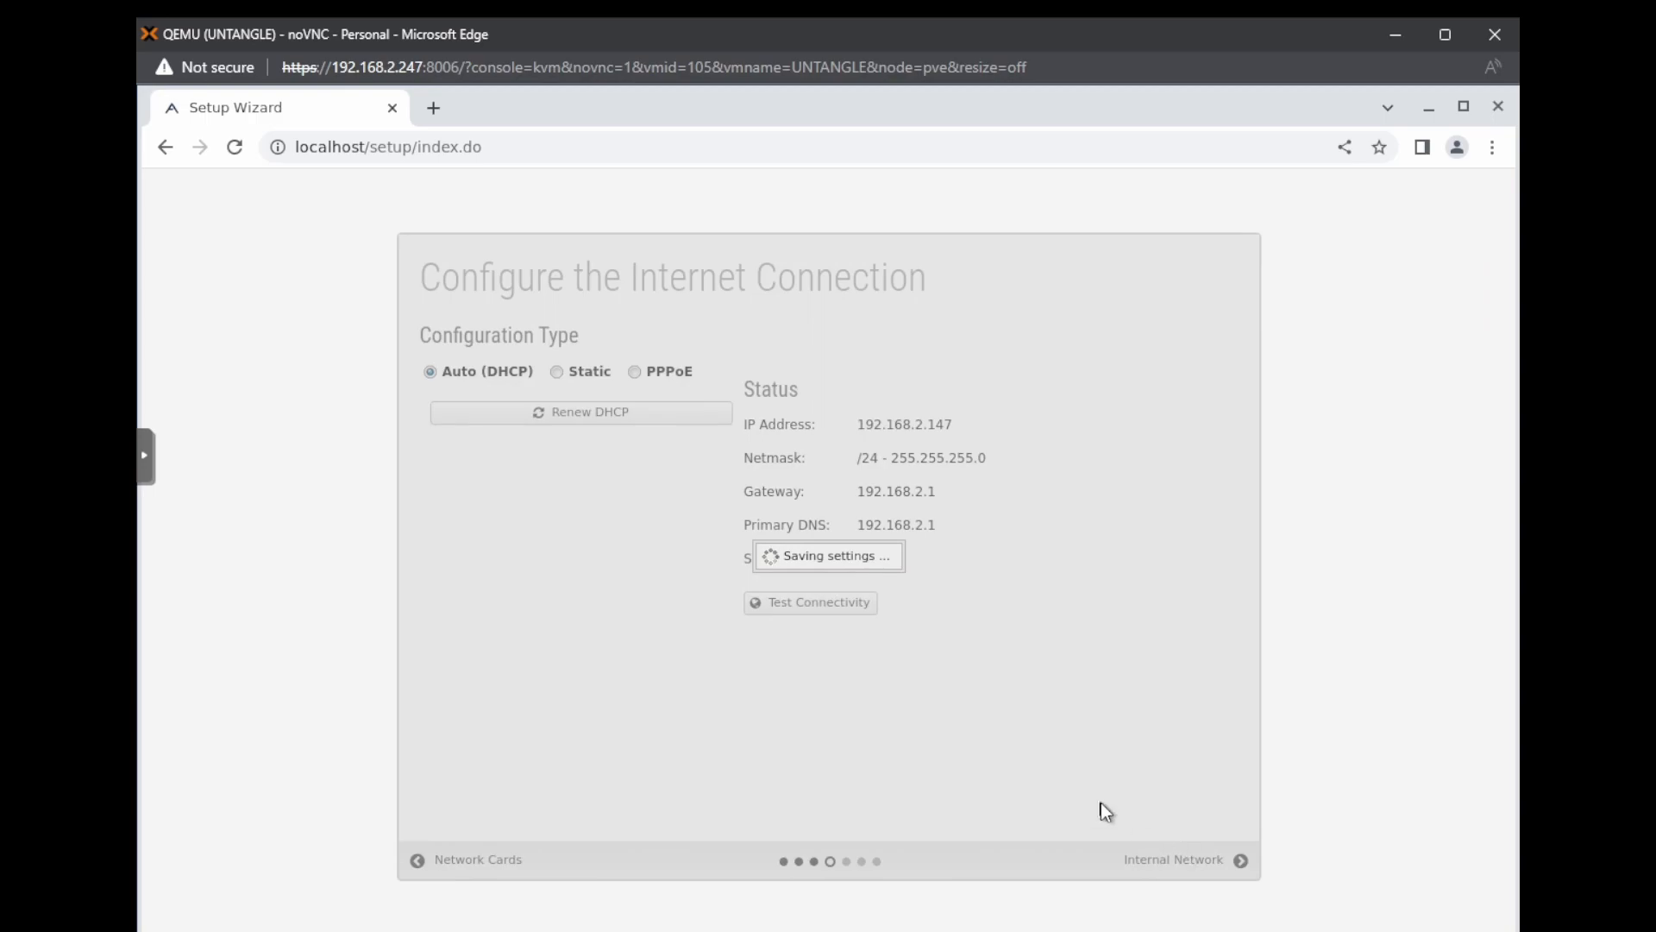
pyautogui.click(810, 601)
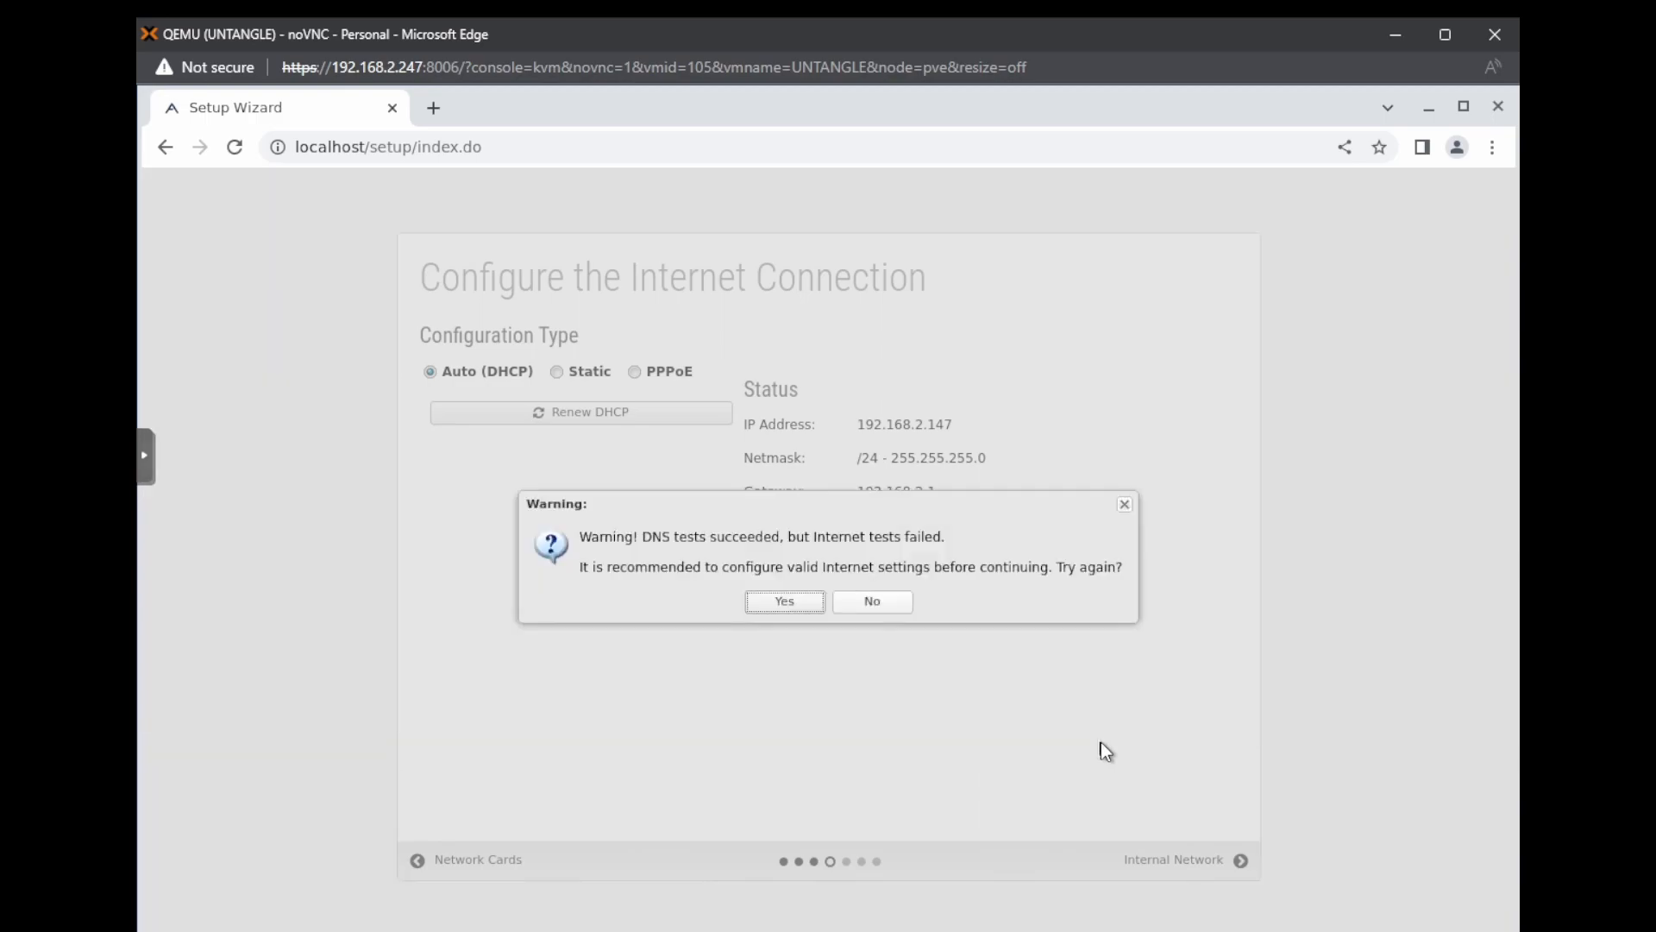
pyautogui.moveTo(1052, 740)
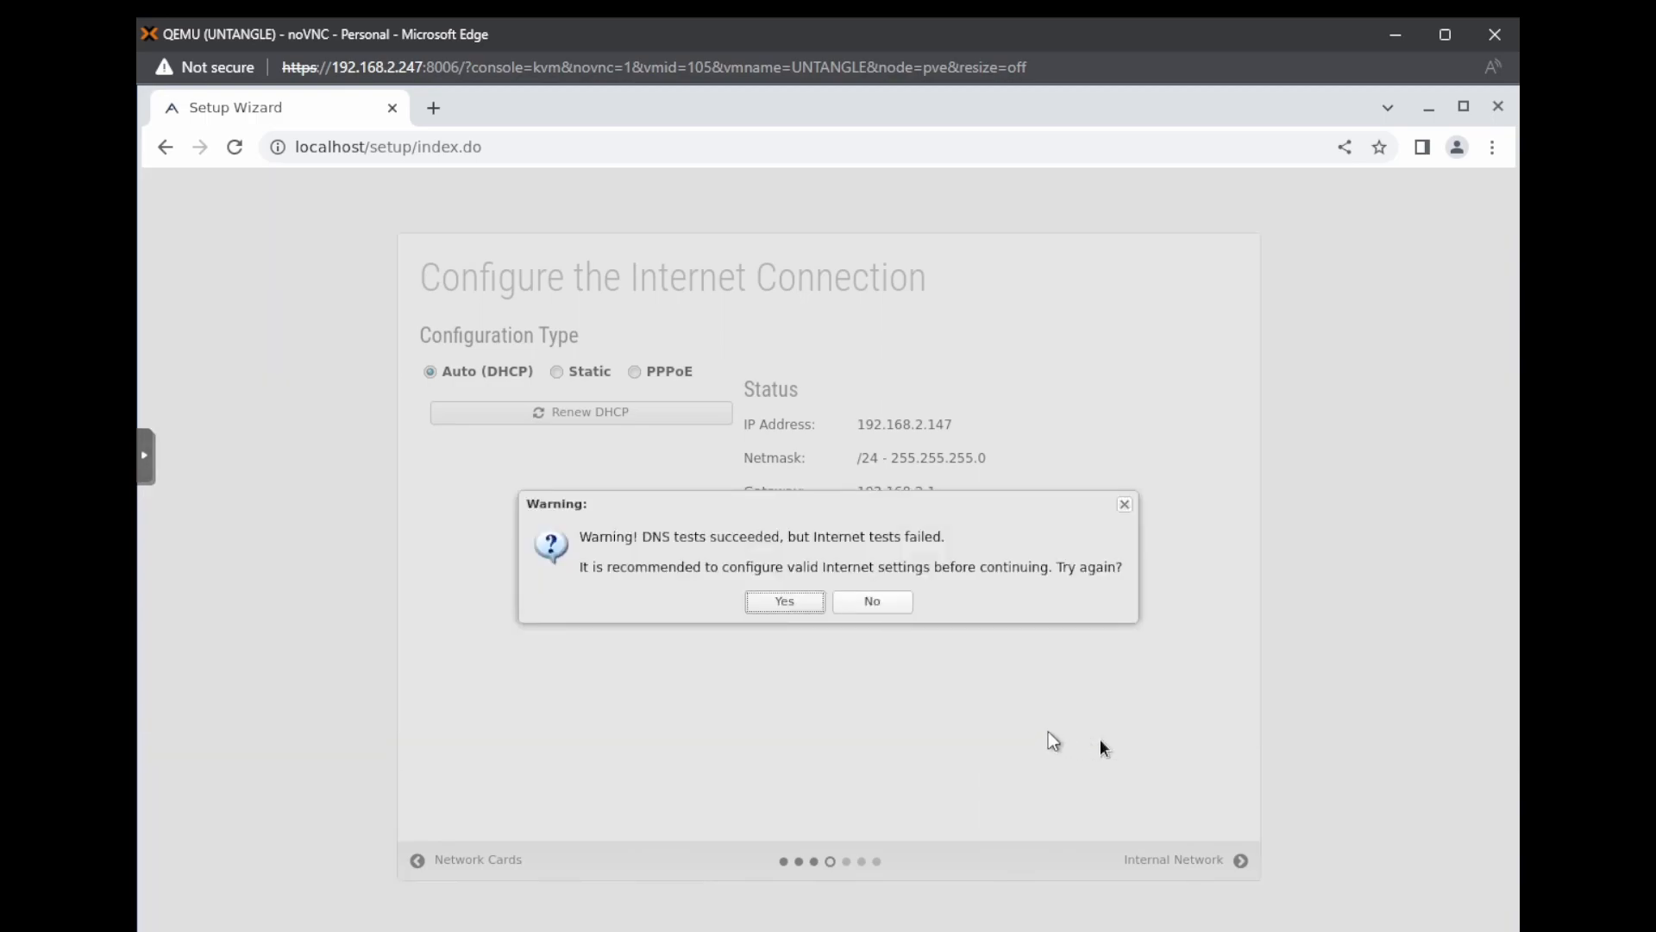
pyautogui.moveTo(872, 600)
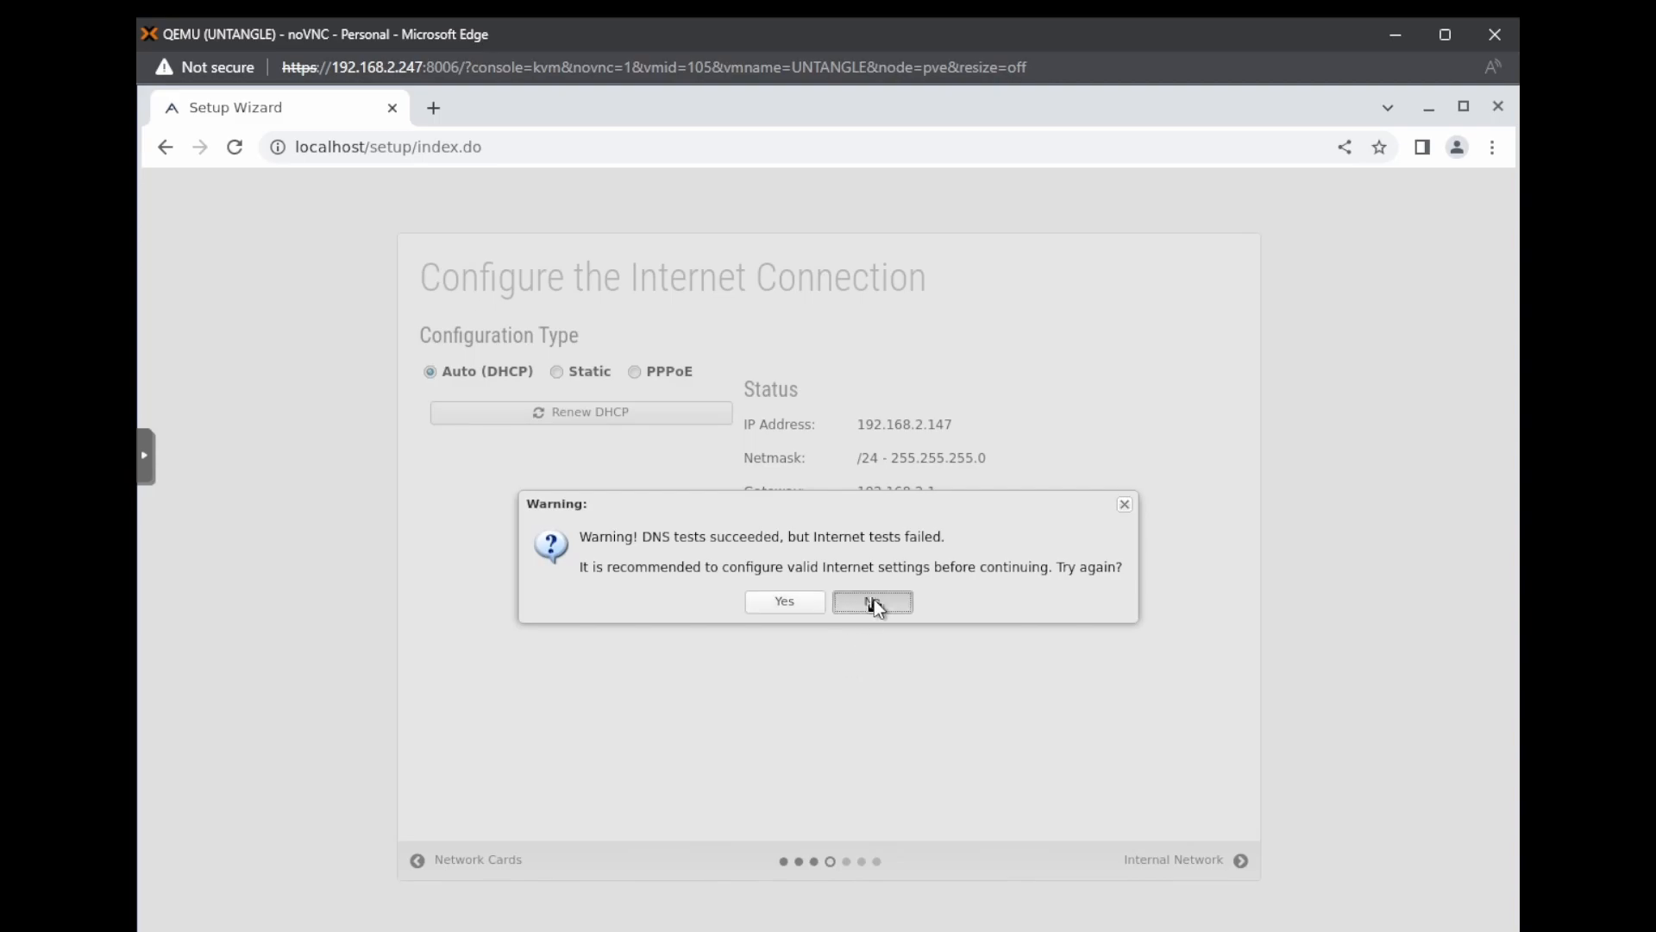
# Step: Keep the internal router at 192.168.5.1 with a /25 (255.255.255.128) netmask and DHCP enabled, then save
pyautogui.click(871, 600)
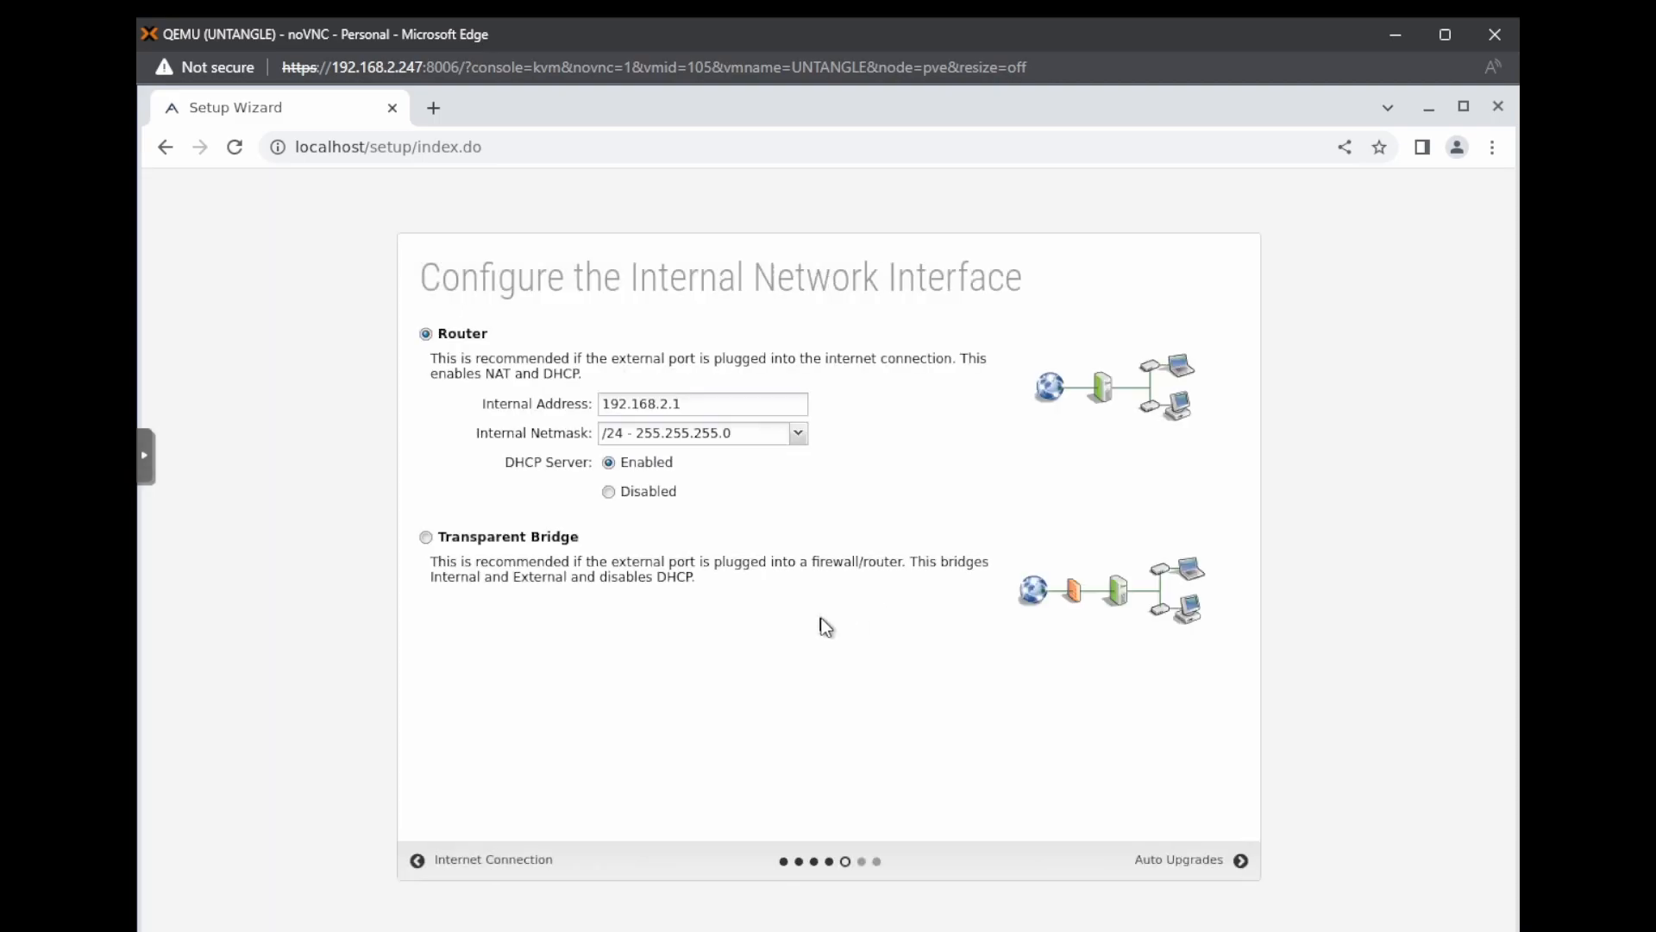
pyautogui.moveTo(685, 307)
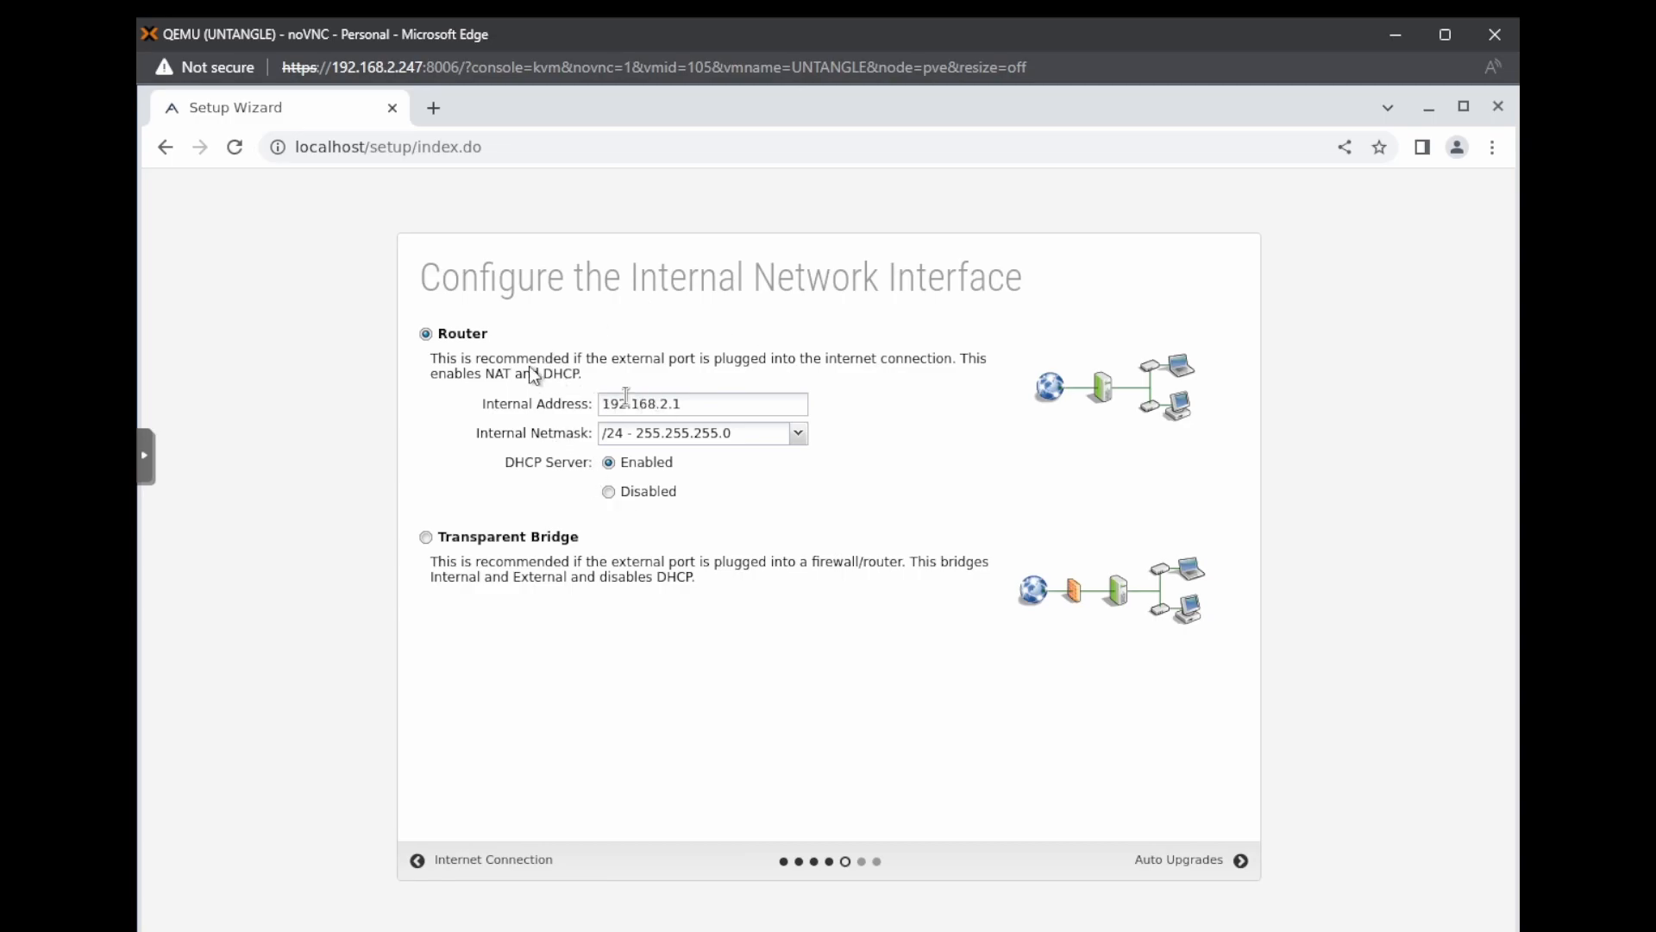
pyautogui.moveTo(600, 726)
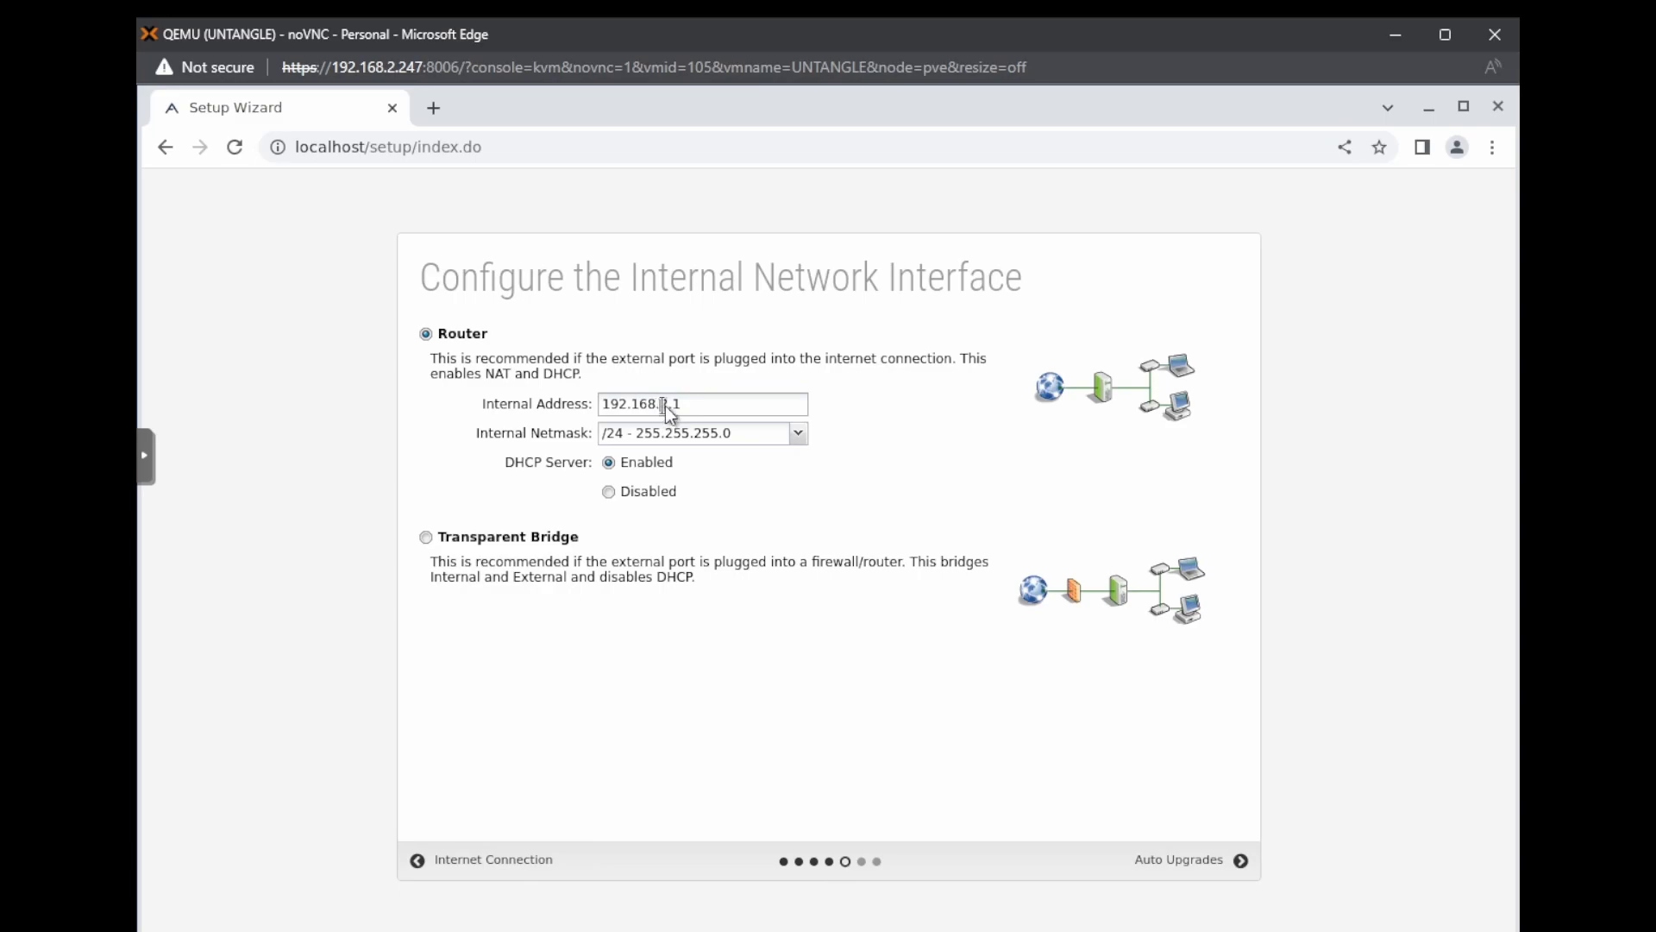
pyautogui.doubleClick(664, 402)
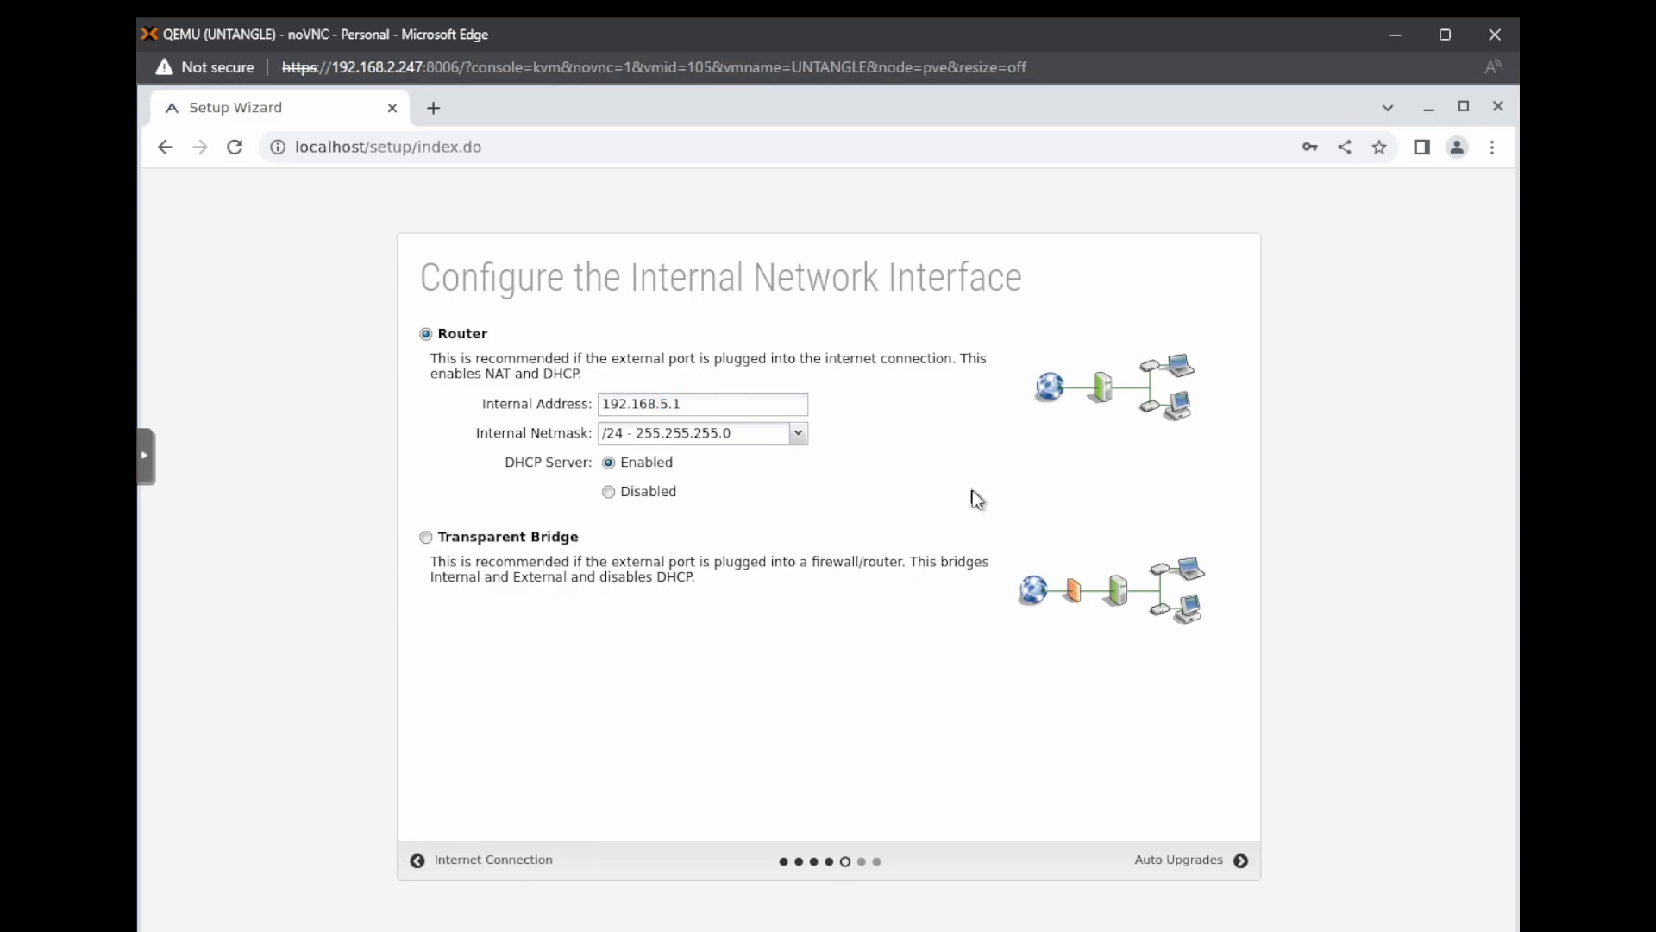
pyautogui.moveTo(680, 440)
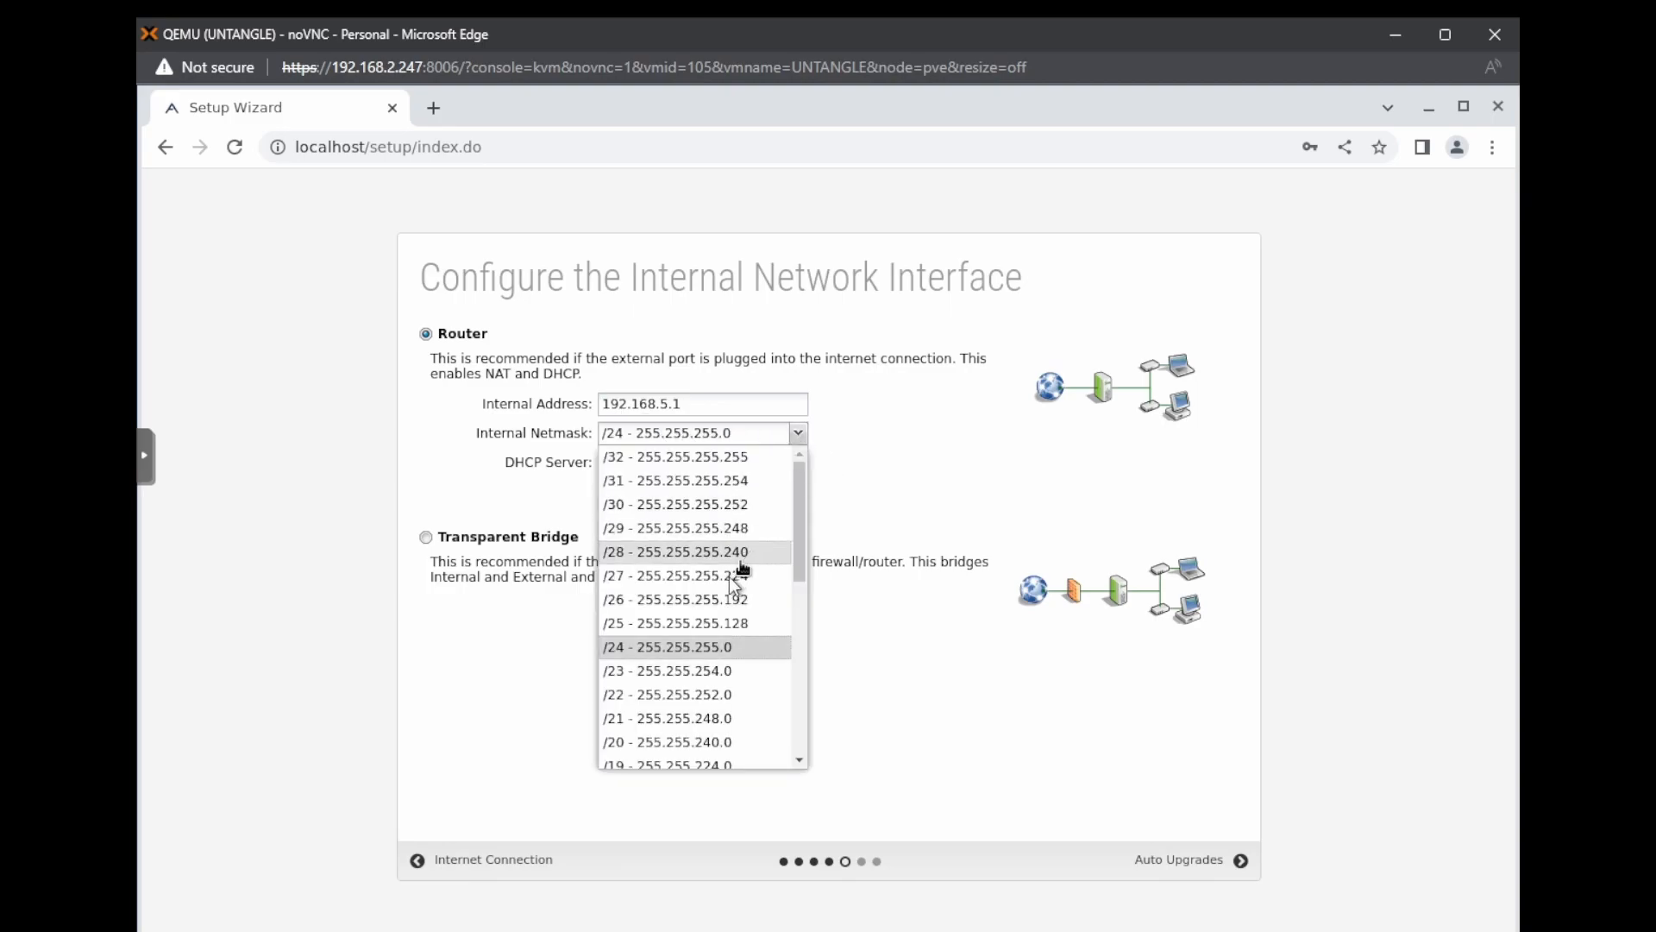
pyautogui.click(666, 669)
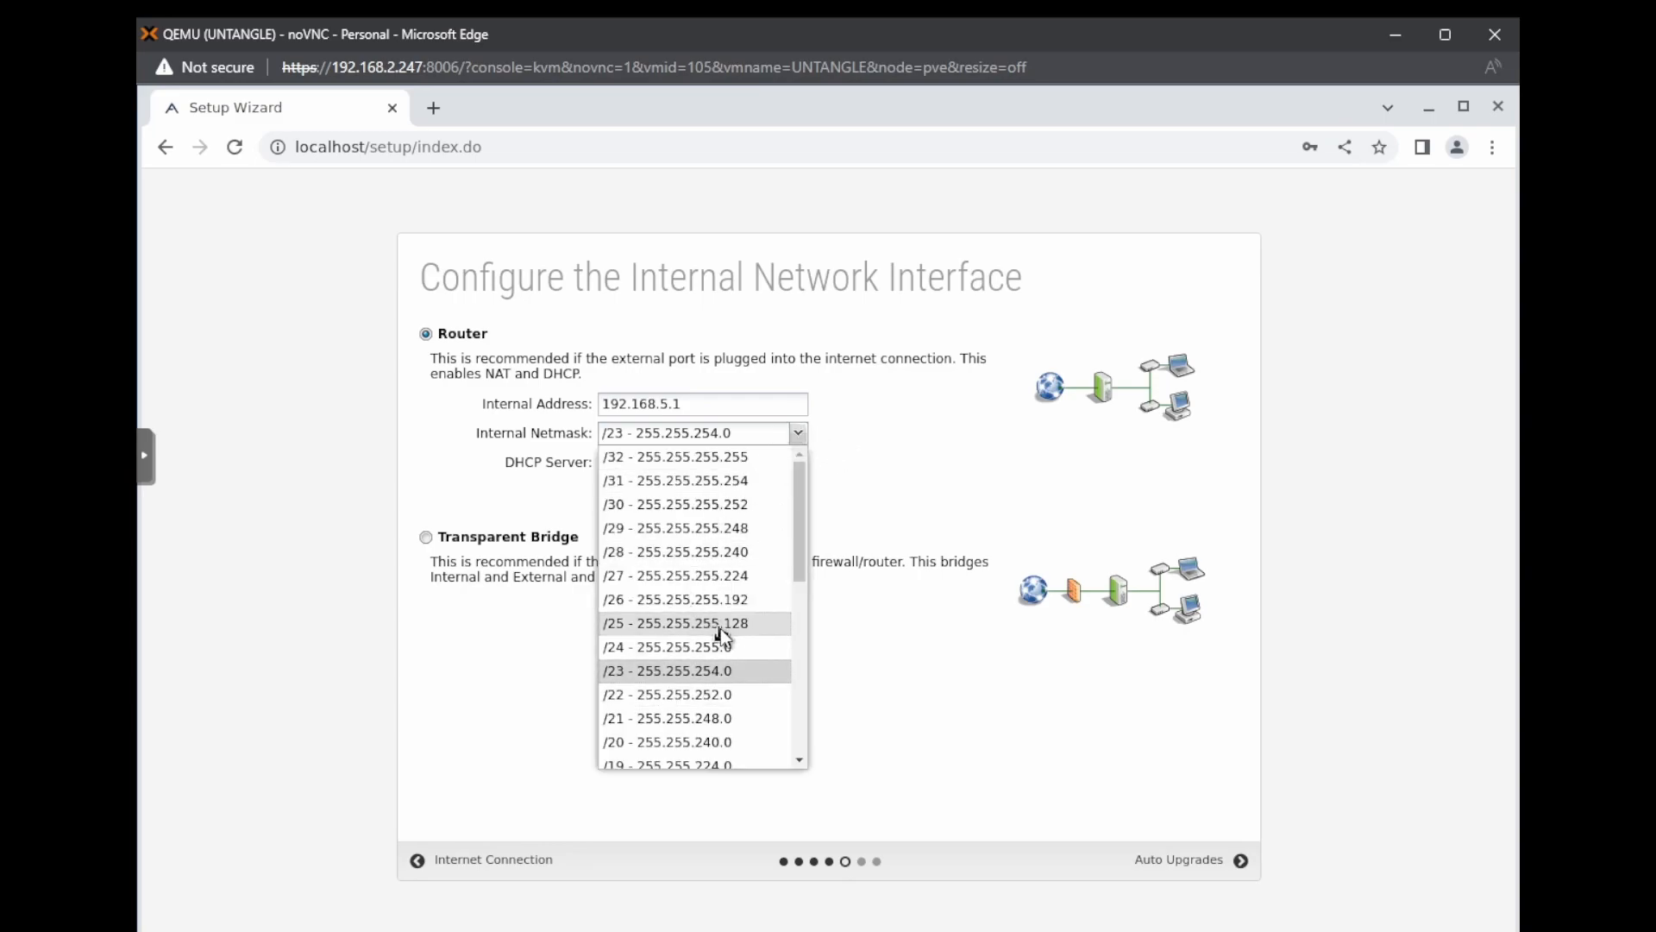
pyautogui.click(675, 622)
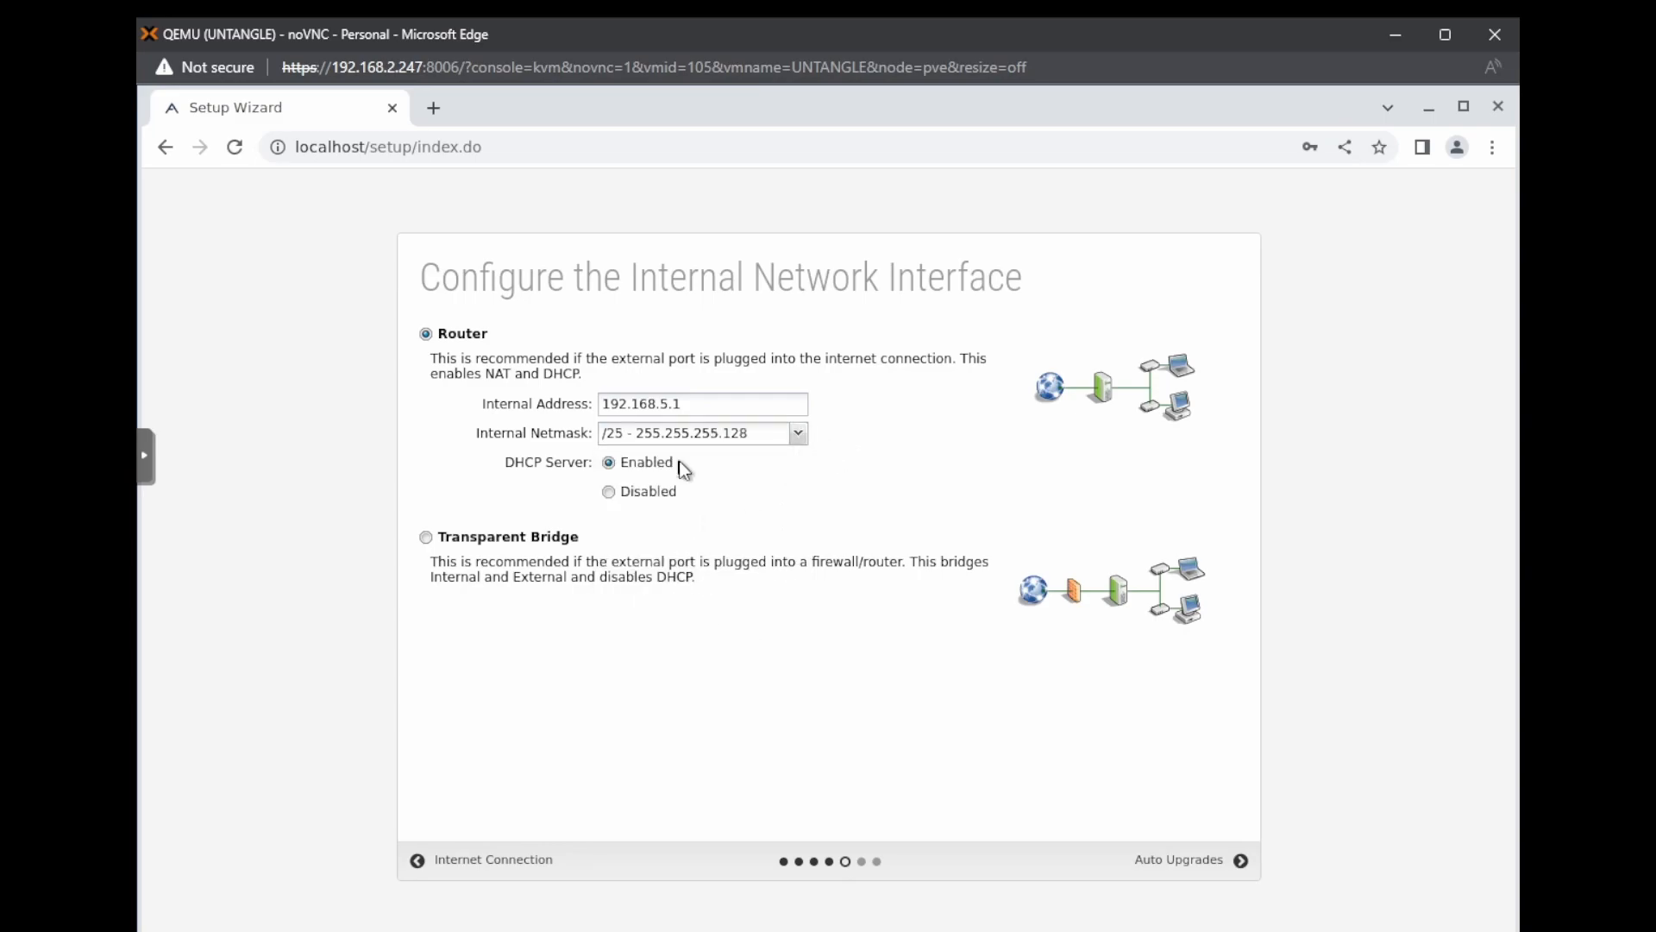
pyautogui.moveTo(637, 473)
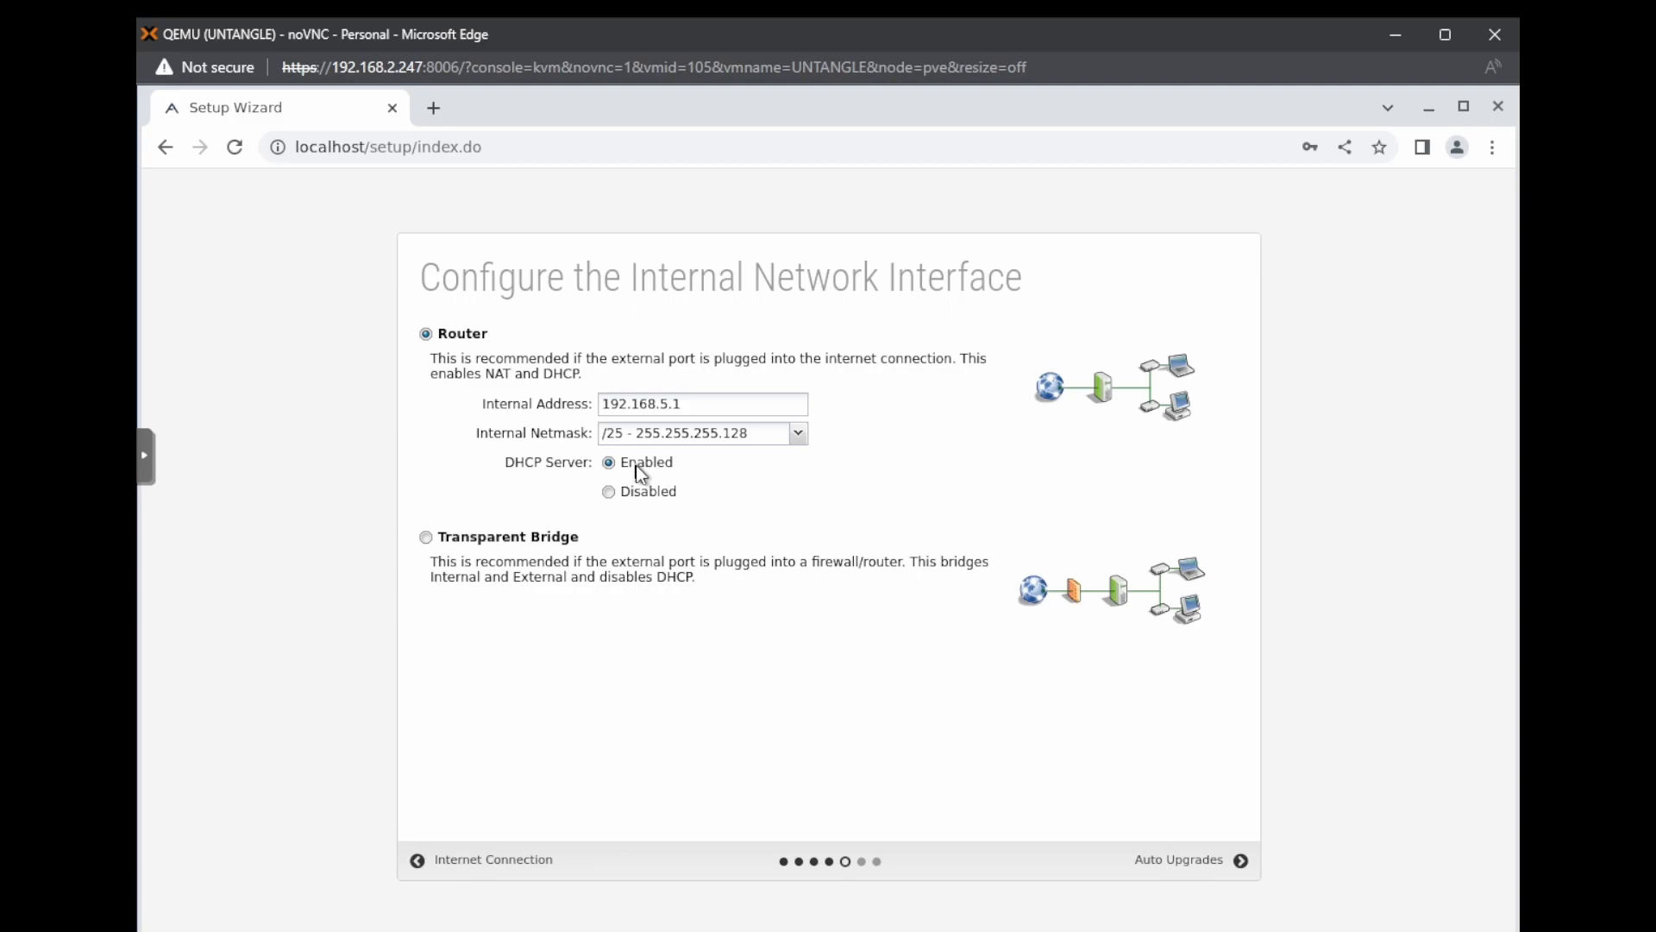
pyautogui.moveTo(902, 470)
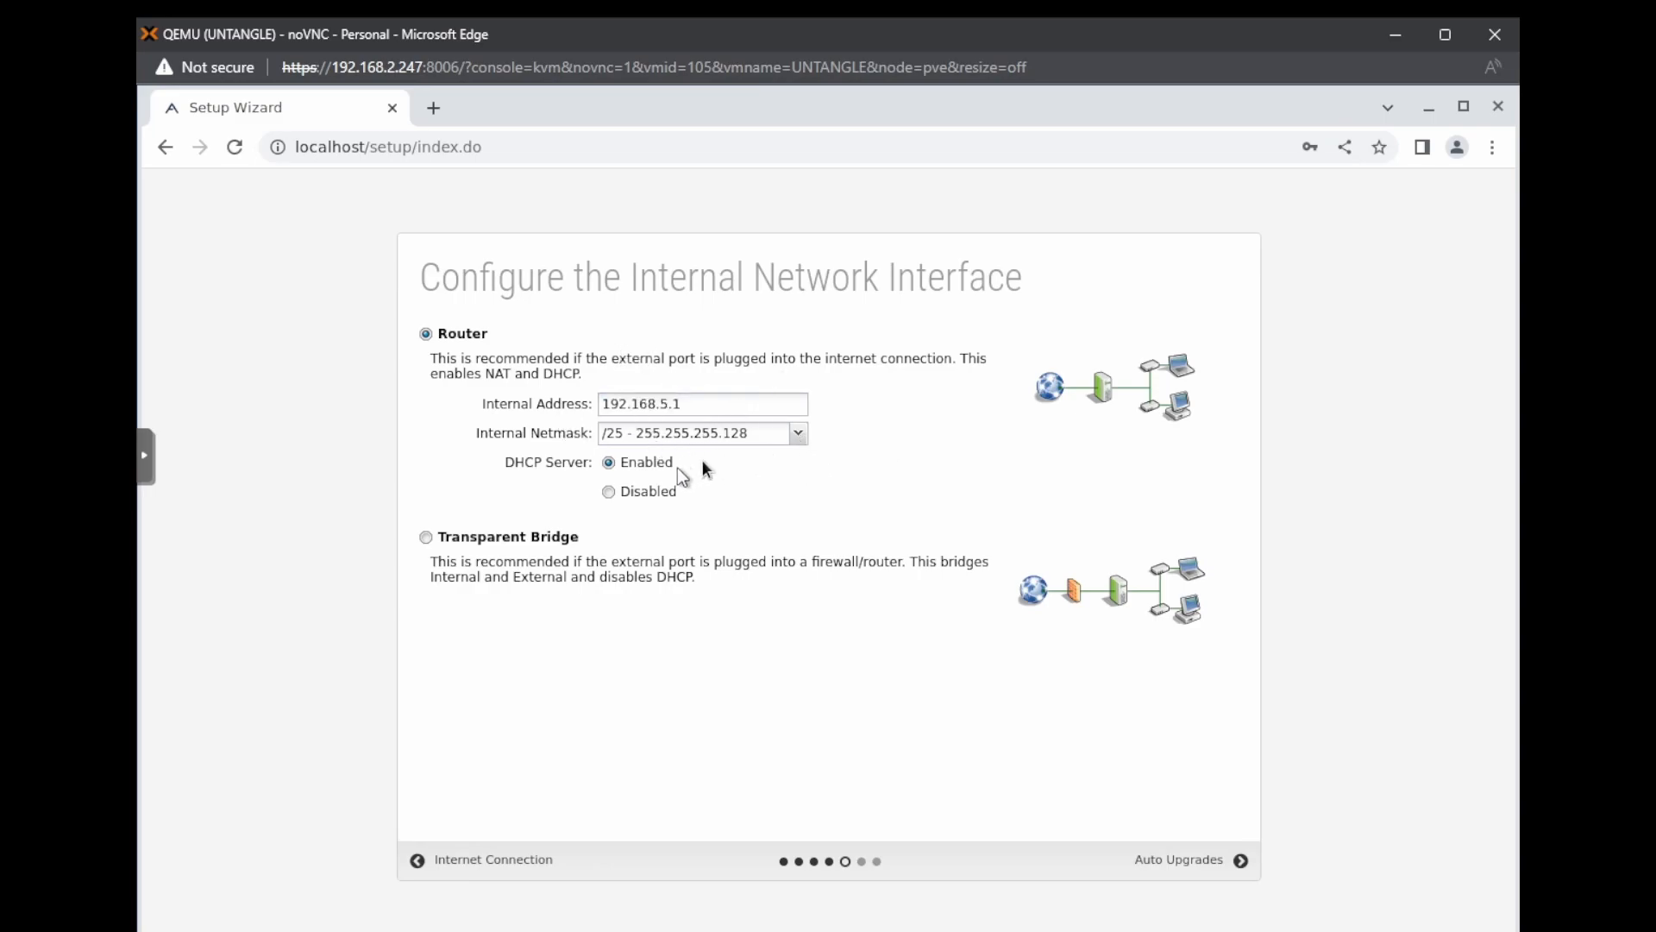
pyautogui.moveTo(795, 492)
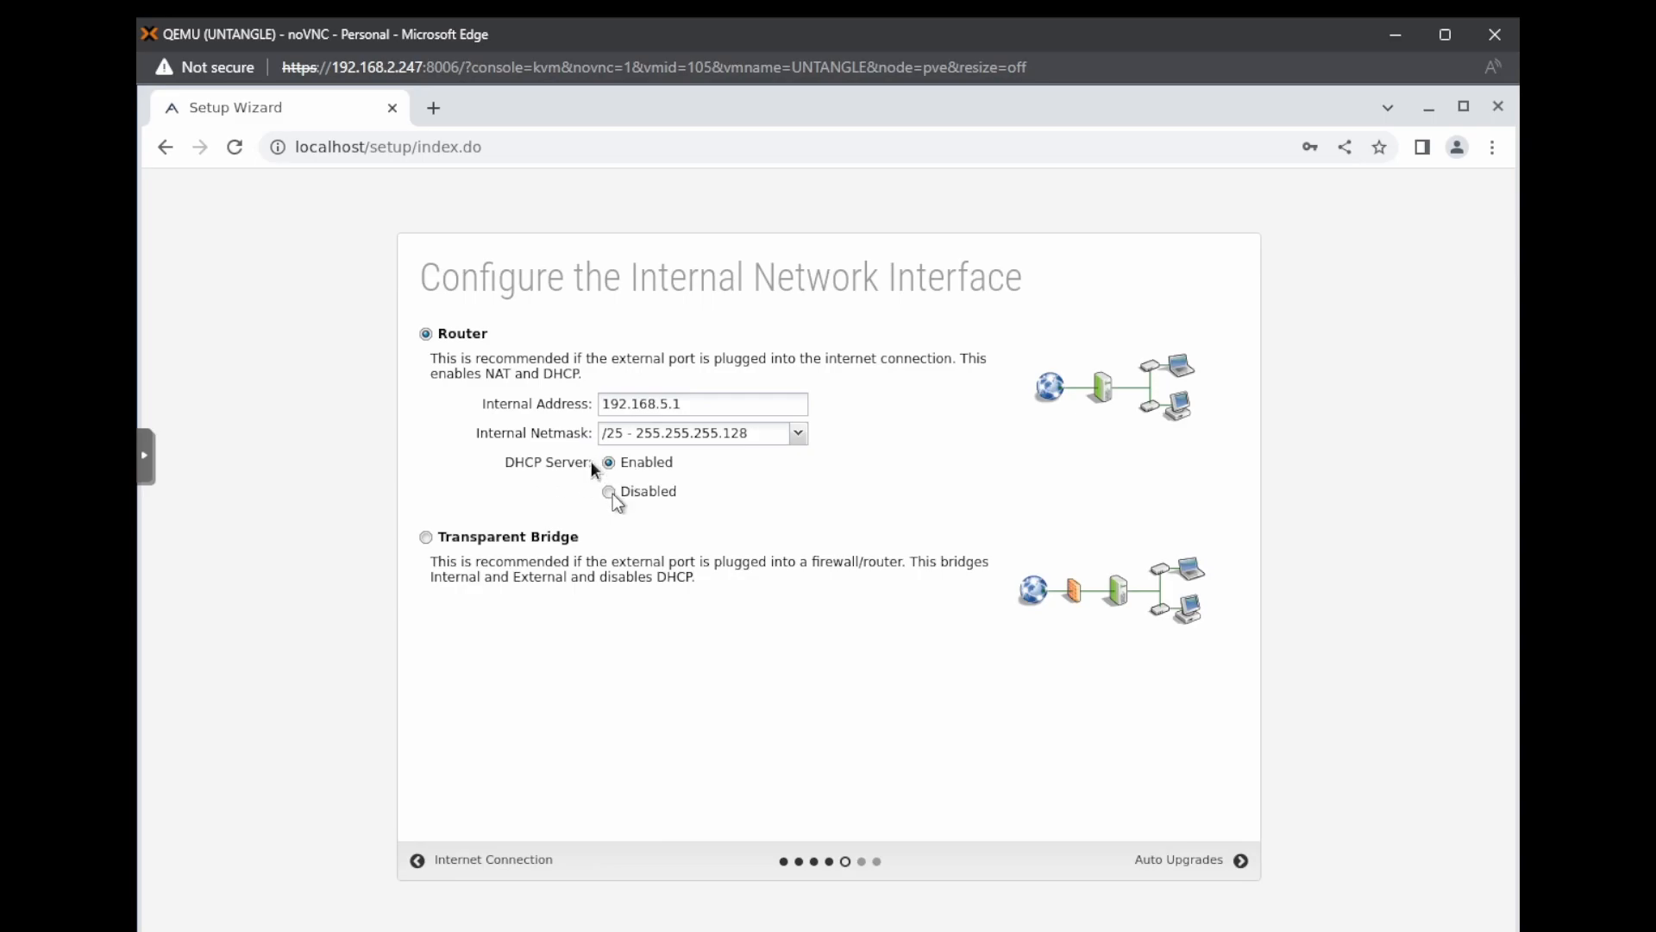
pyautogui.moveTo(632, 521)
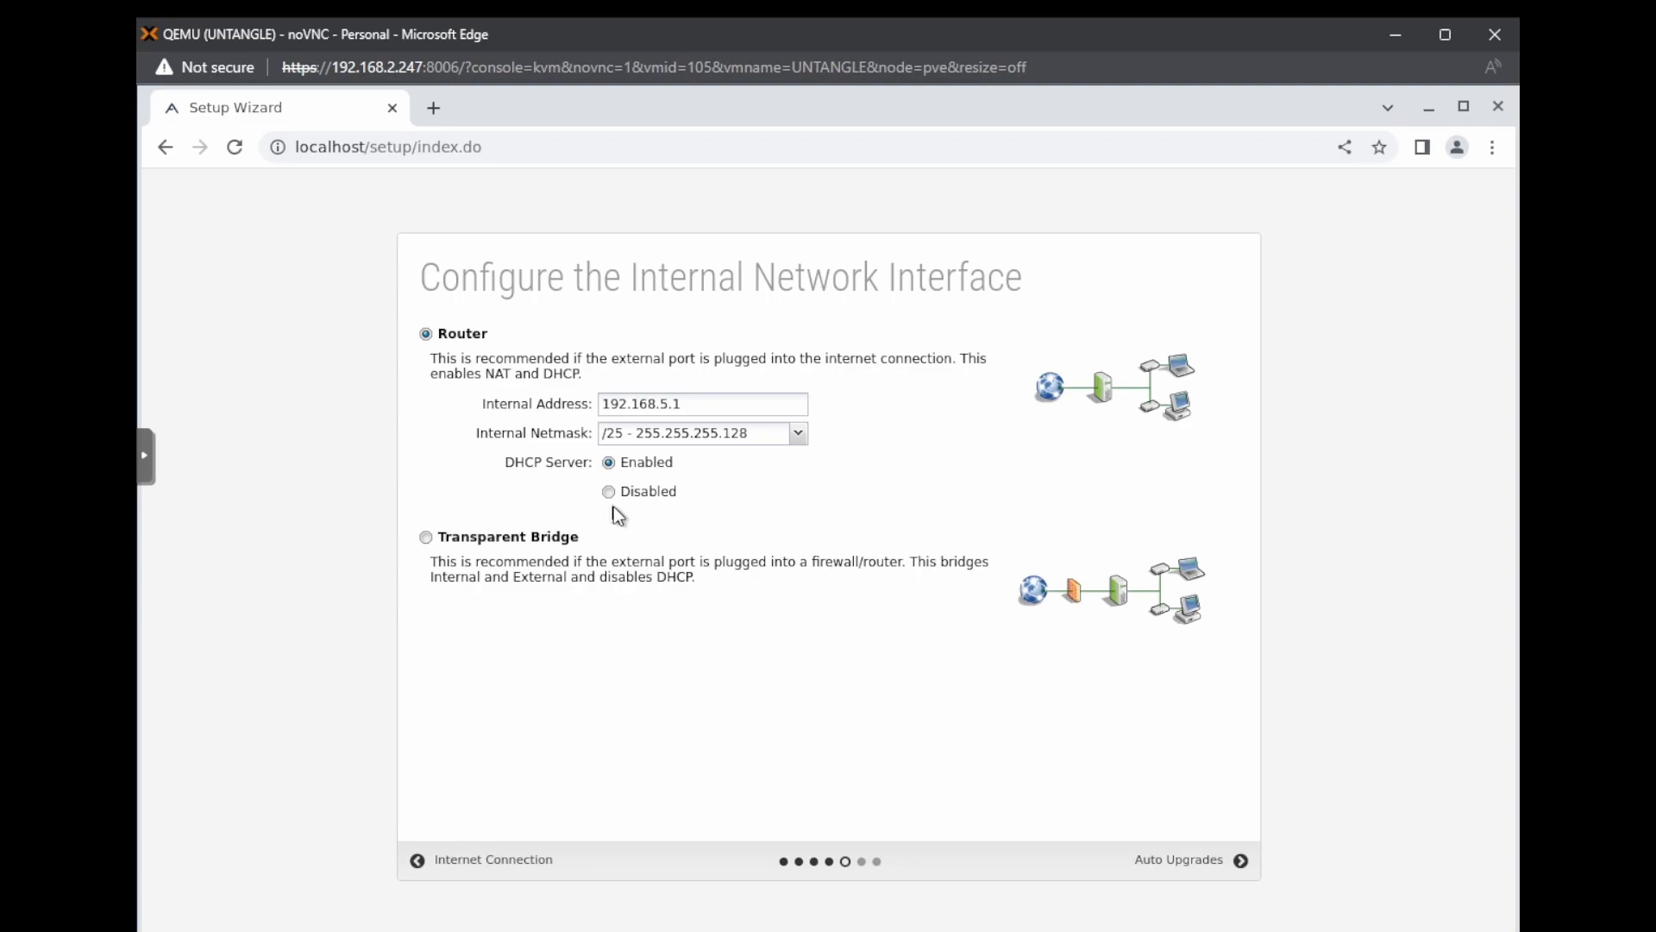
pyautogui.moveTo(580, 435)
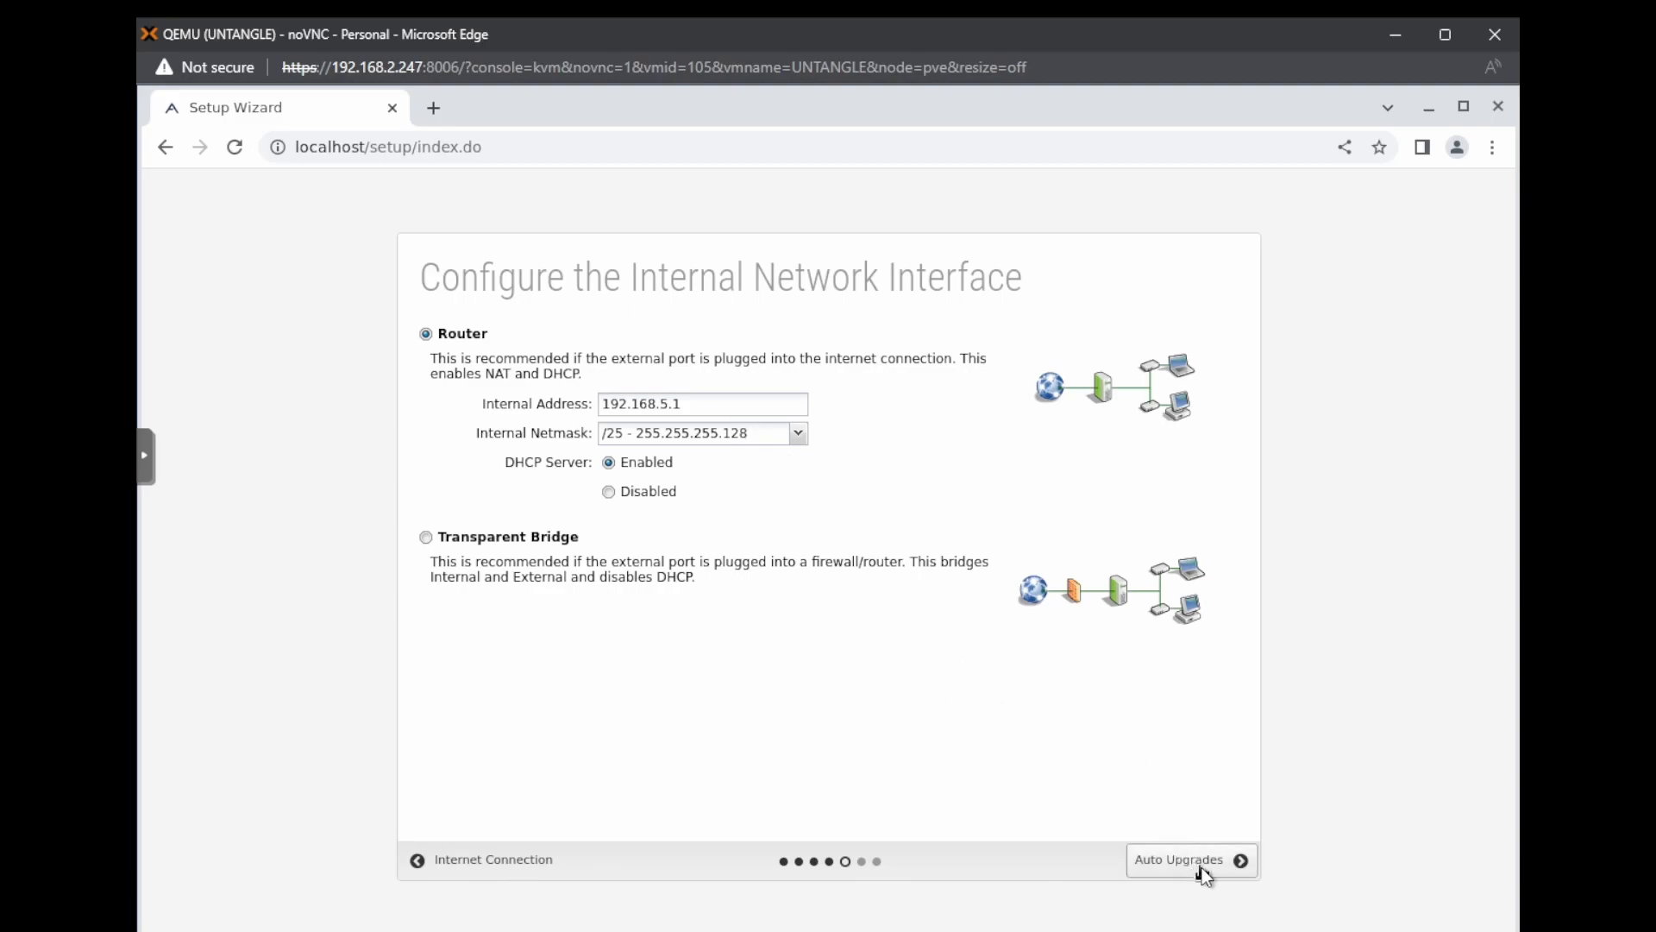
pyautogui.click(1193, 859)
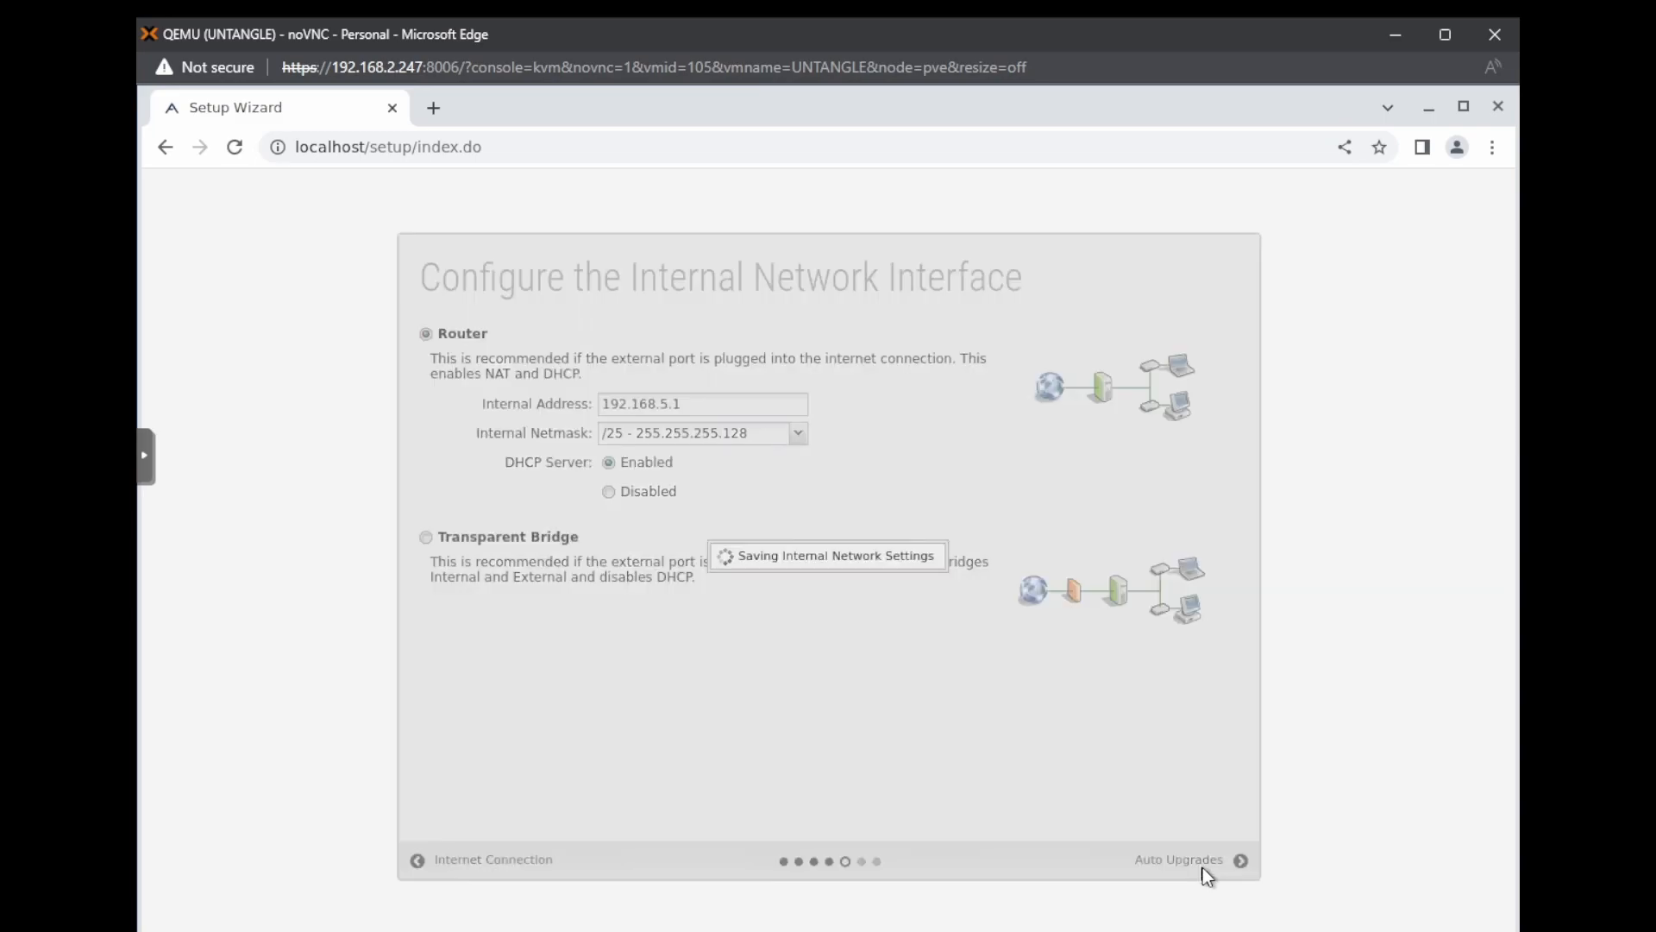
# Step: Advance to Automatic Upgrades and ETM Dashboard Access with both options left enabled
pyautogui.click(1240, 859)
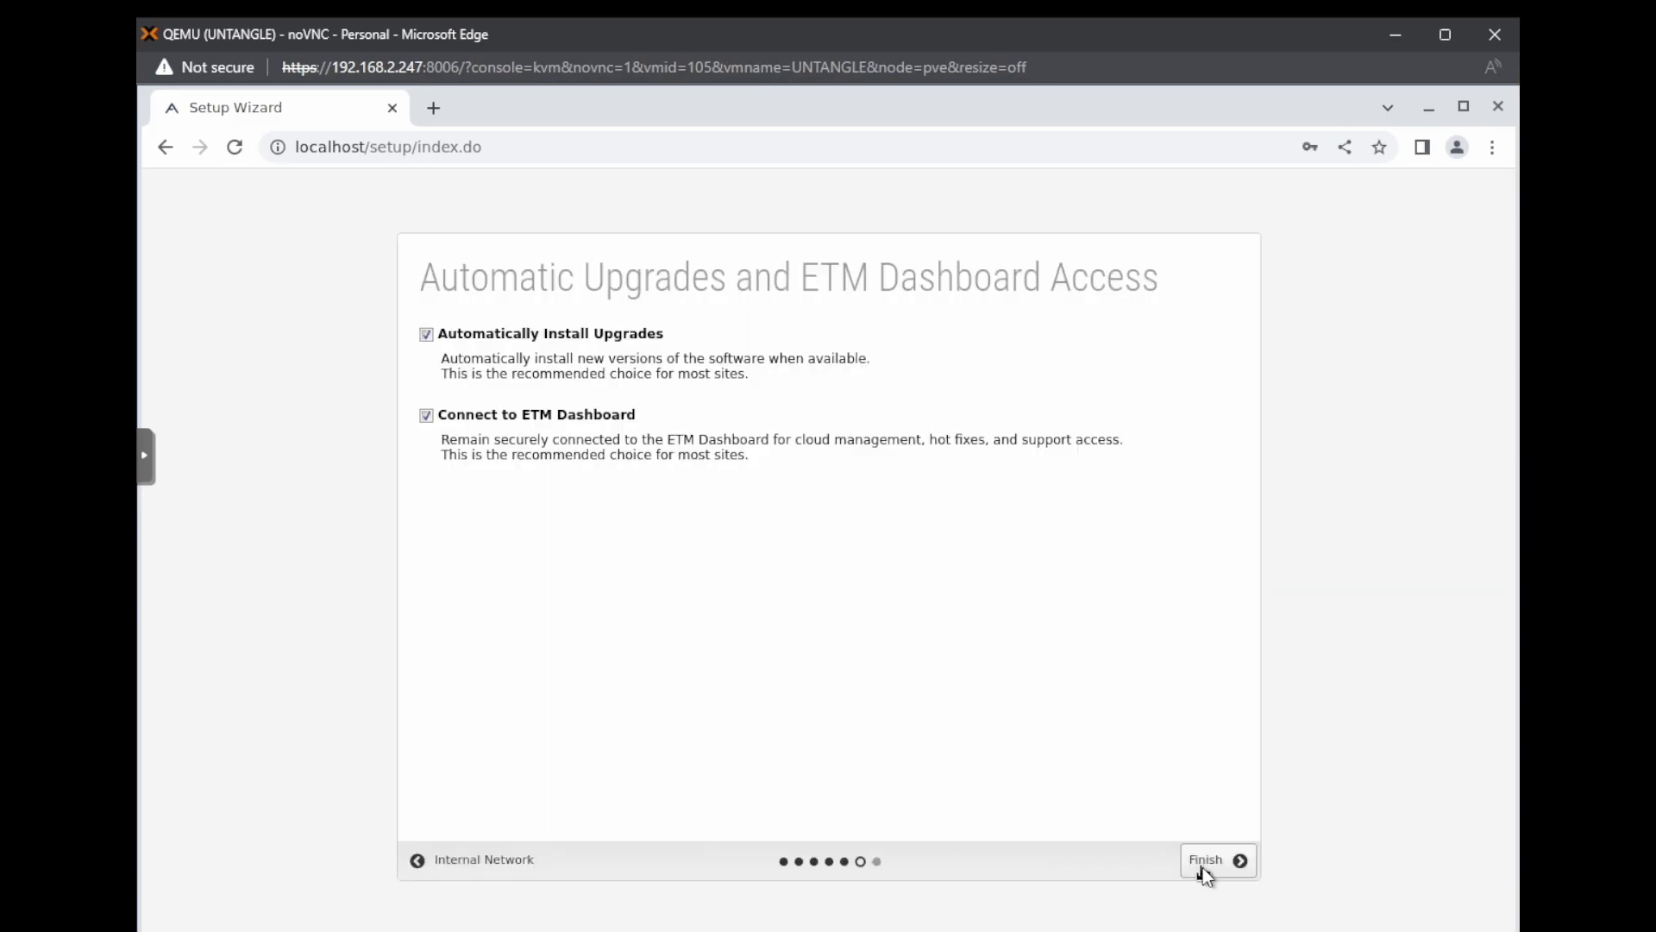
pyautogui.moveTo(1297, 842)
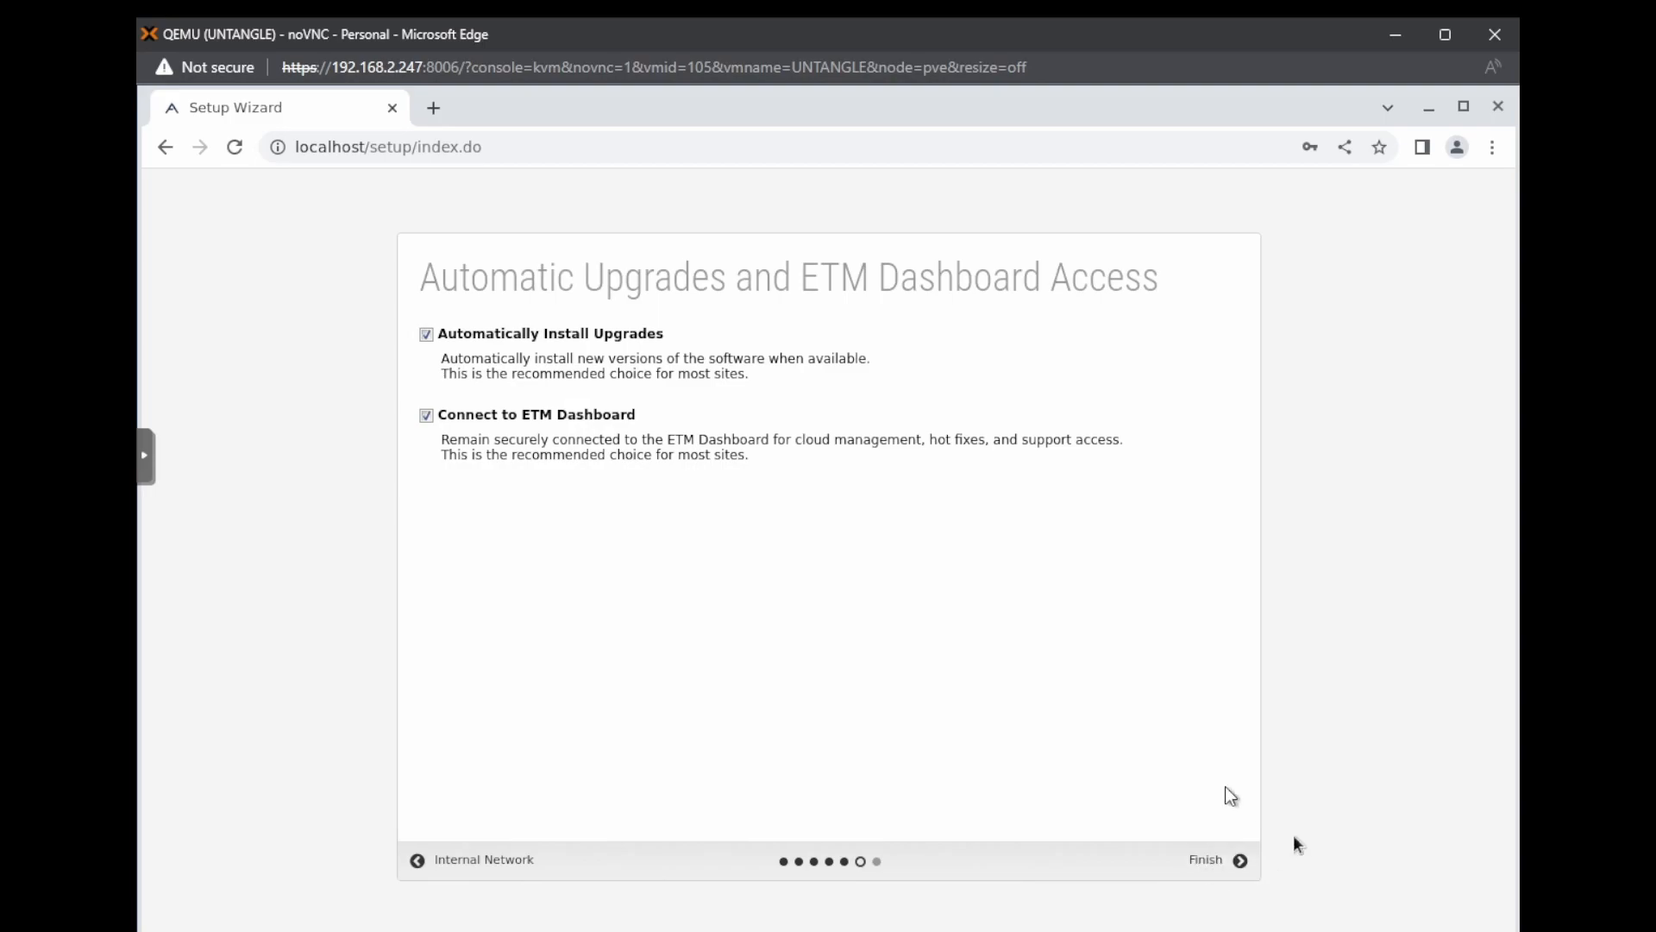
pyautogui.moveTo(471, 428)
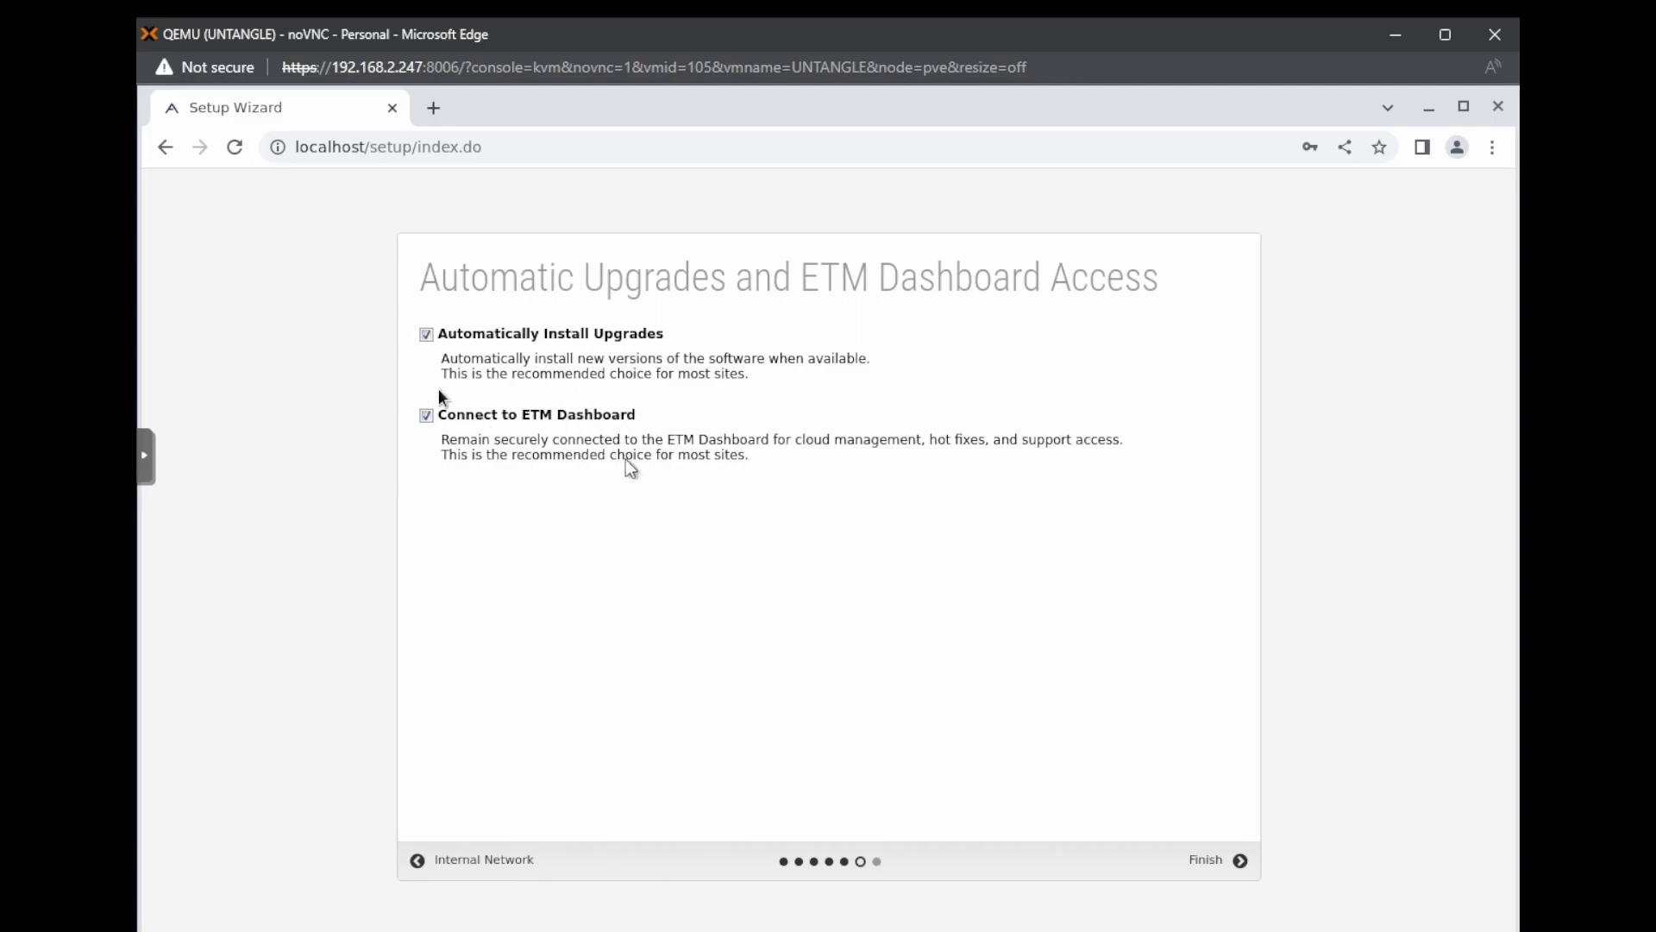
pyautogui.moveTo(577, 474)
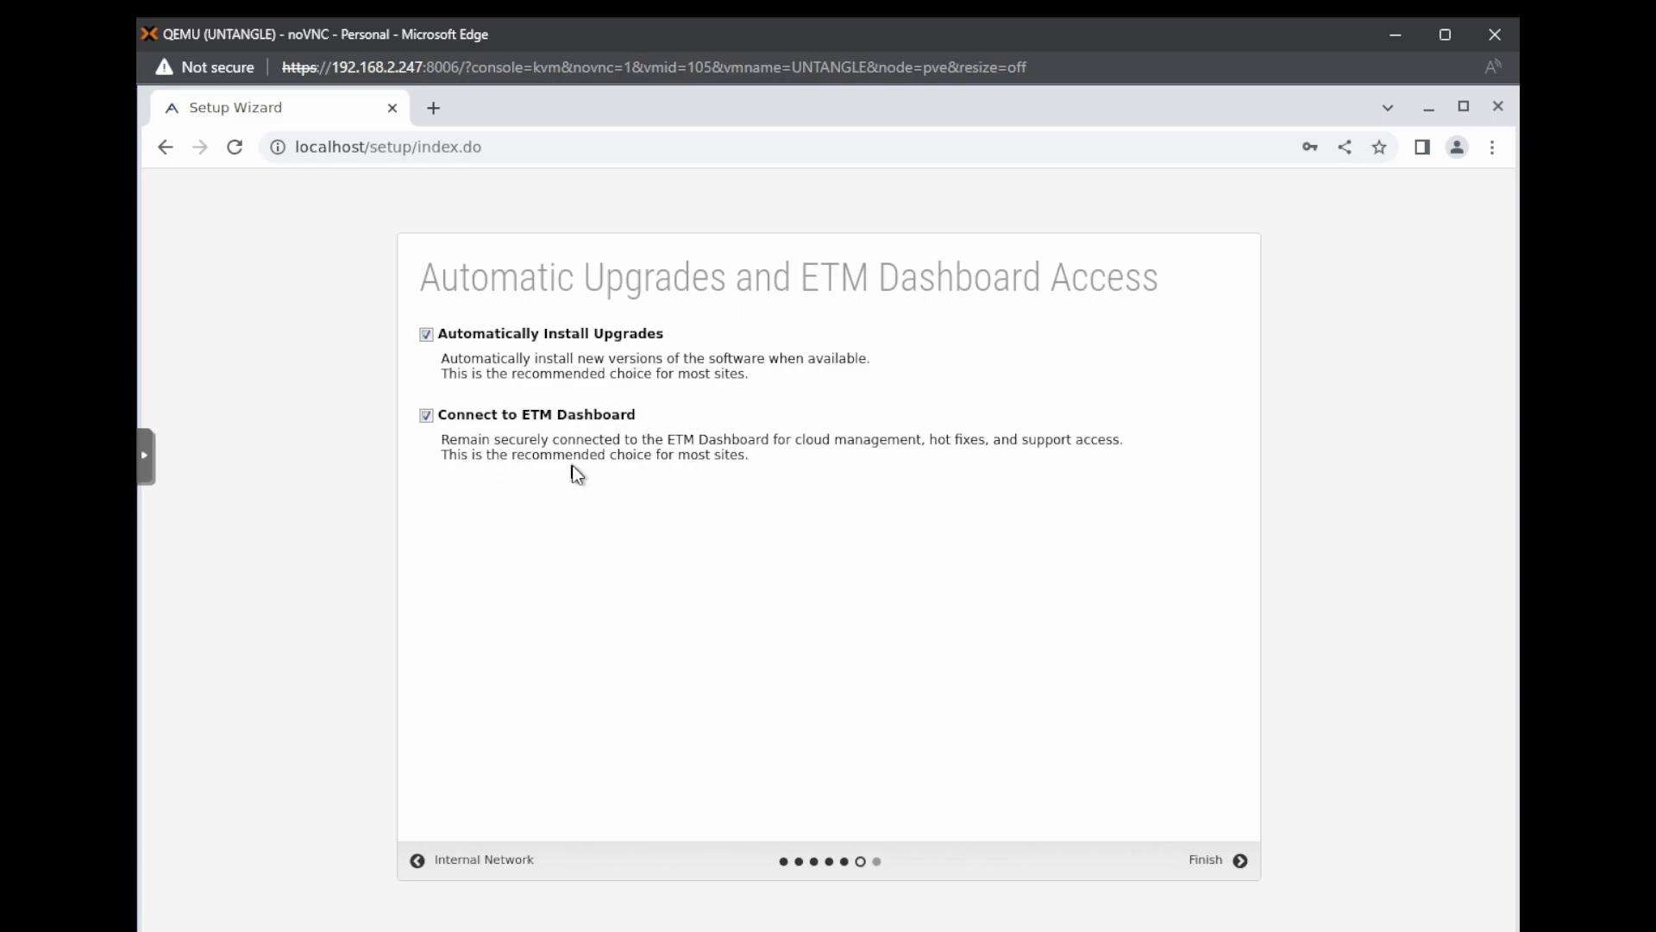
pyautogui.moveTo(861, 642)
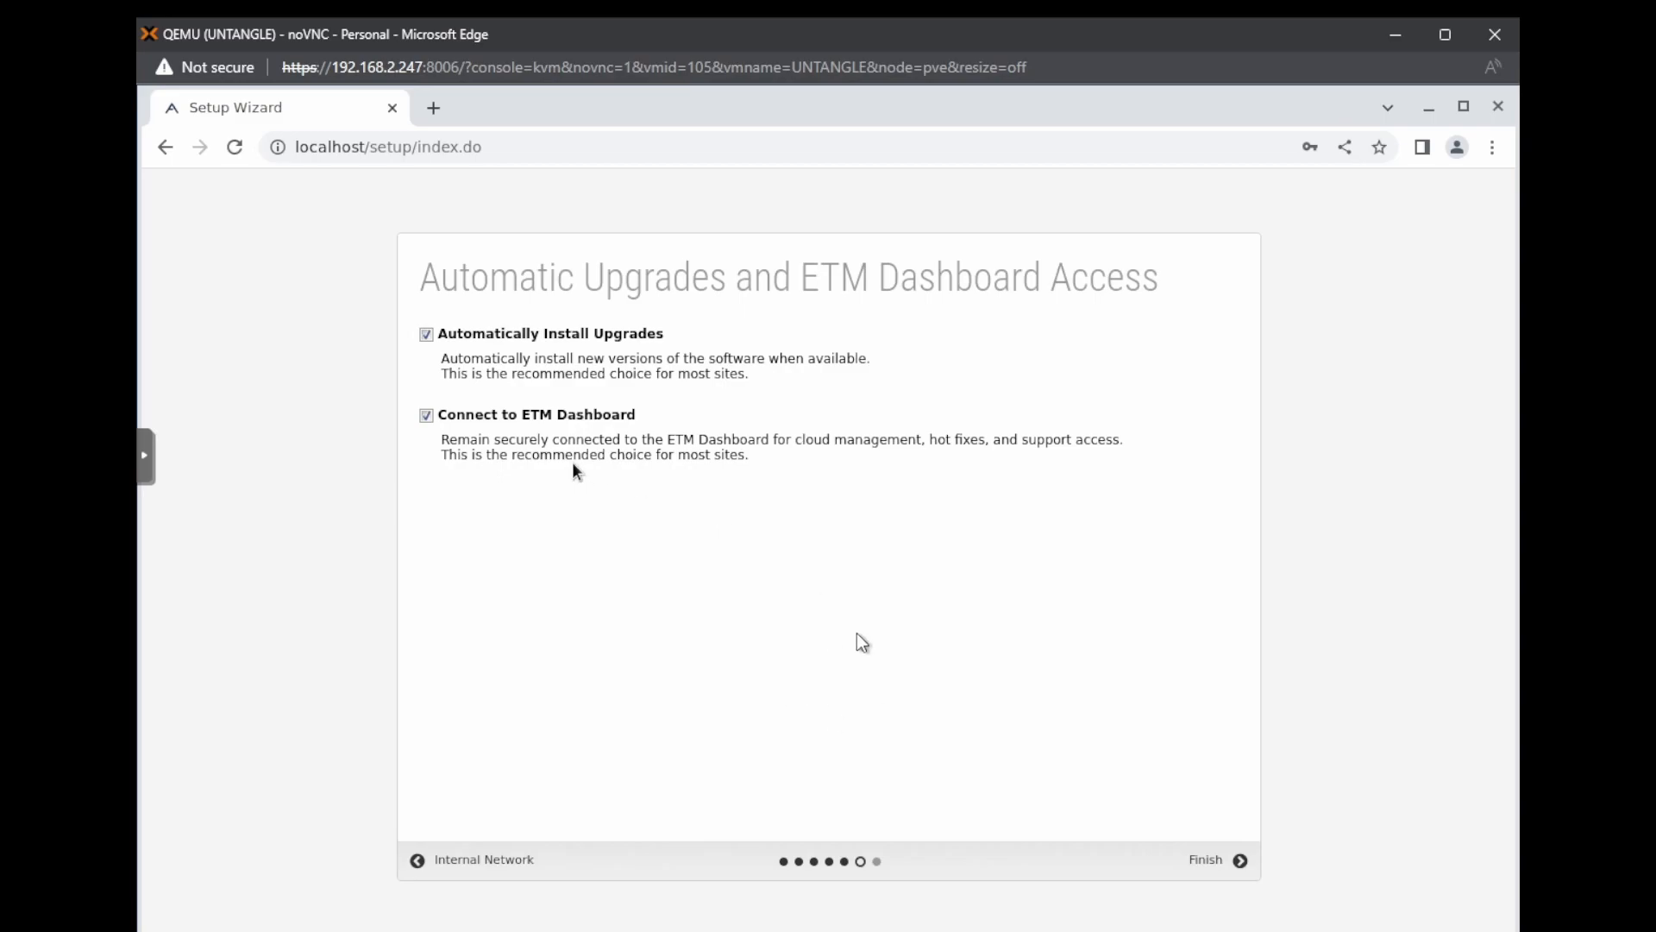
pyautogui.moveTo(860, 642)
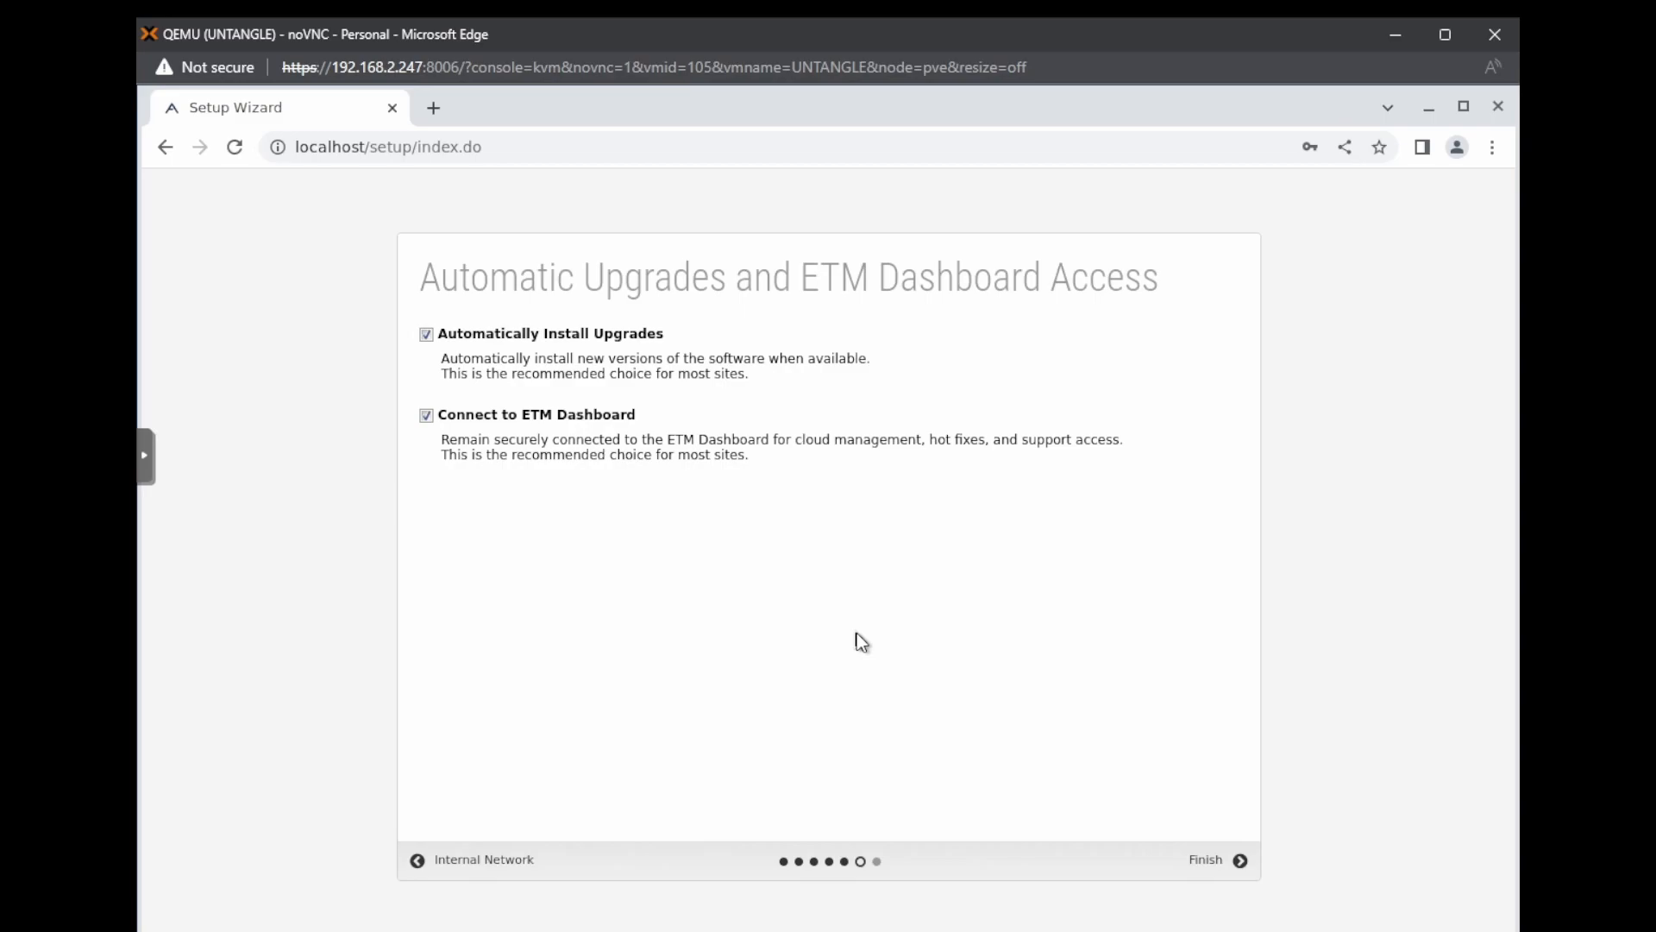
pyautogui.moveTo(445, 442)
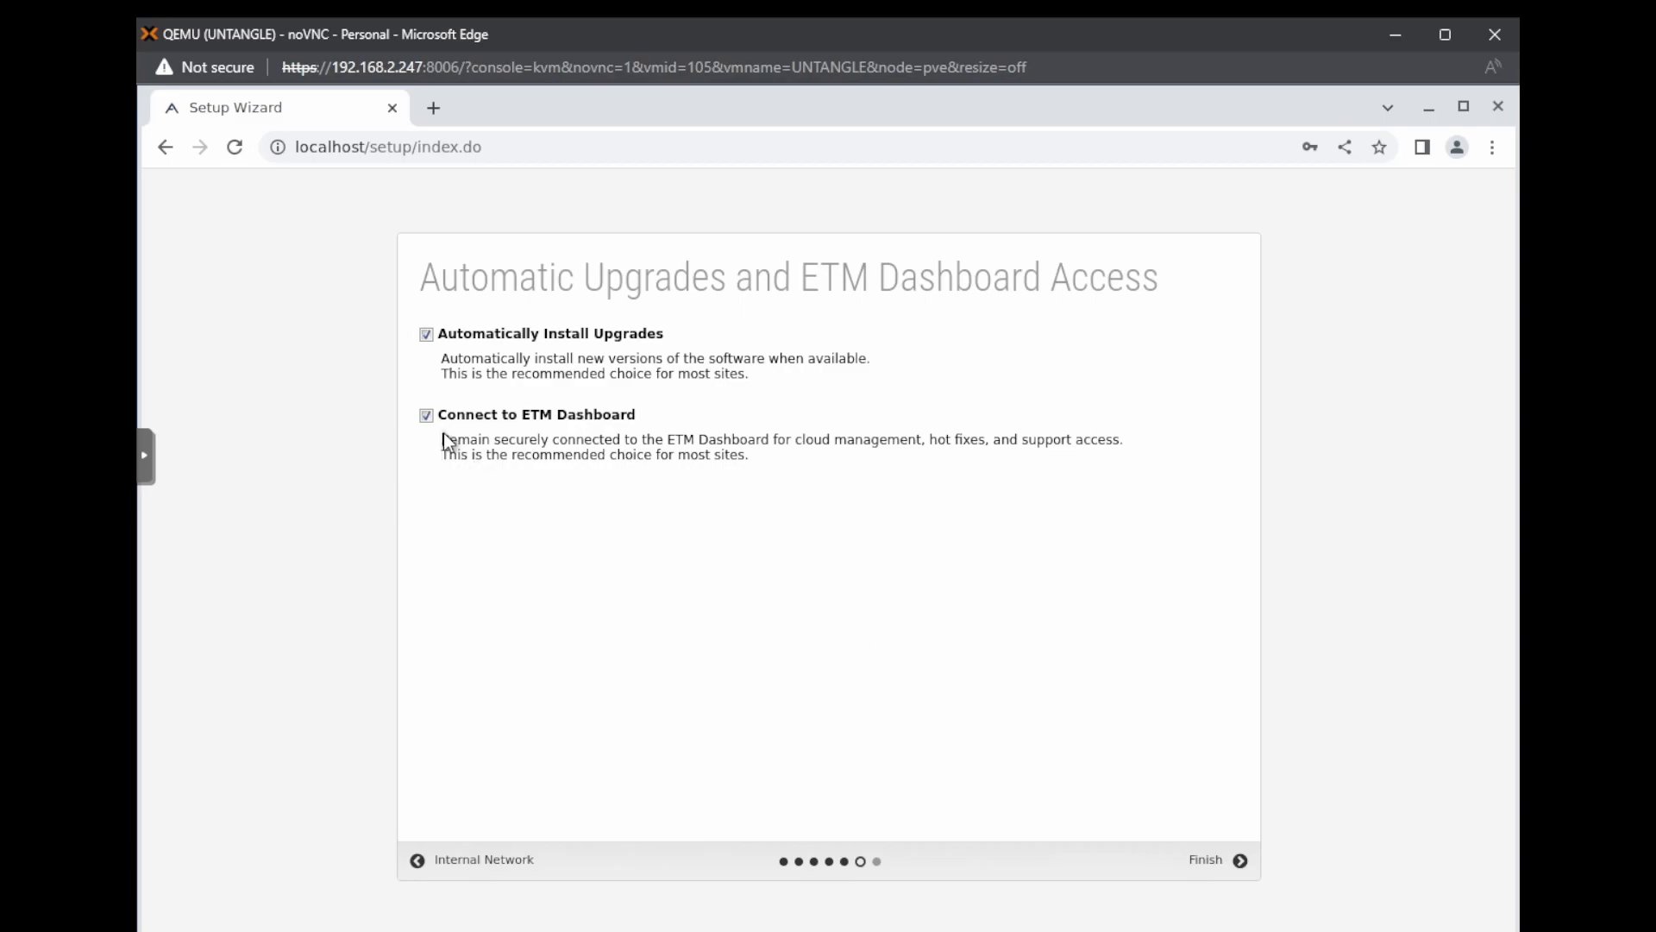
# Step: Leave automatic upgrades and ETM Dashboard connection enabled and finish the Setup Wizard
pyautogui.click(426, 414)
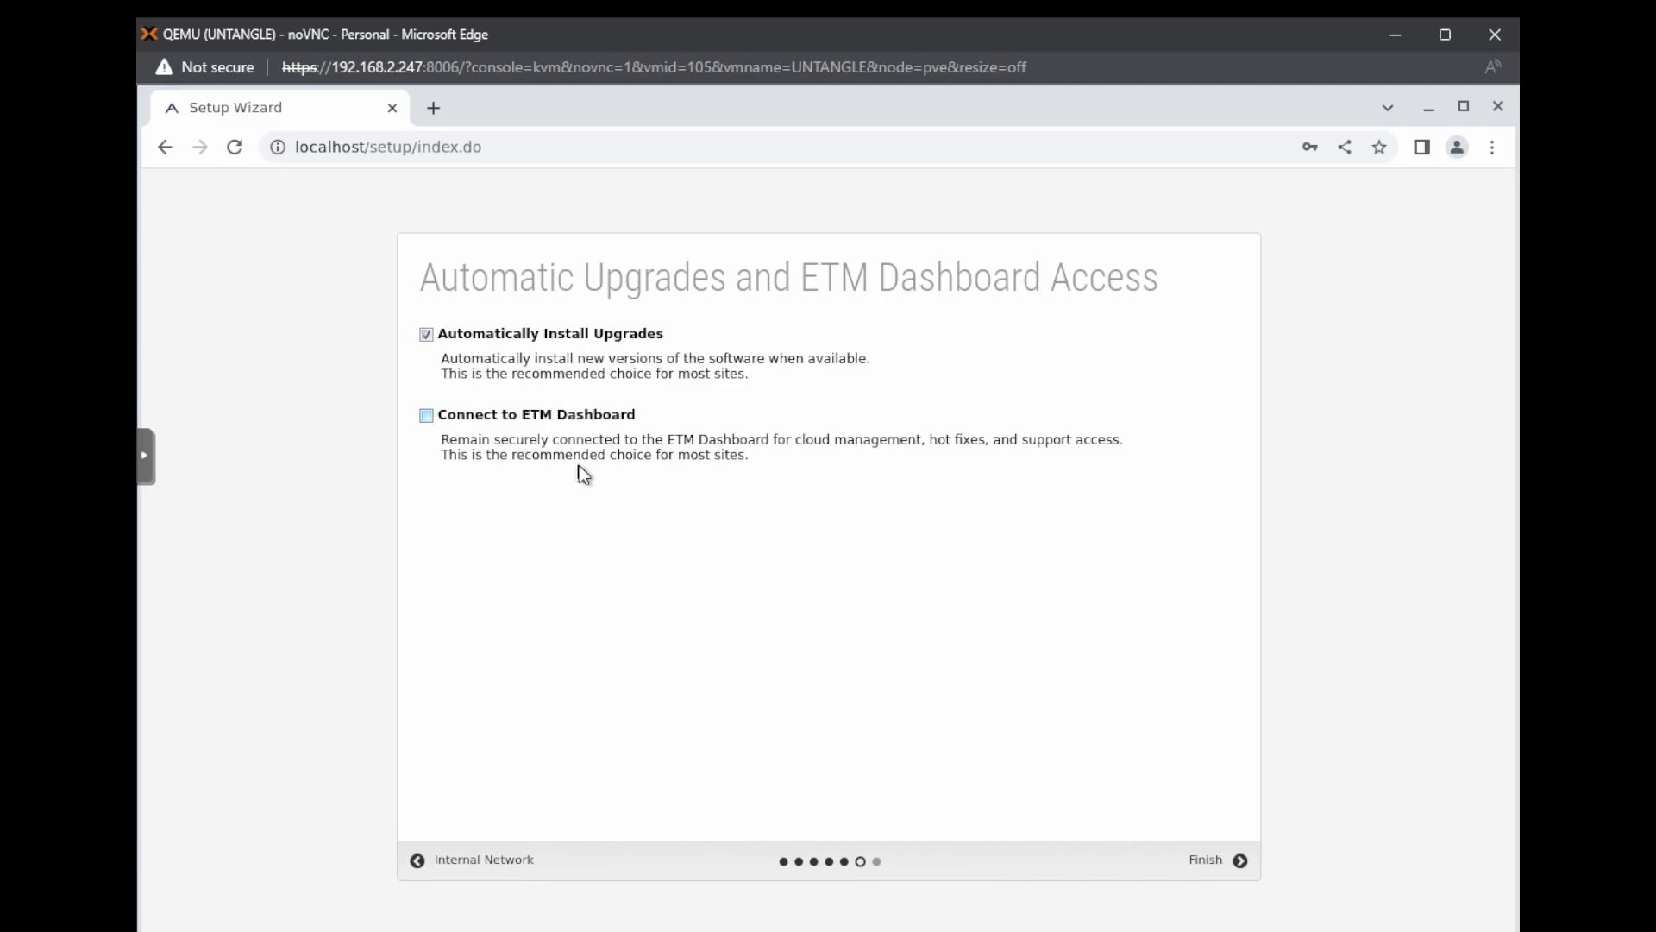
pyautogui.click(426, 414)
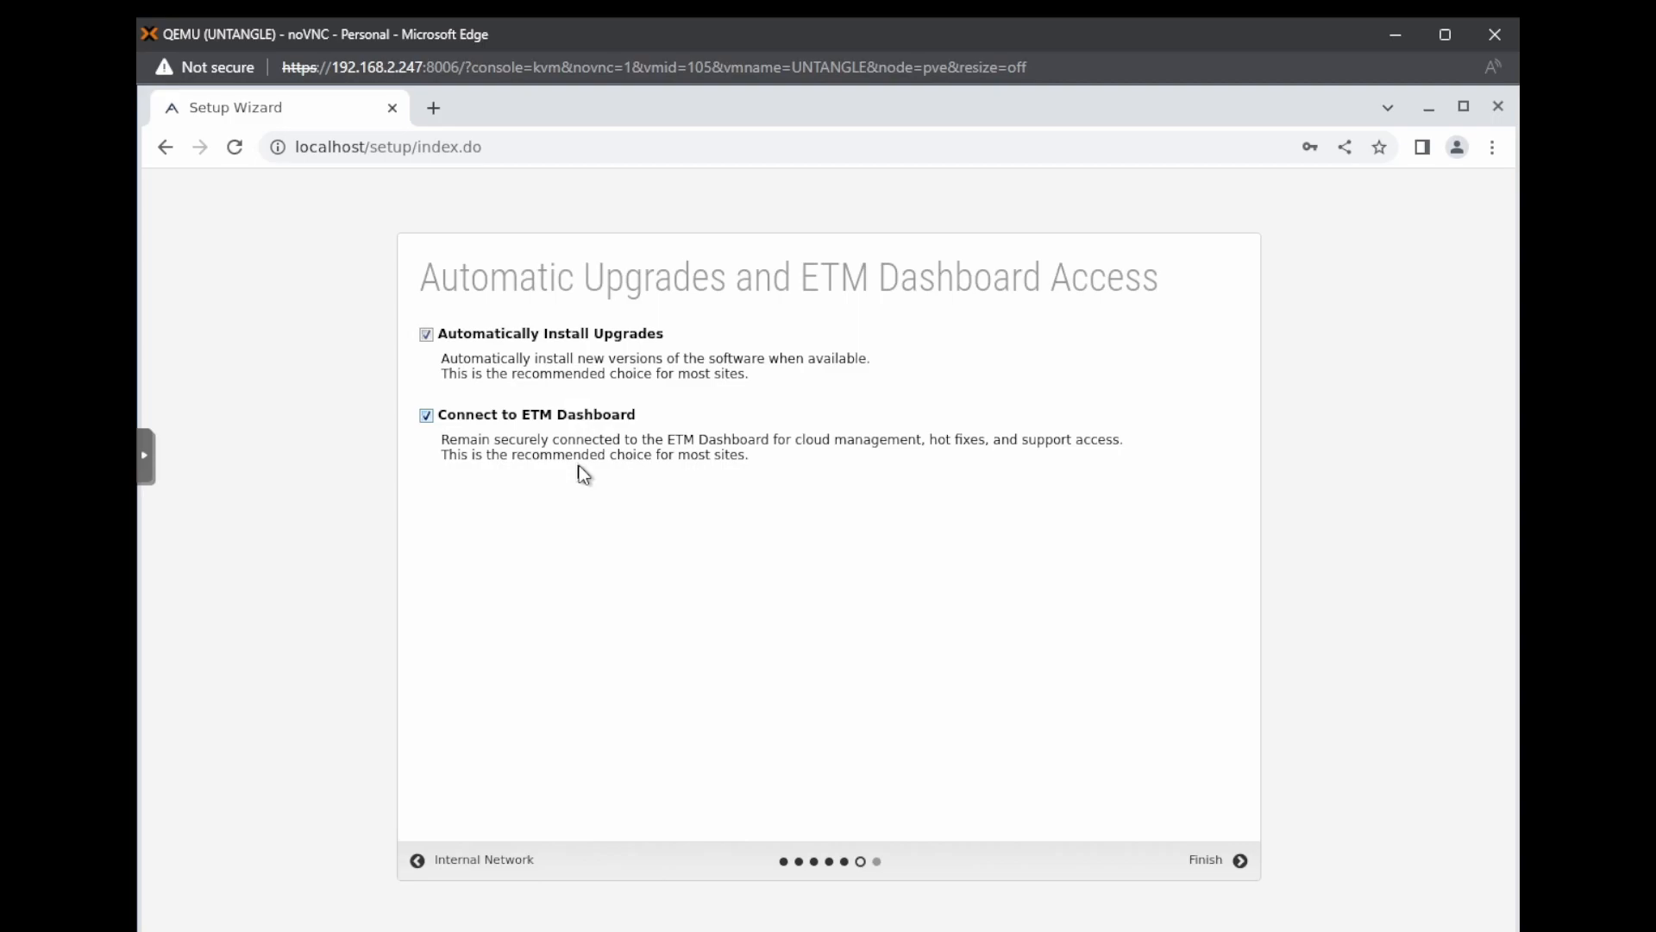
pyautogui.moveTo(506, 552)
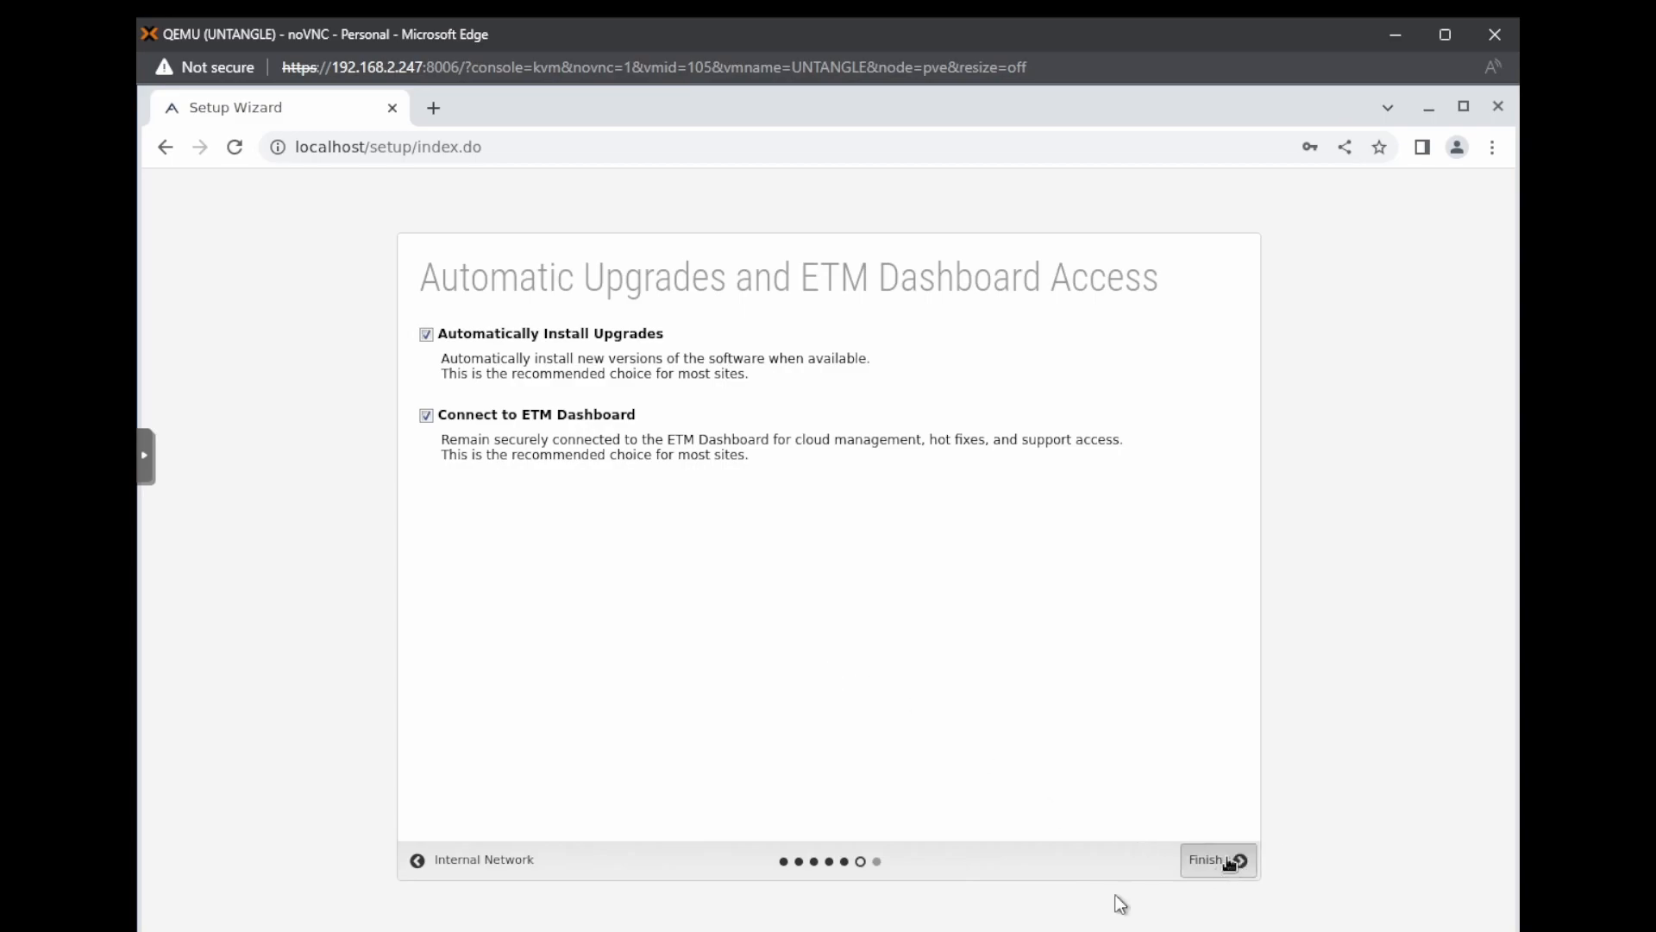
pyautogui.click(1217, 860)
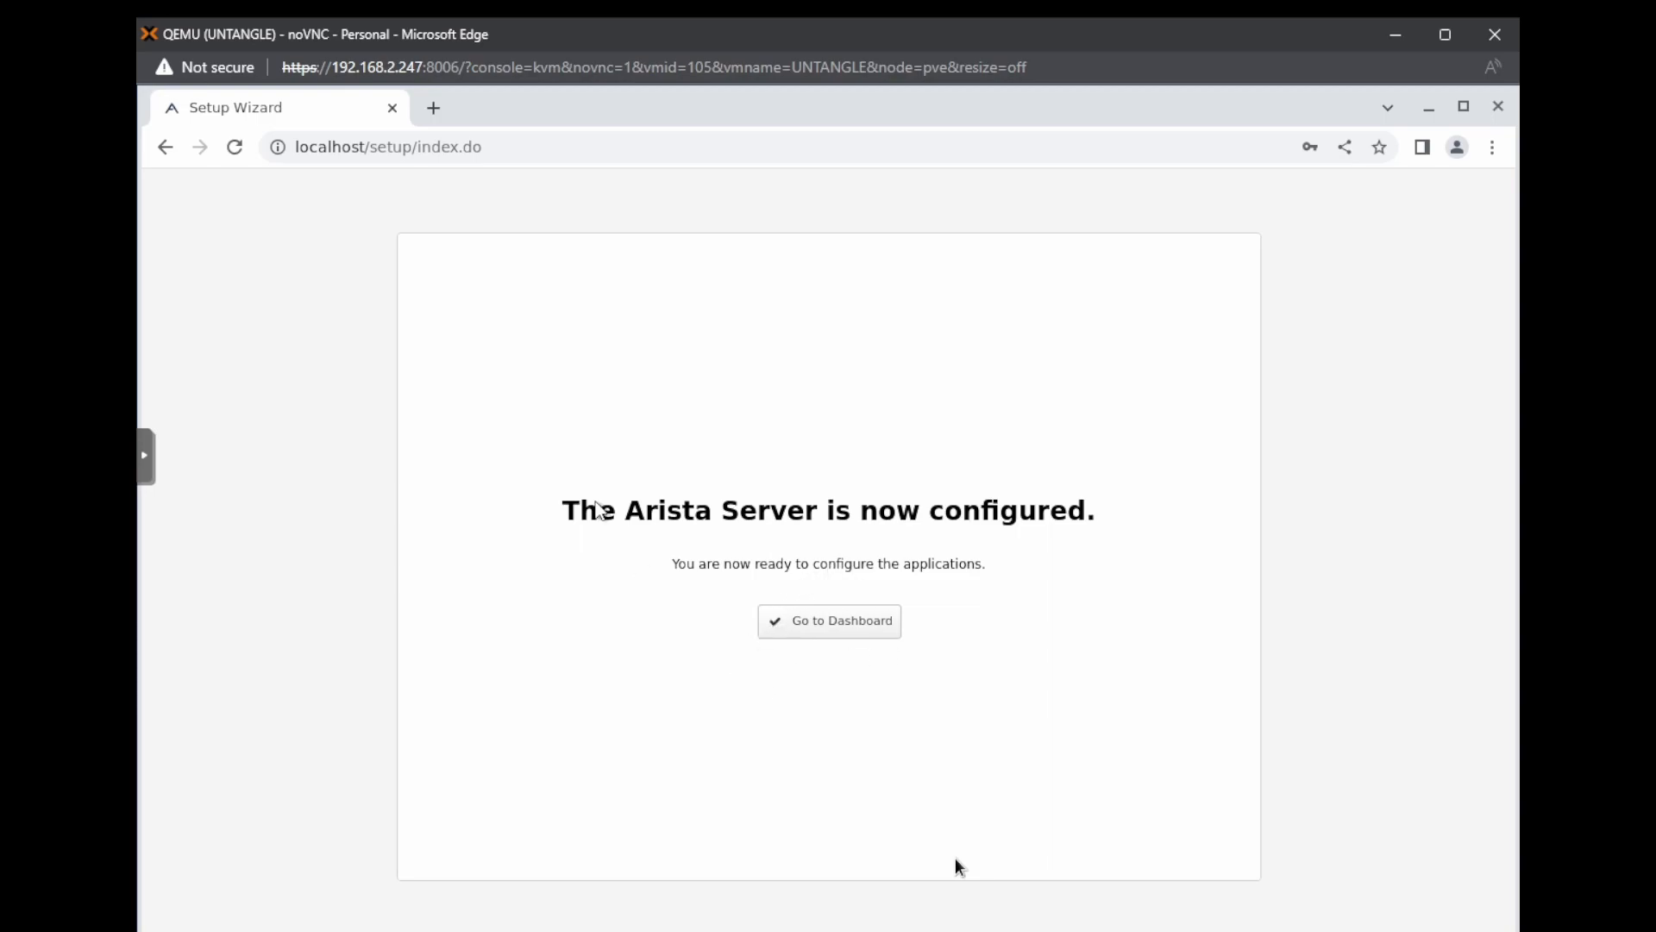
# Step: Continue from the server-configured confirmation into the admin Dashboard
pyautogui.click(828, 620)
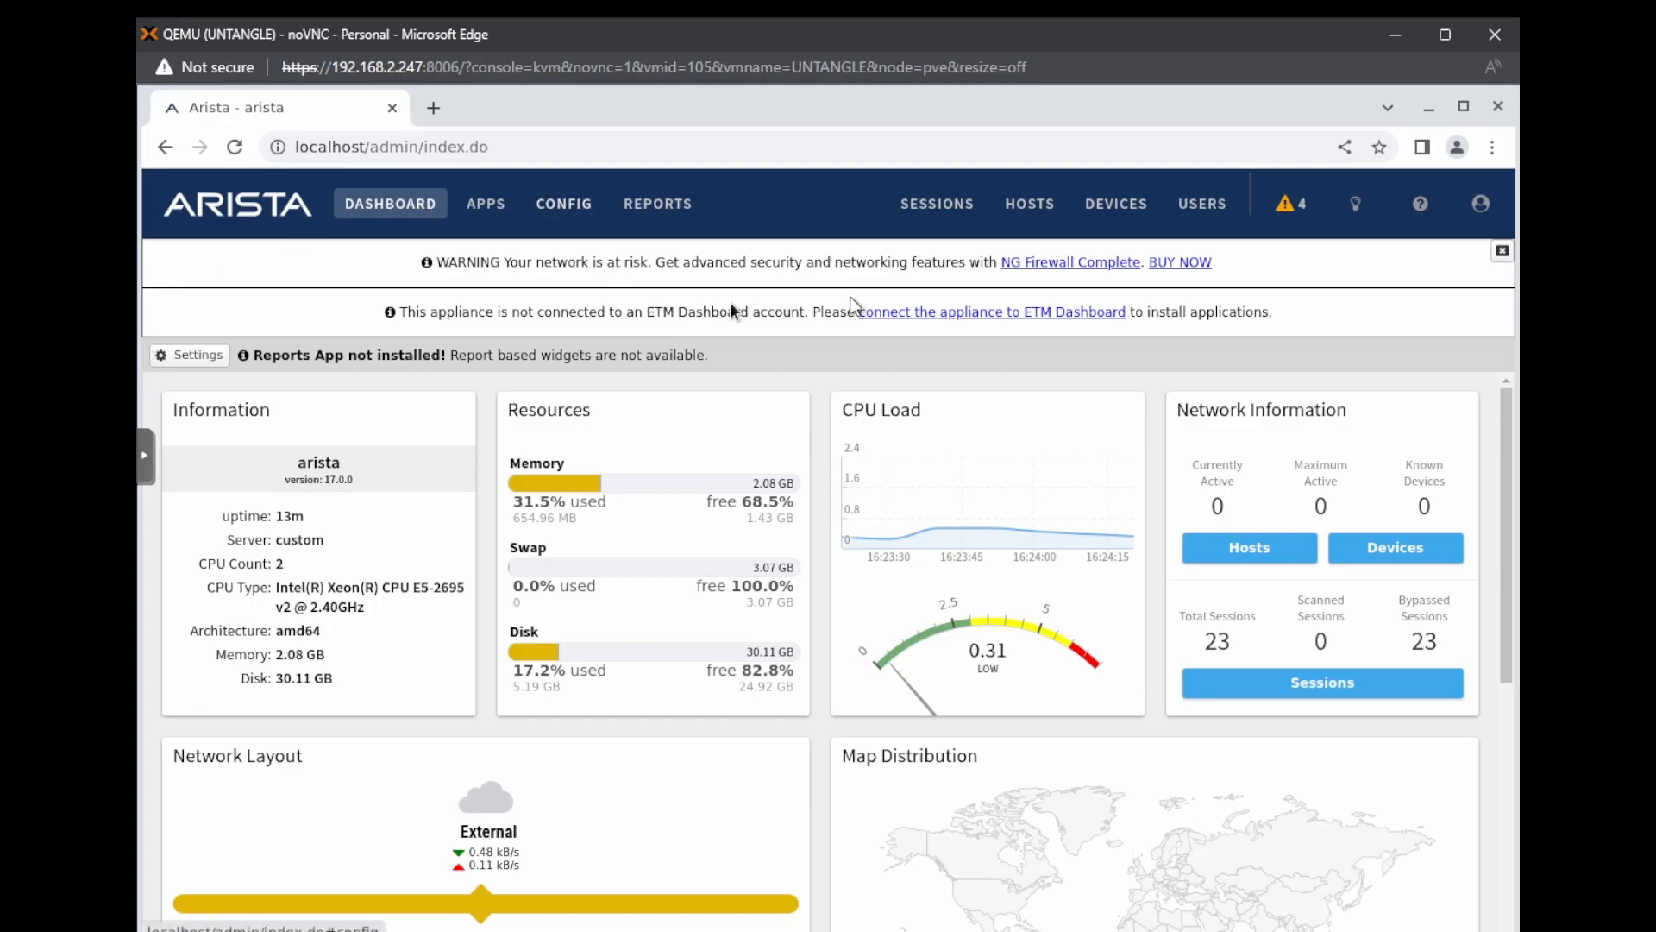
pyautogui.moveTo(1253, 209)
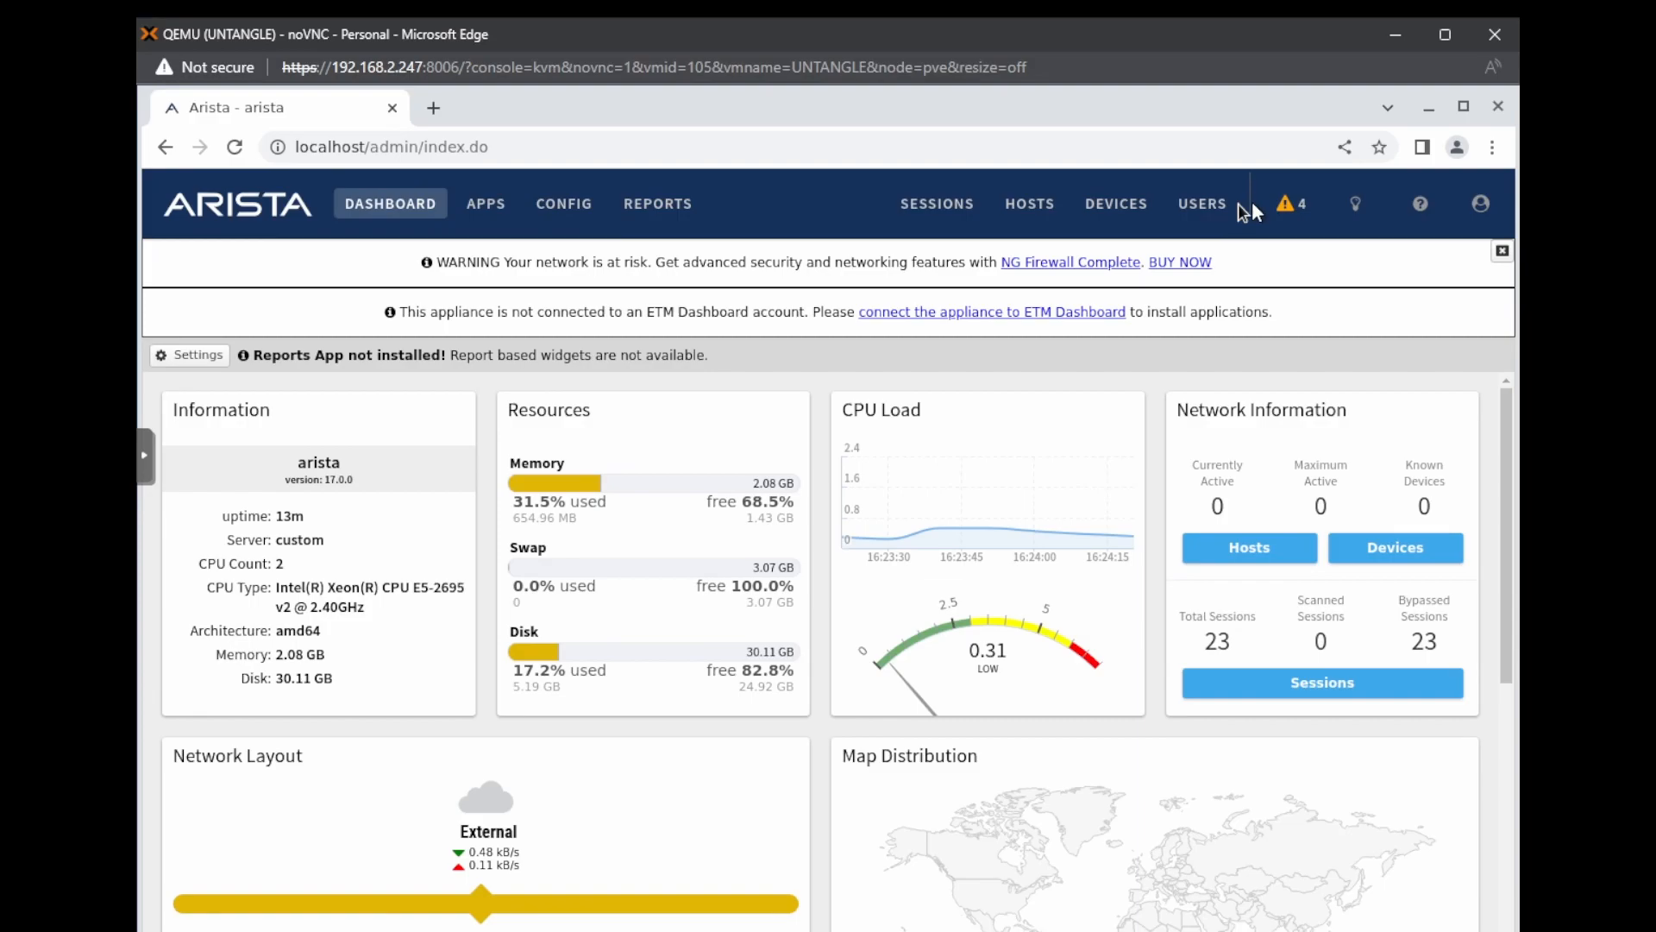